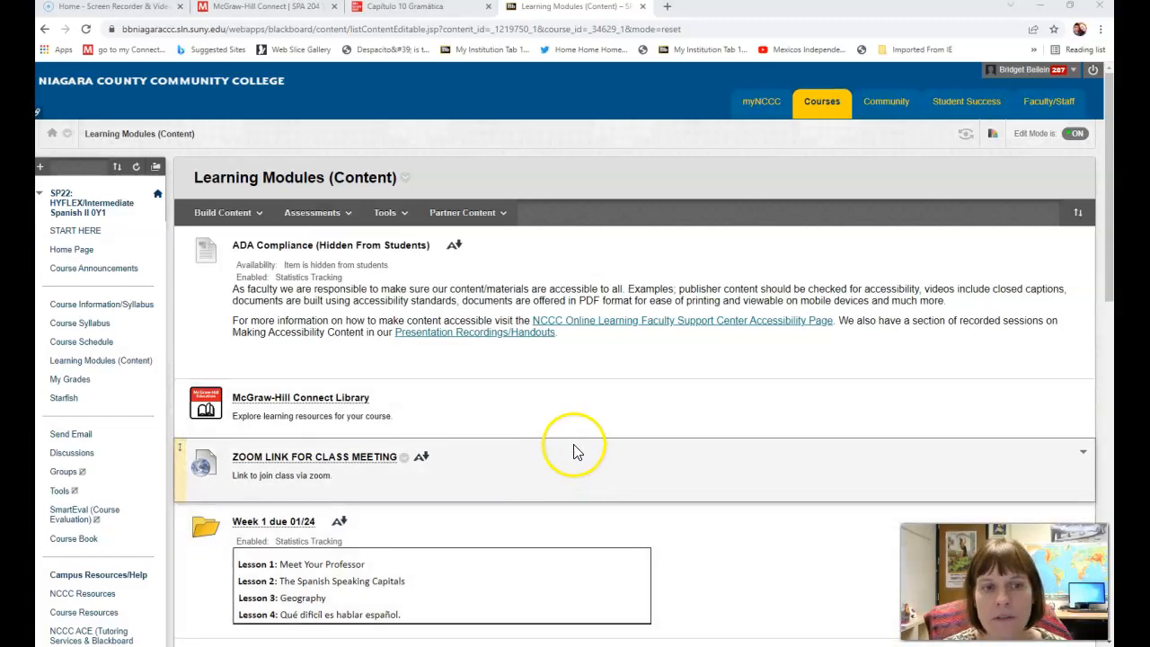
{"action": "mouse_move", "coordinate": [542, 481]}
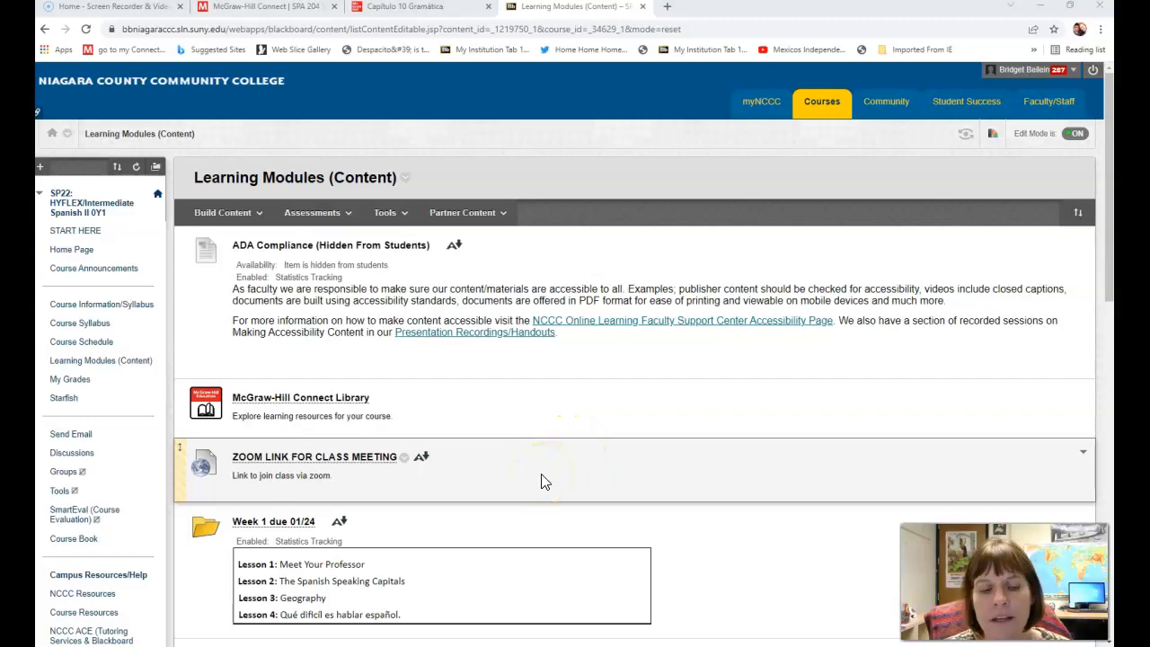
Scroll the Learning Modules page and open the McGraw-Hill Connect Library for the Spanish course.
{"action": "scroll", "scroll_direction": "down", "scroll_amount": 3}
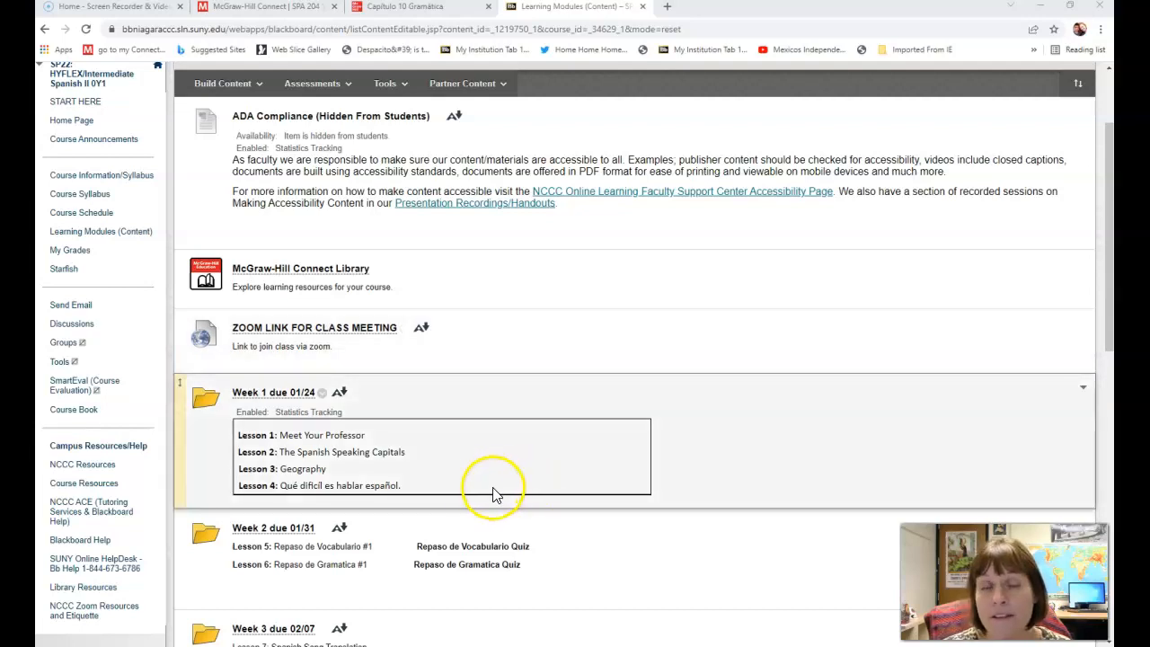
{"action": "mouse_move", "coordinate": [499, 488]}
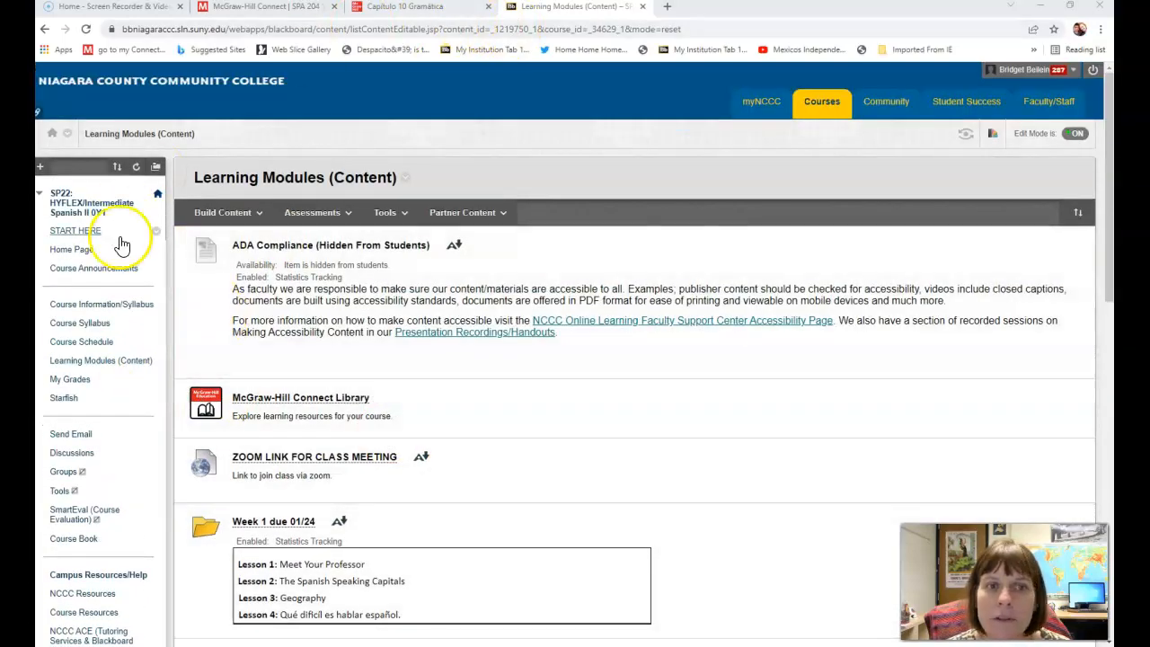
{"action": "scroll", "scroll_direction": "down", "scroll_amount": 3}
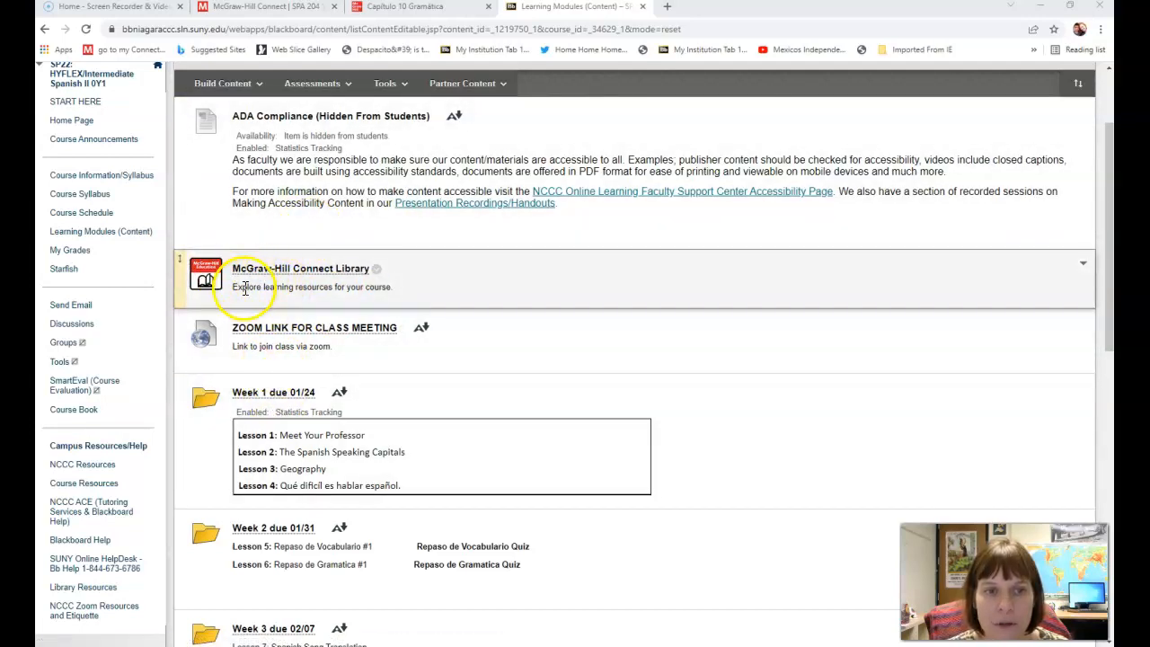
{"action": "mouse_move", "coordinate": [304, 282]}
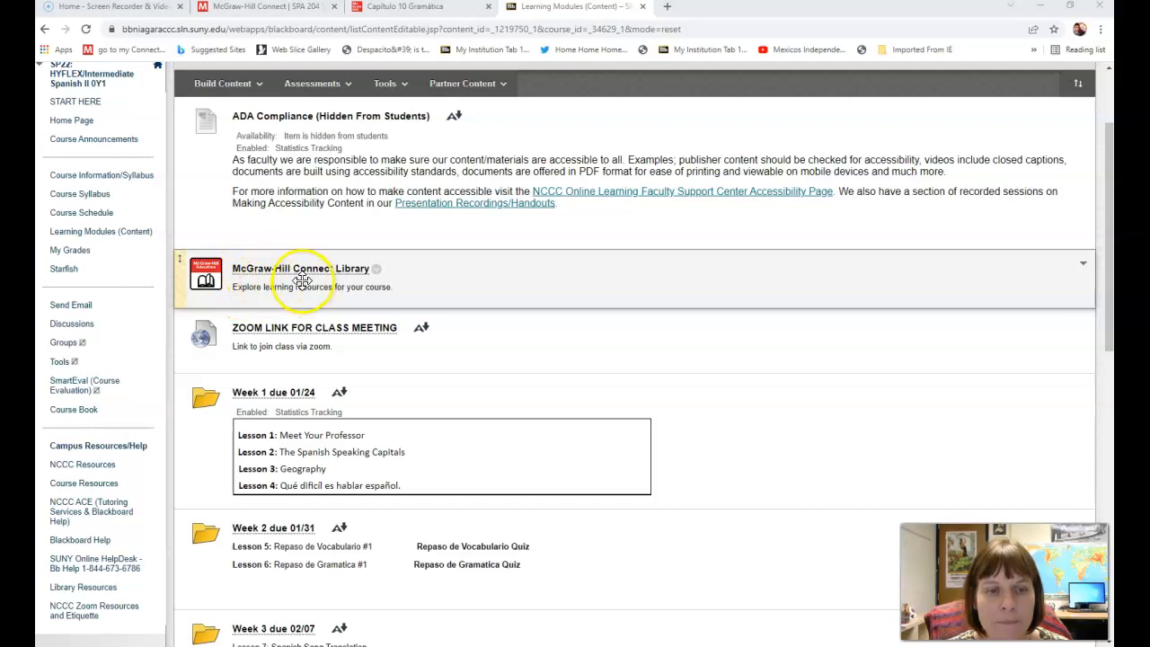
{"action": "left_click", "coordinate": [300, 268]}
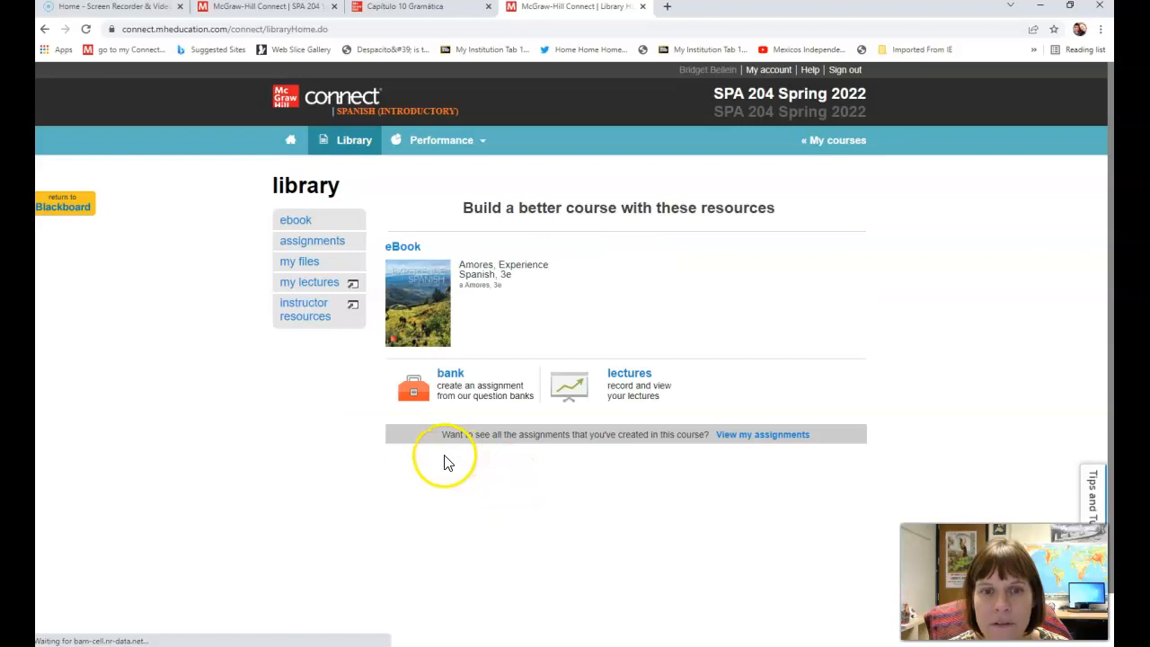
{"action": "mouse_move", "coordinate": [607, 292]}
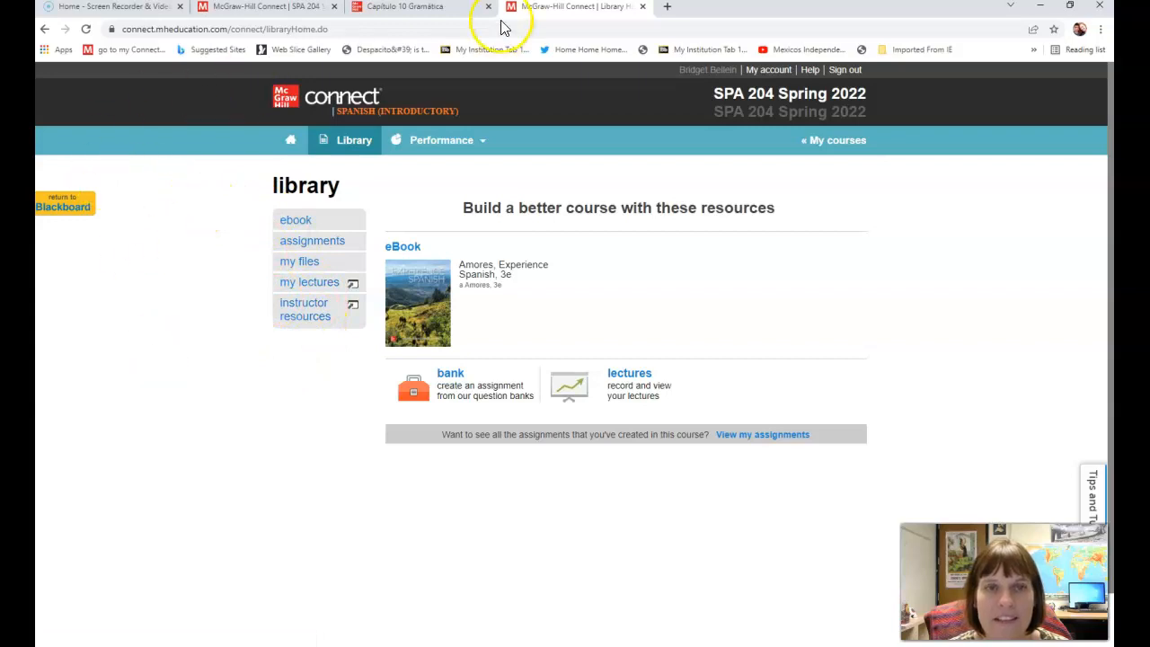
{"action": "left_click", "coordinate": [269, 6]}
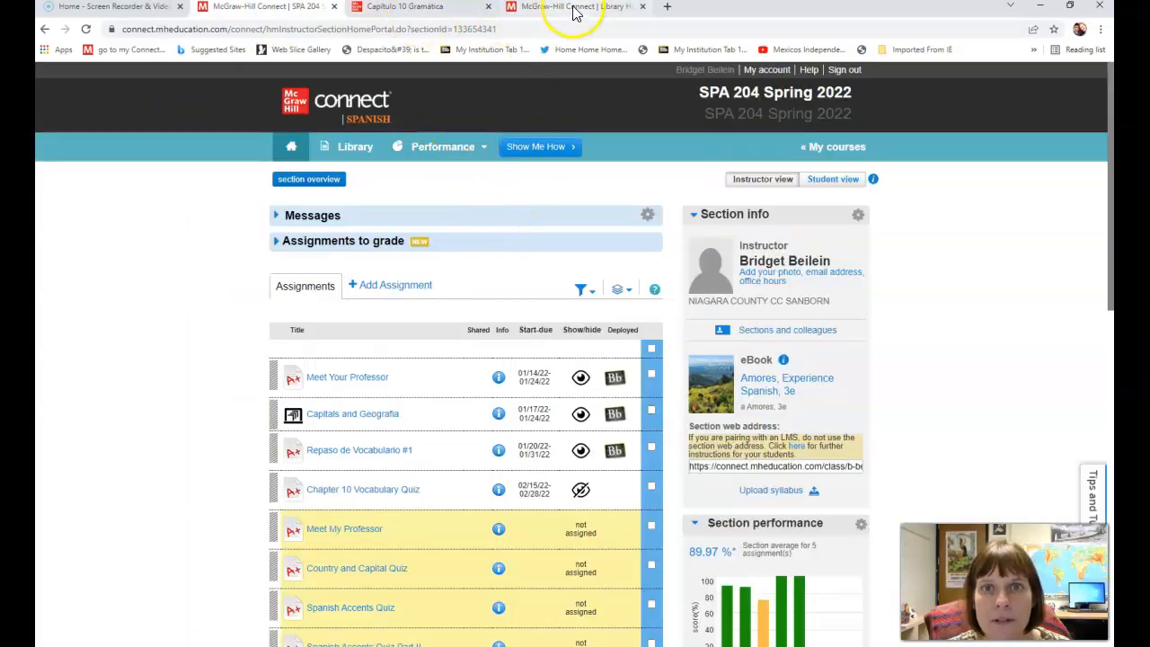
{"action": "left_click", "coordinate": [354, 147]}
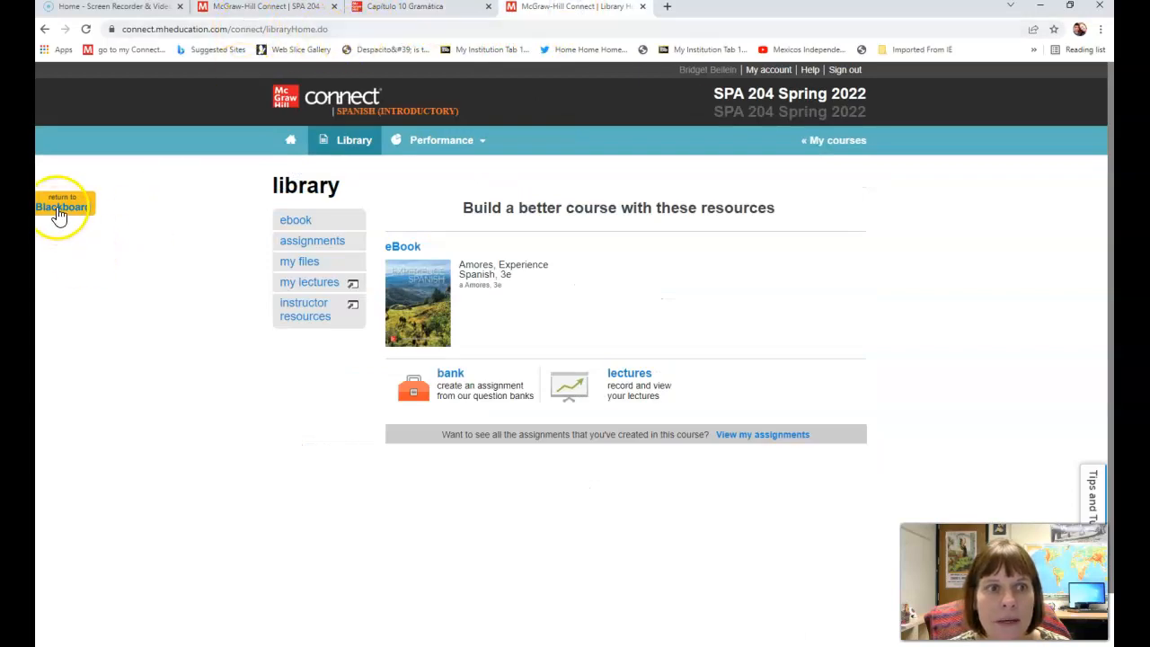
Return to the Blackboard course and open the Week #5 due 02/28 folder.
{"action": "left_click", "coordinate": [61, 207]}
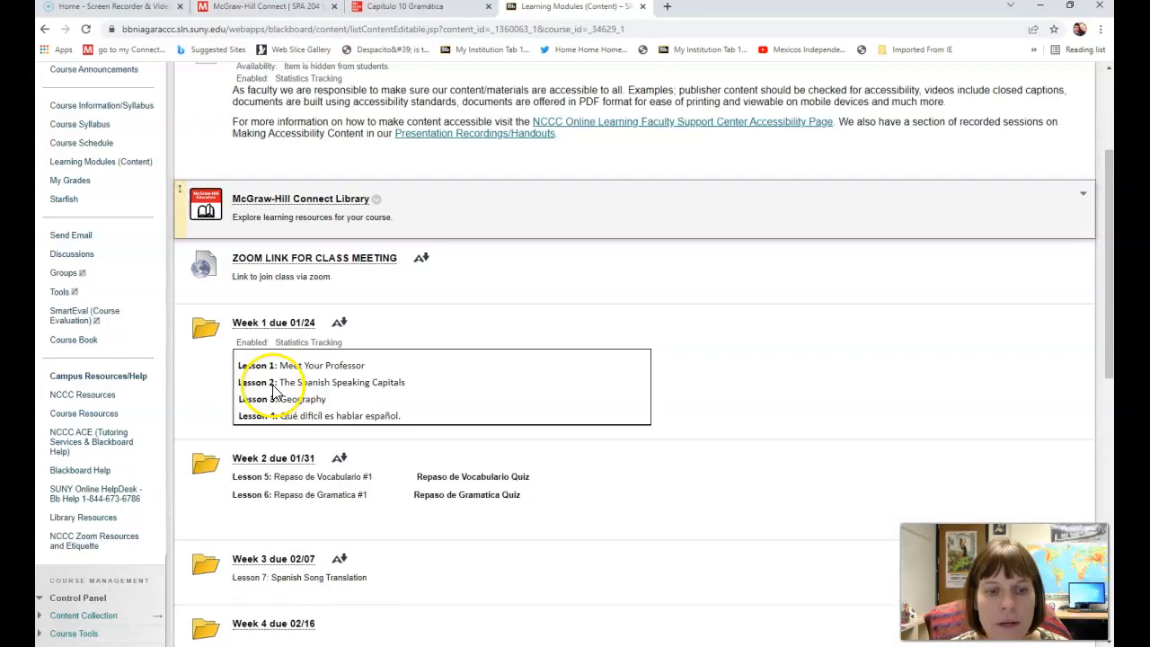
{"action": "scroll", "scroll_direction": "down", "scroll_amount": 3}
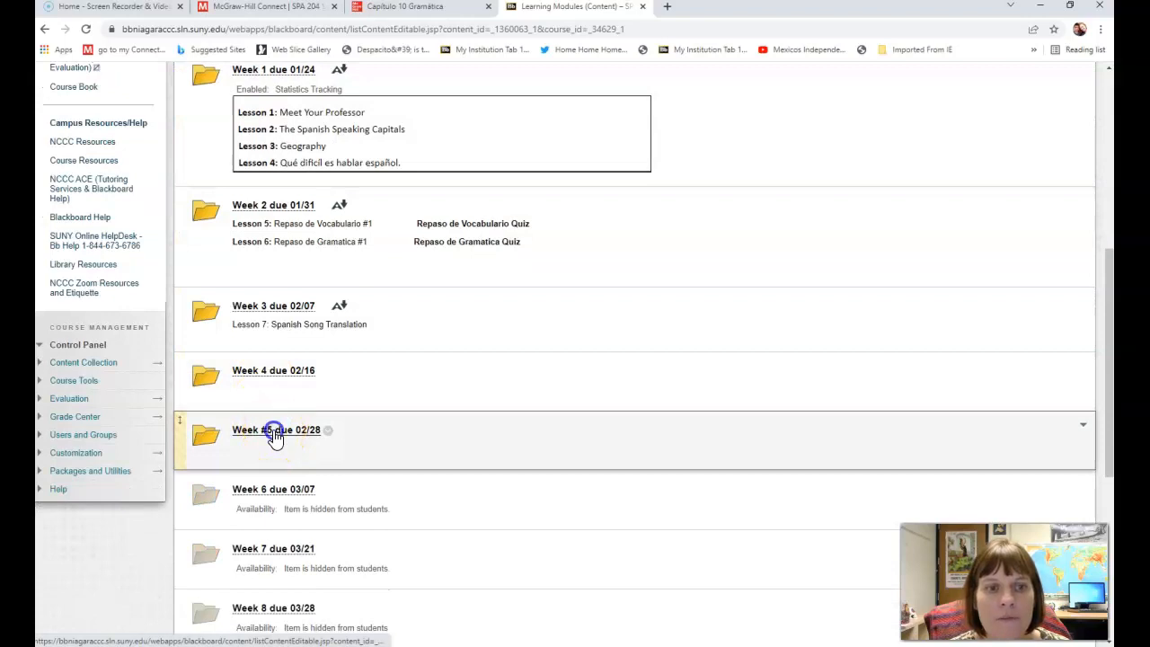
{"action": "left_click", "coordinate": [276, 429]}
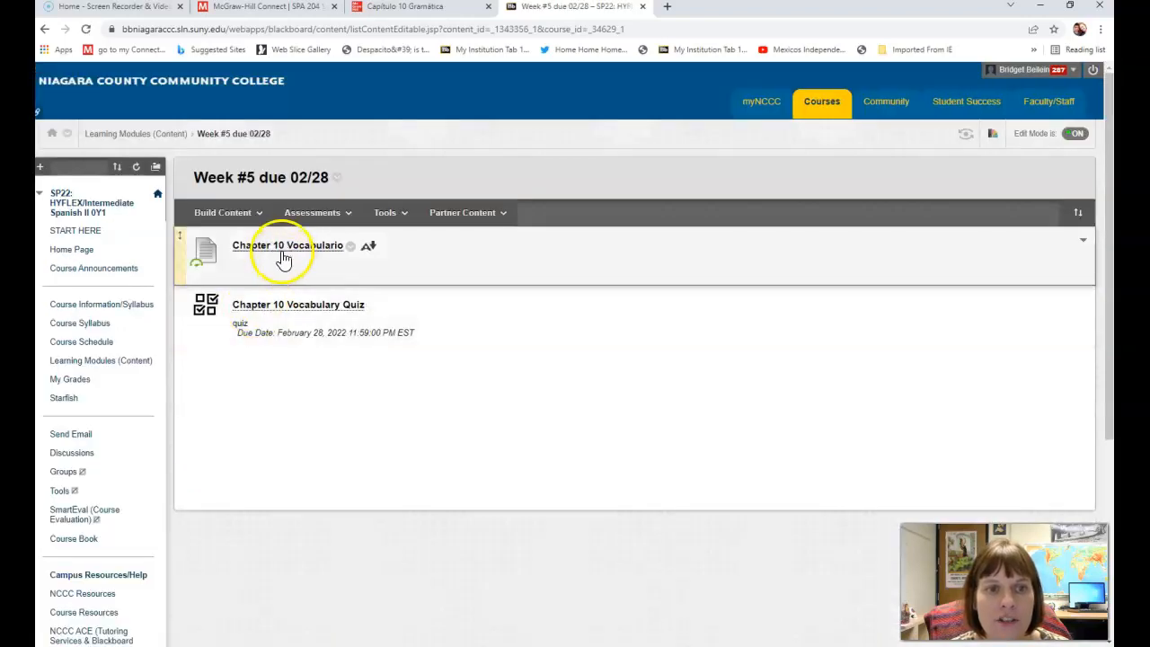
Read through the Chapter 10 Vocabulario PDF, then go back to the Week #5 folder.
{"action": "left_click", "coordinate": [288, 244]}
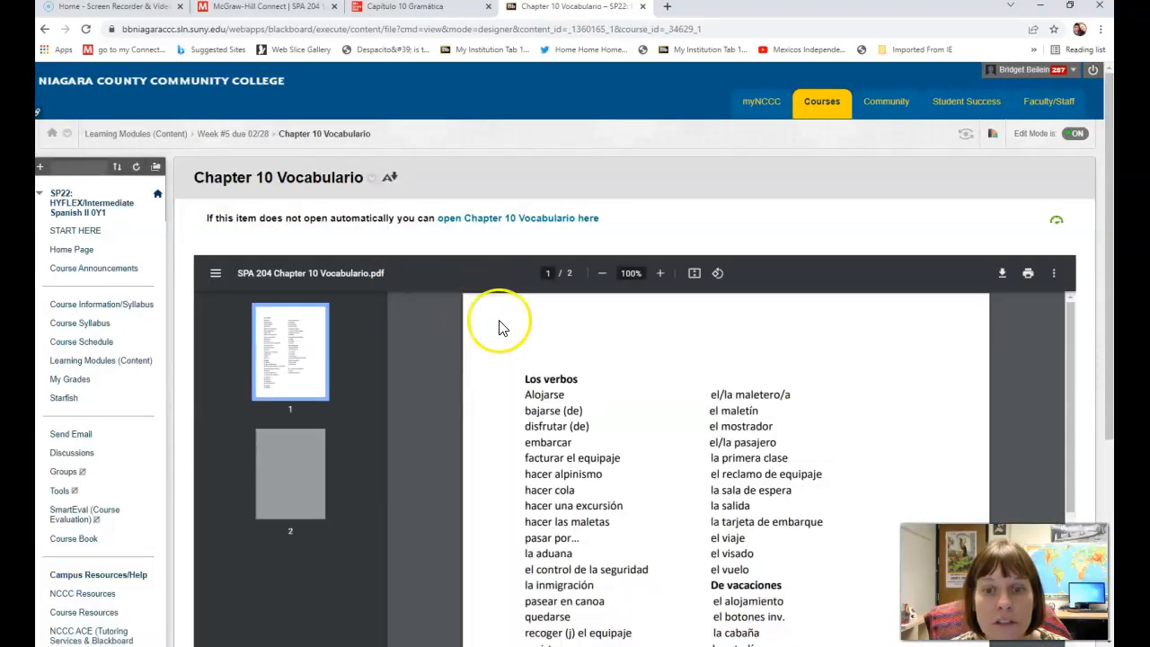
{"action": "scroll", "scroll_direction": "down", "scroll_amount": 3}
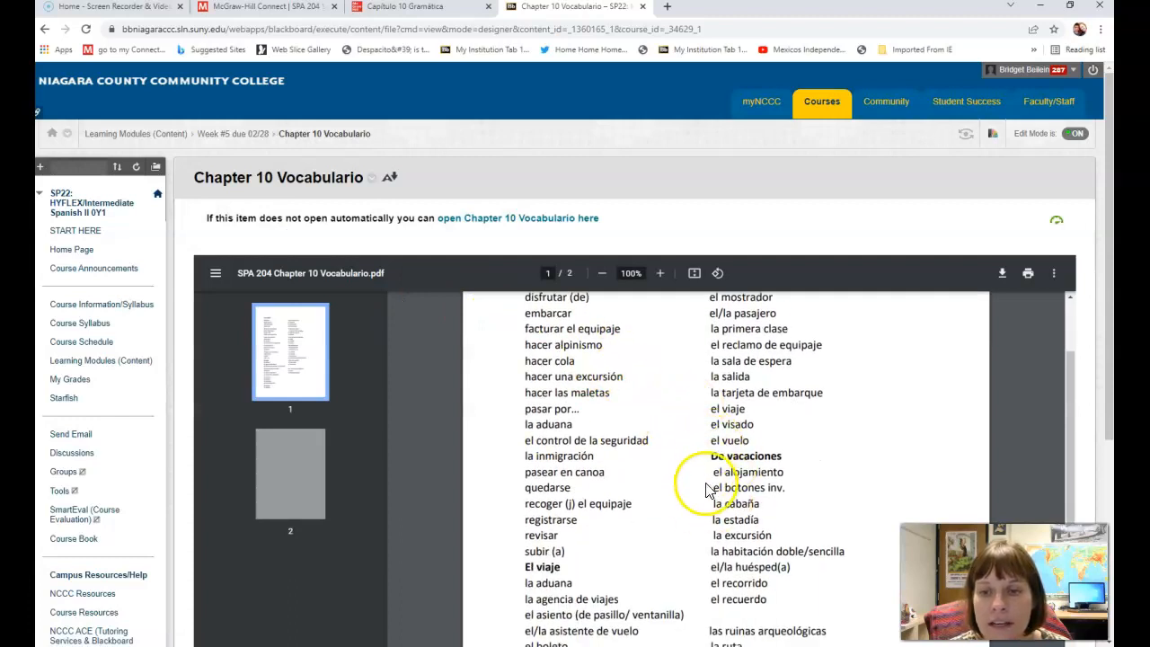
{"action": "mouse_move", "coordinate": [674, 465]}
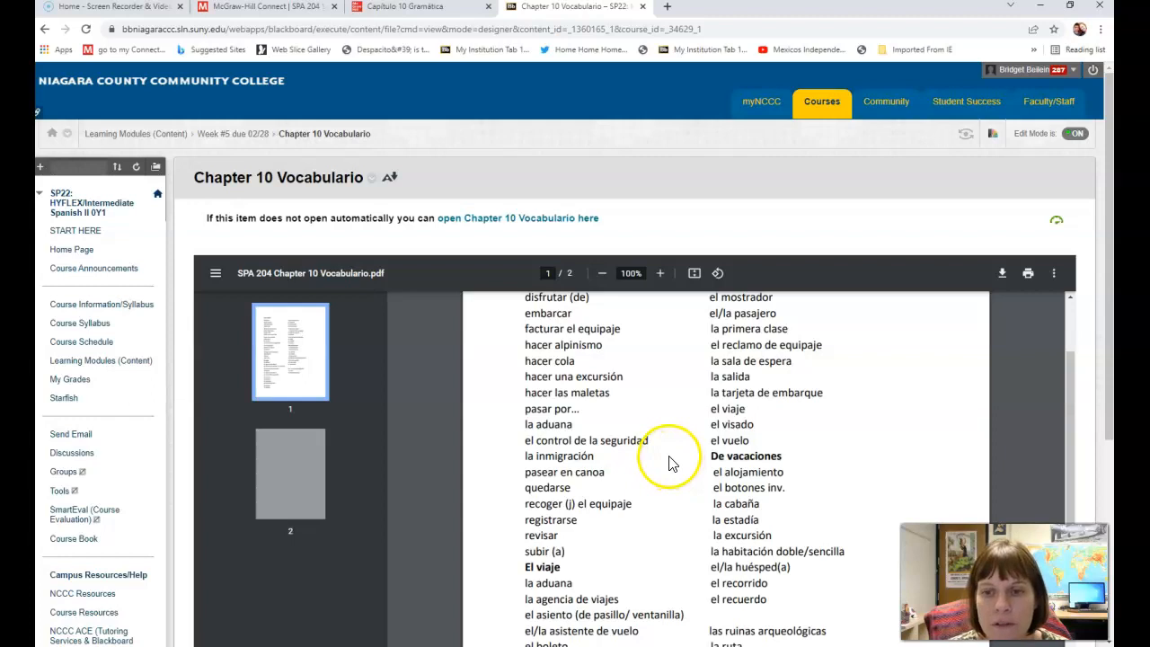
{"action": "mouse_move", "coordinate": [665, 460]}
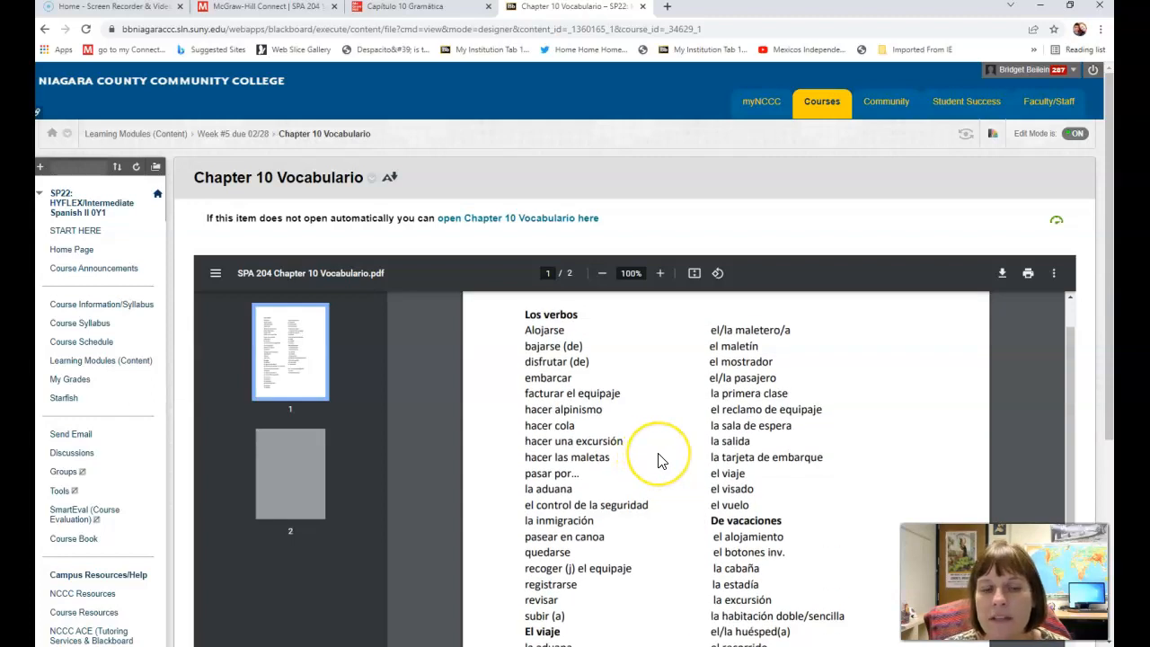
{"action": "scroll", "scroll_direction": "down", "scroll_amount": 3}
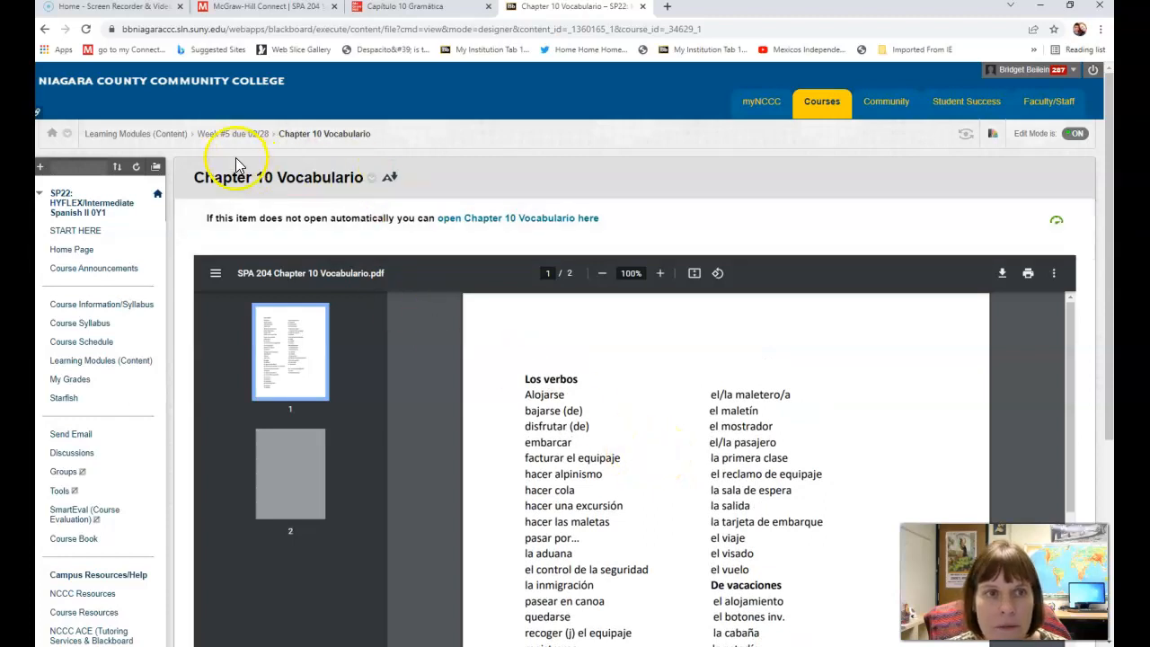
{"action": "left_click", "coordinate": [233, 133]}
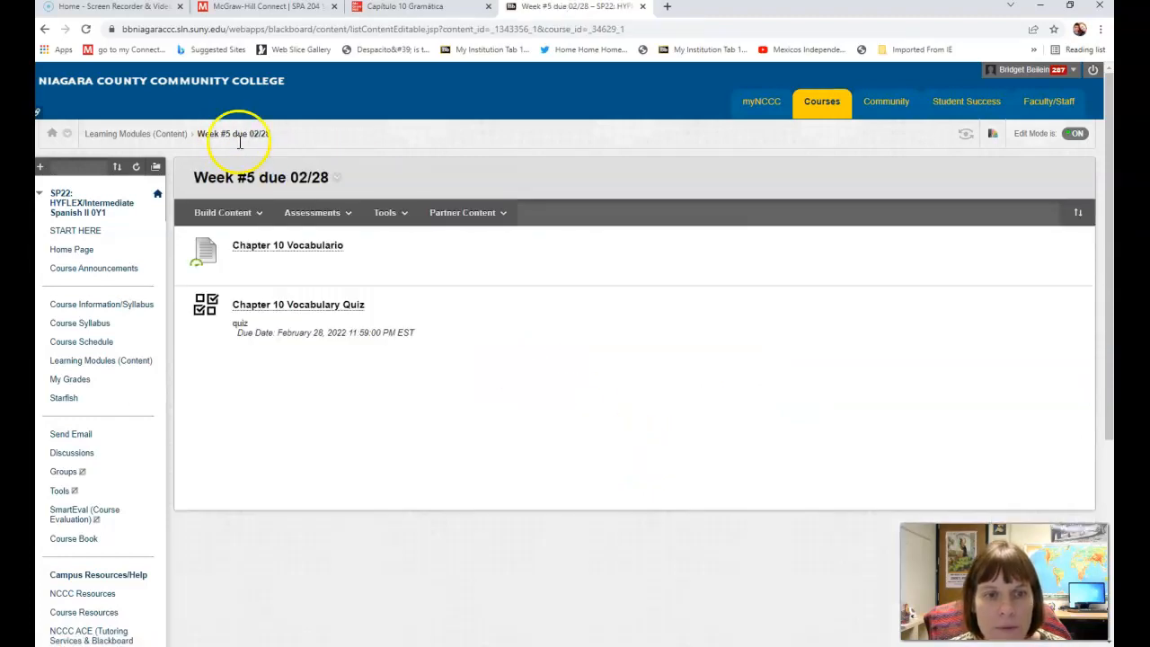
{"action": "mouse_move", "coordinate": [292, 24]}
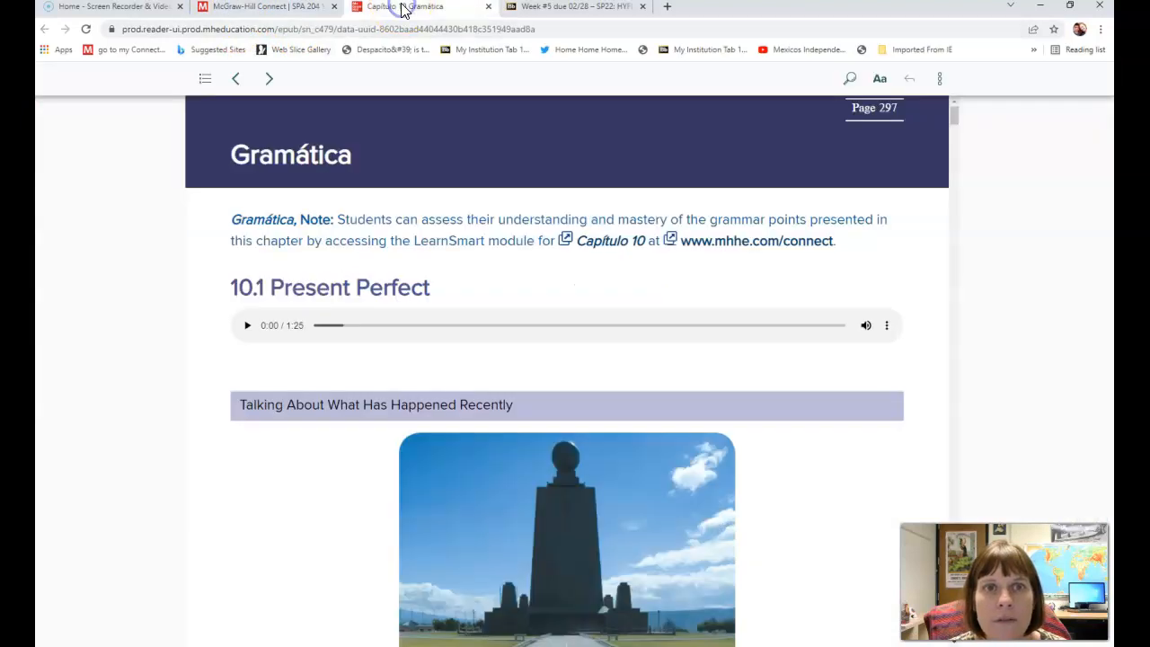
{"action": "mouse_move", "coordinate": [205, 79]}
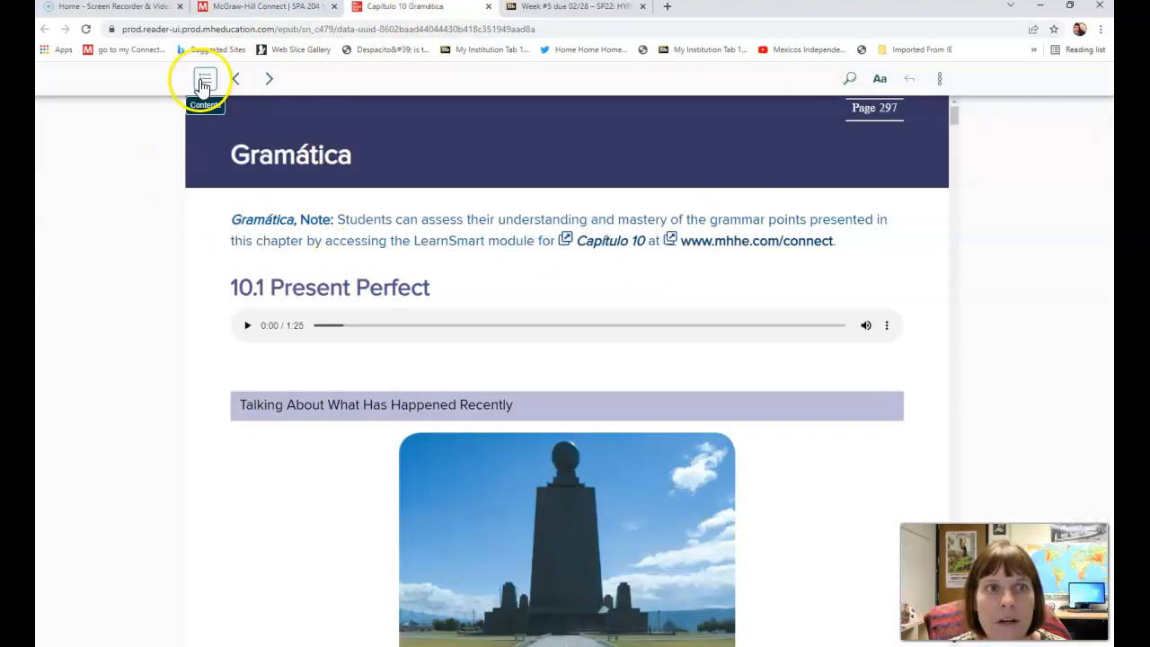
Use the eBook's table of contents to jump to Capítulo 10 Vocabulario on page 321.
{"action": "left_click", "coordinate": [204, 79]}
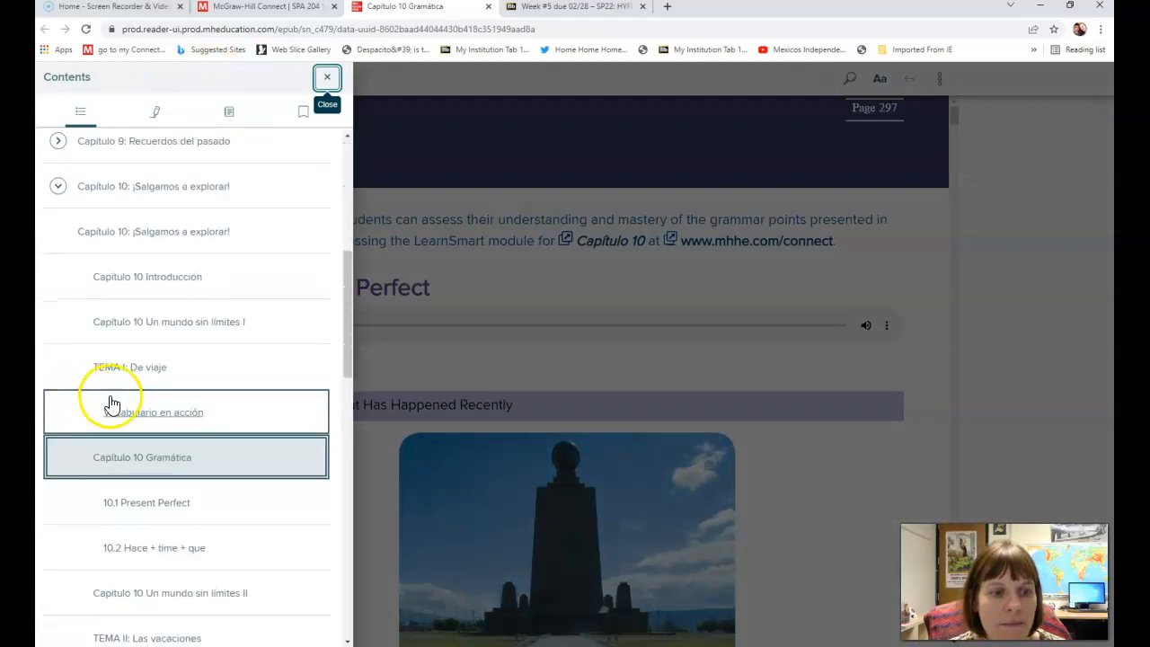
{"action": "scroll", "scroll_direction": "down", "scroll_amount": 3}
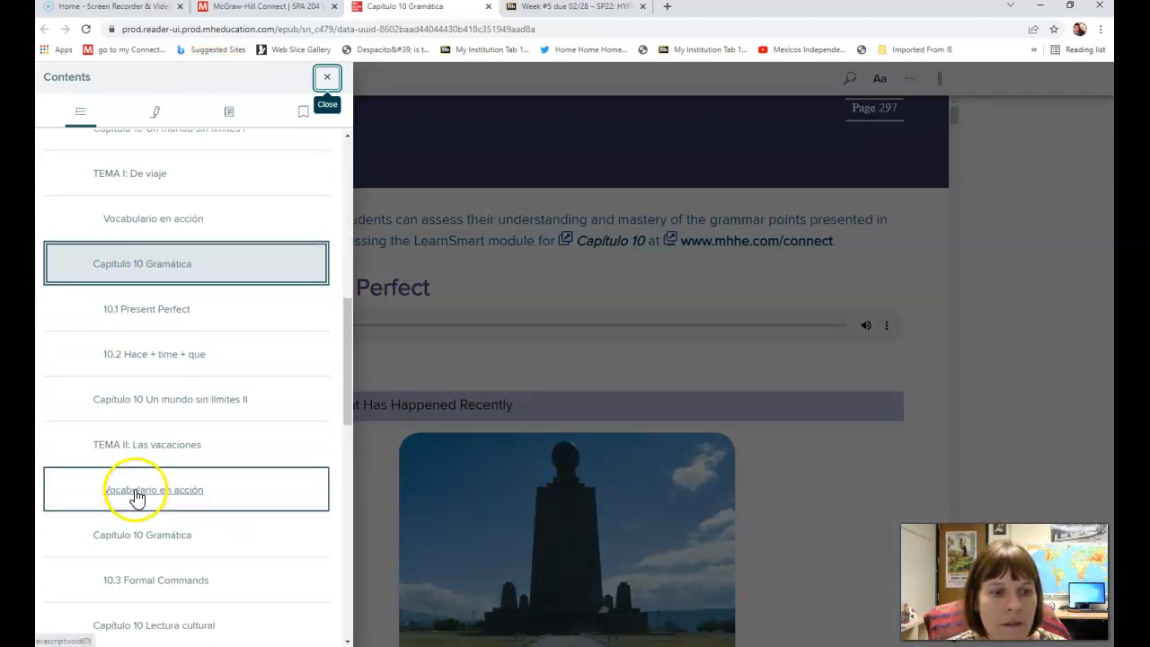
{"action": "scroll", "scroll_direction": "down", "scroll_amount": 3}
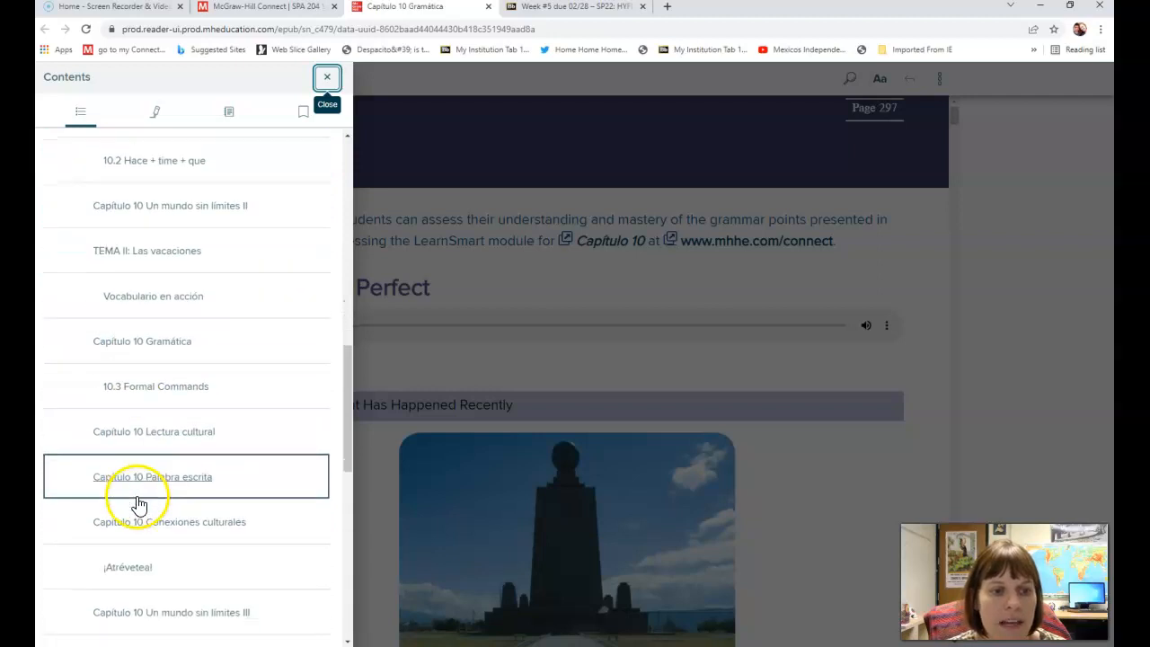
{"action": "scroll", "scroll_direction": "down", "scroll_amount": 3}
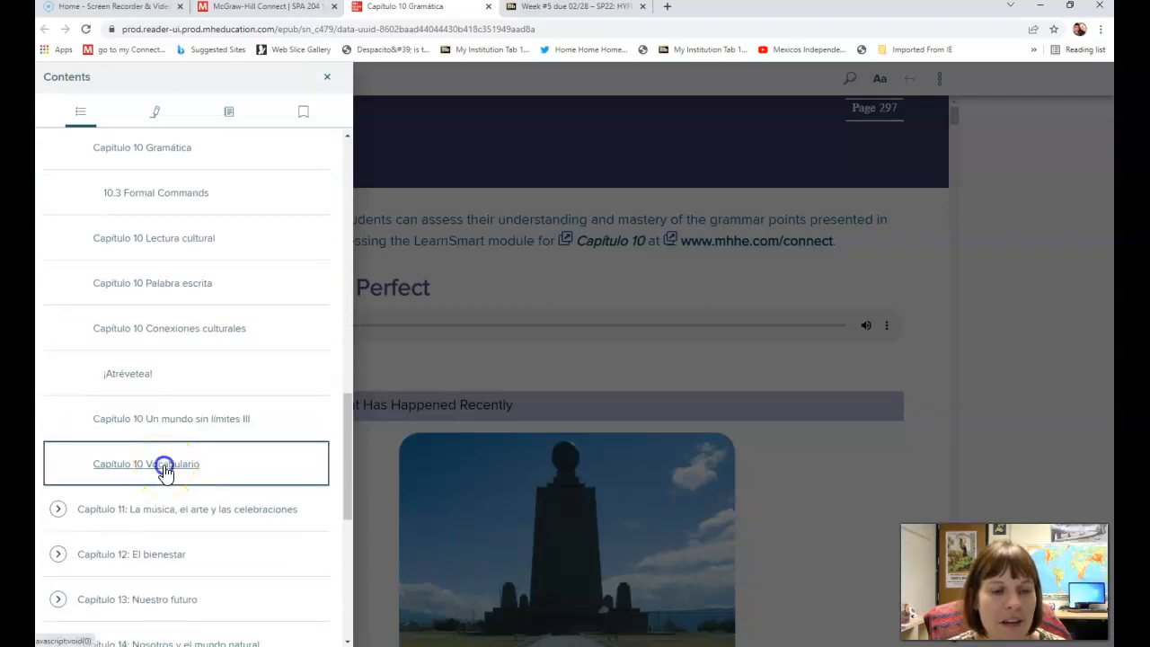
{"action": "left_click", "coordinate": [146, 464]}
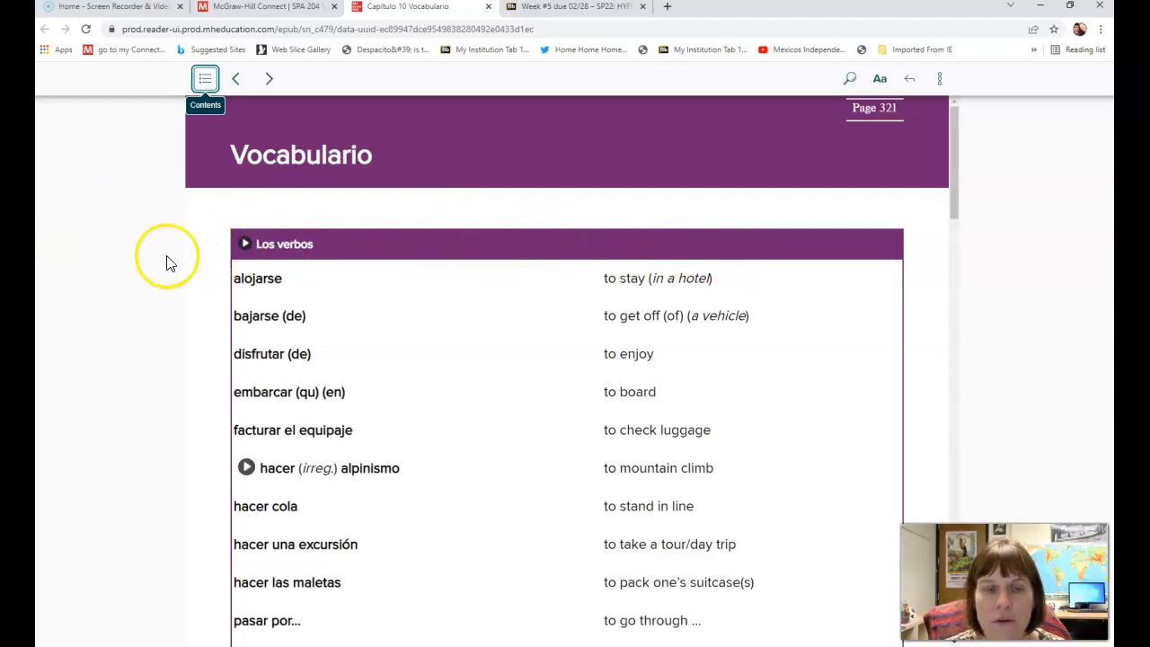
{"action": "mouse_move", "coordinate": [101, 281]}
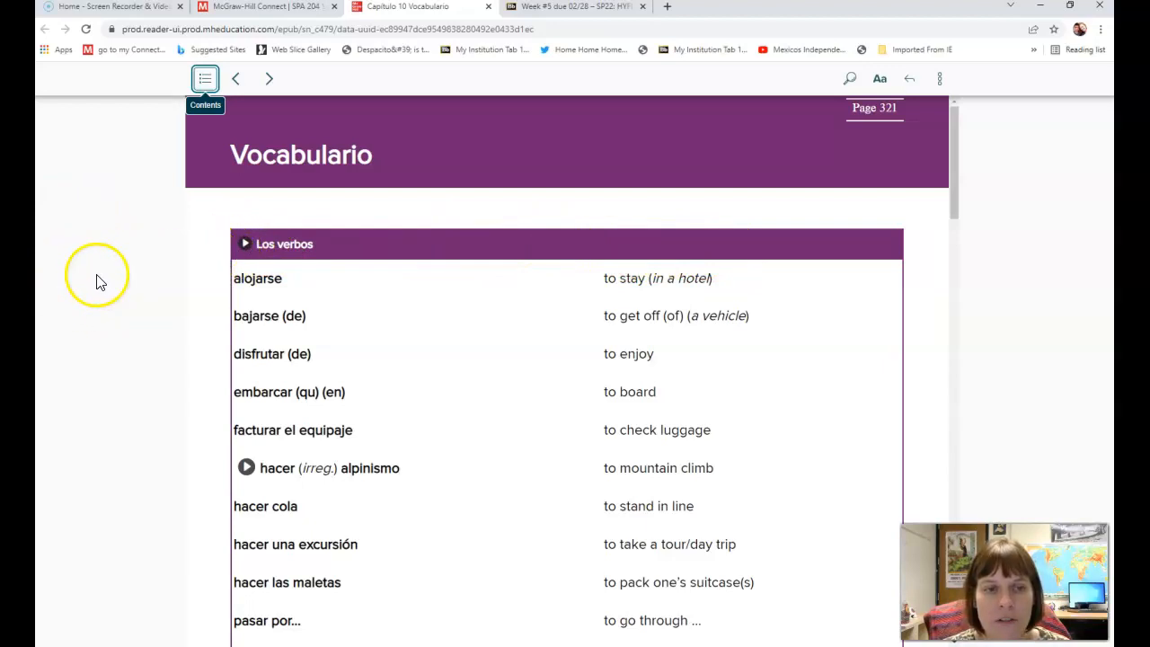
{"action": "mouse_move", "coordinate": [176, 276]}
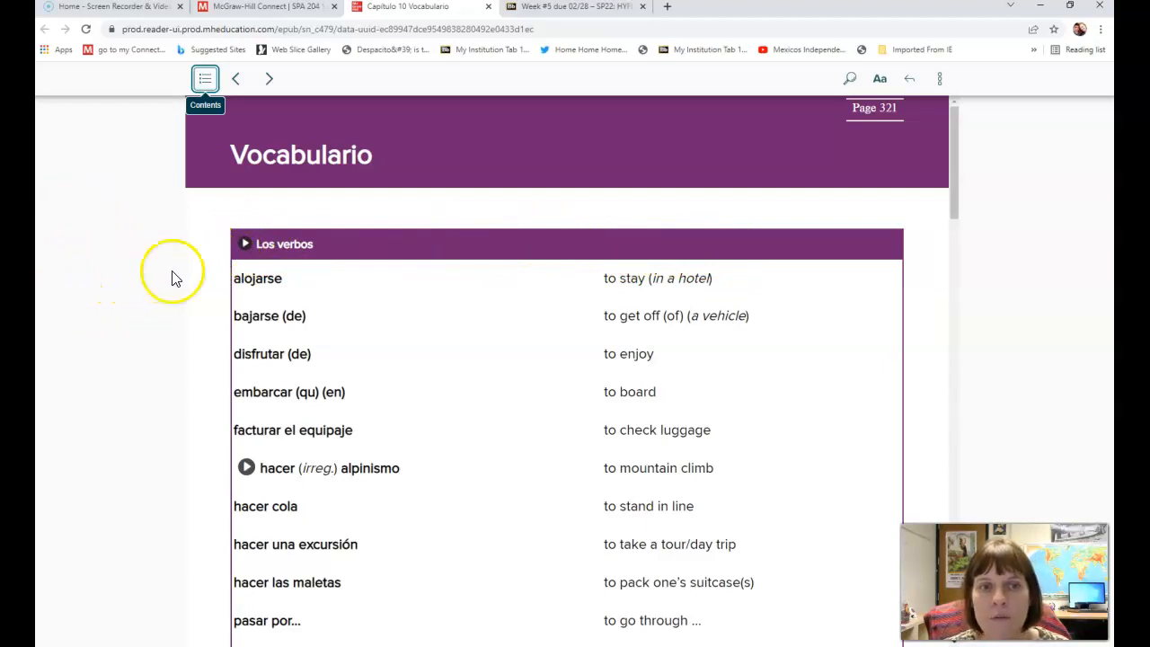
Read the Los verbos table, hearing hacer alpinismo pronounced, until the El viaje list appears.
{"action": "scroll", "scroll_direction": "down", "scroll_amount": 3}
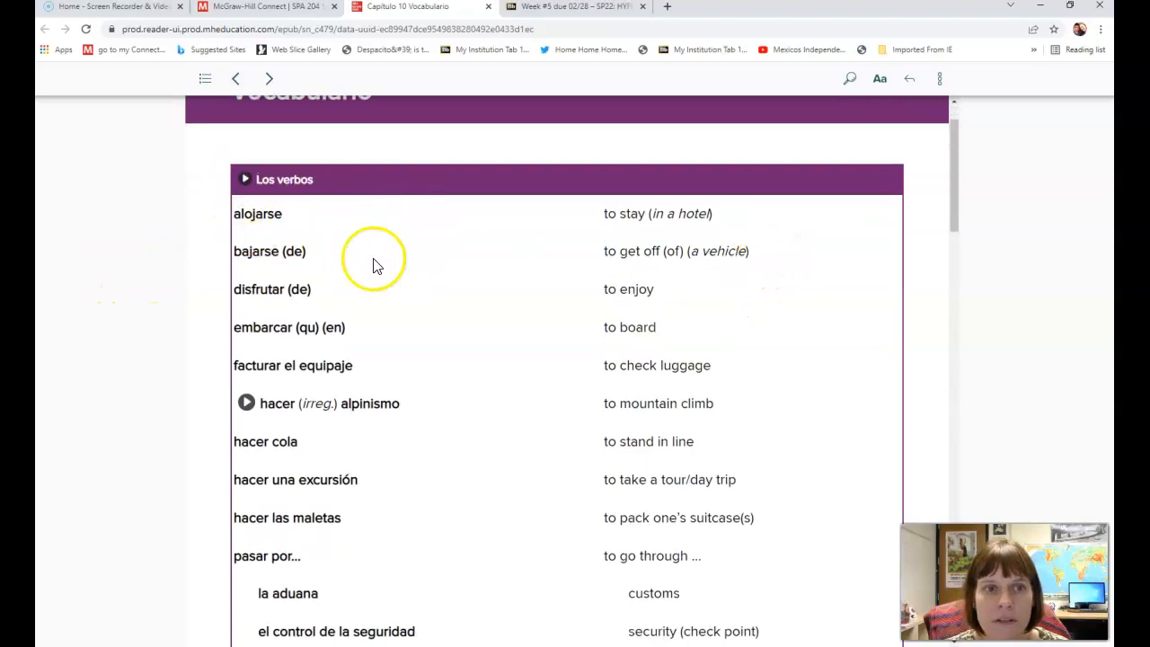
{"action": "mouse_move", "coordinate": [357, 206]}
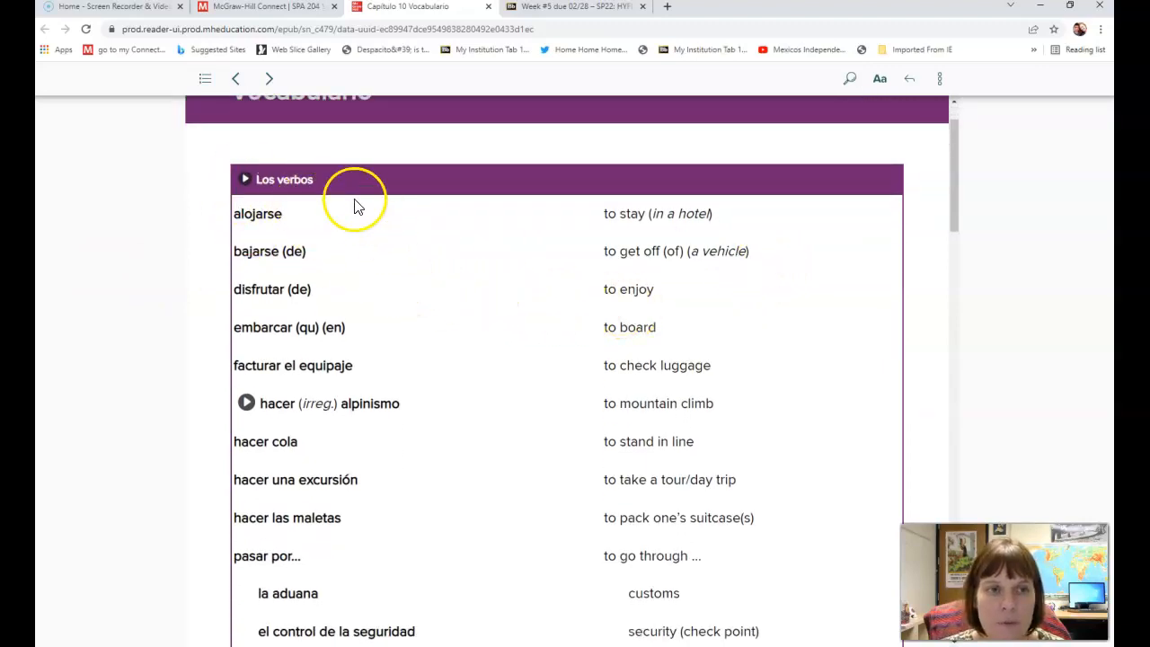
{"action": "left_click", "coordinate": [245, 179]}
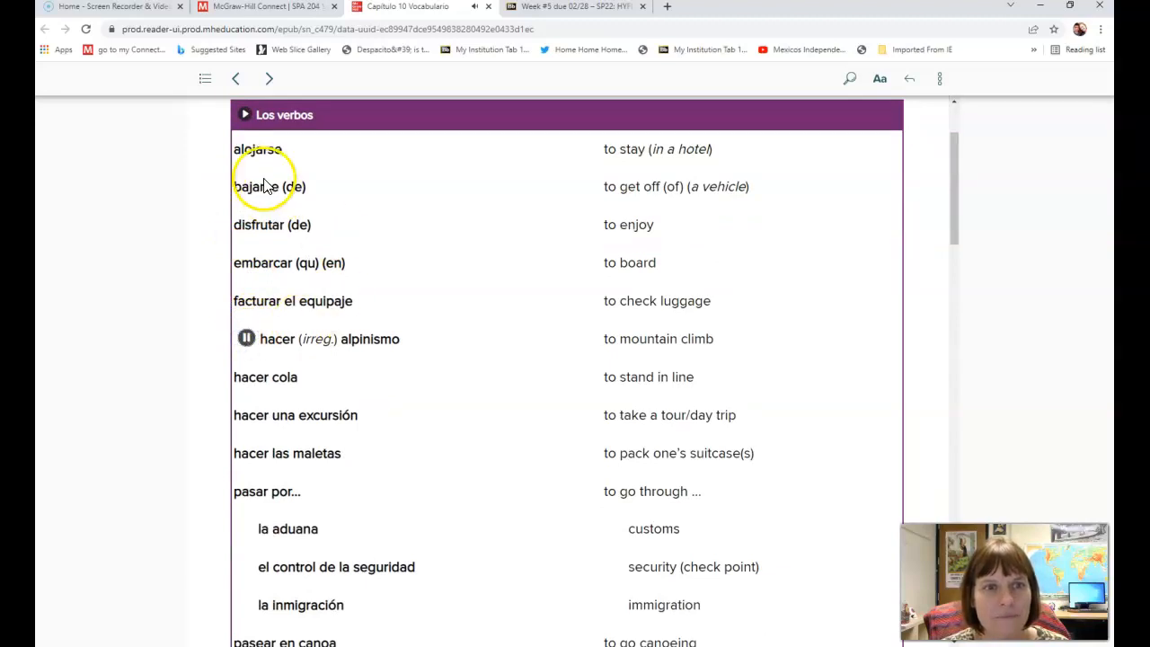
{"action": "scroll", "scroll_direction": "down", "scroll_amount": 3}
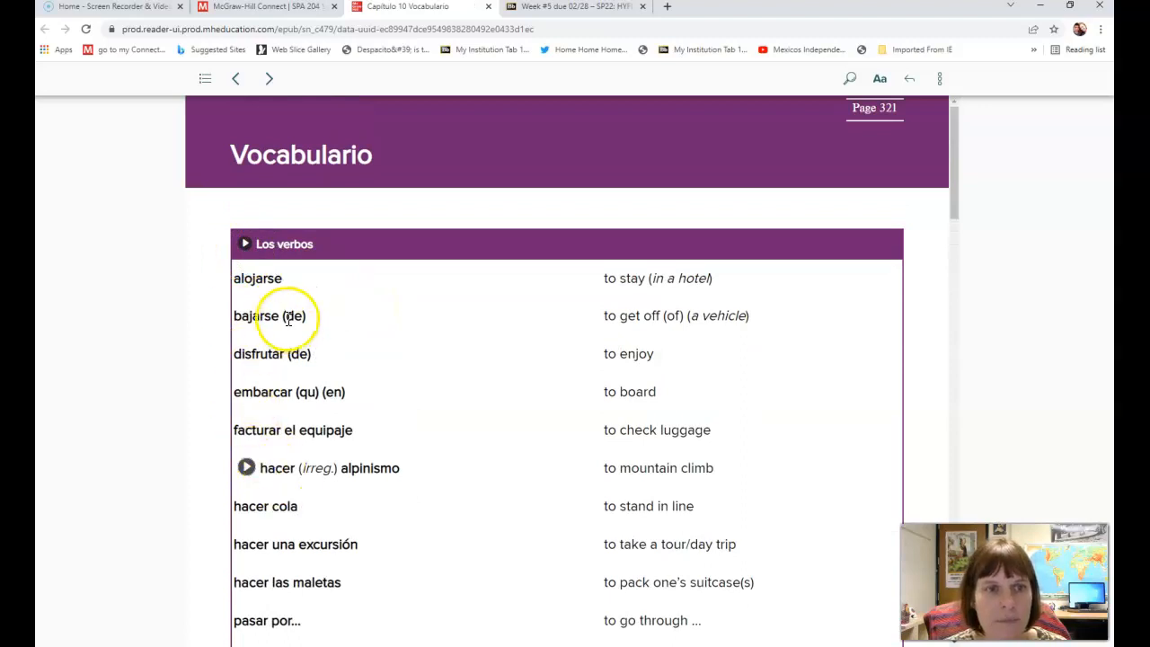
{"action": "mouse_move", "coordinate": [627, 289]}
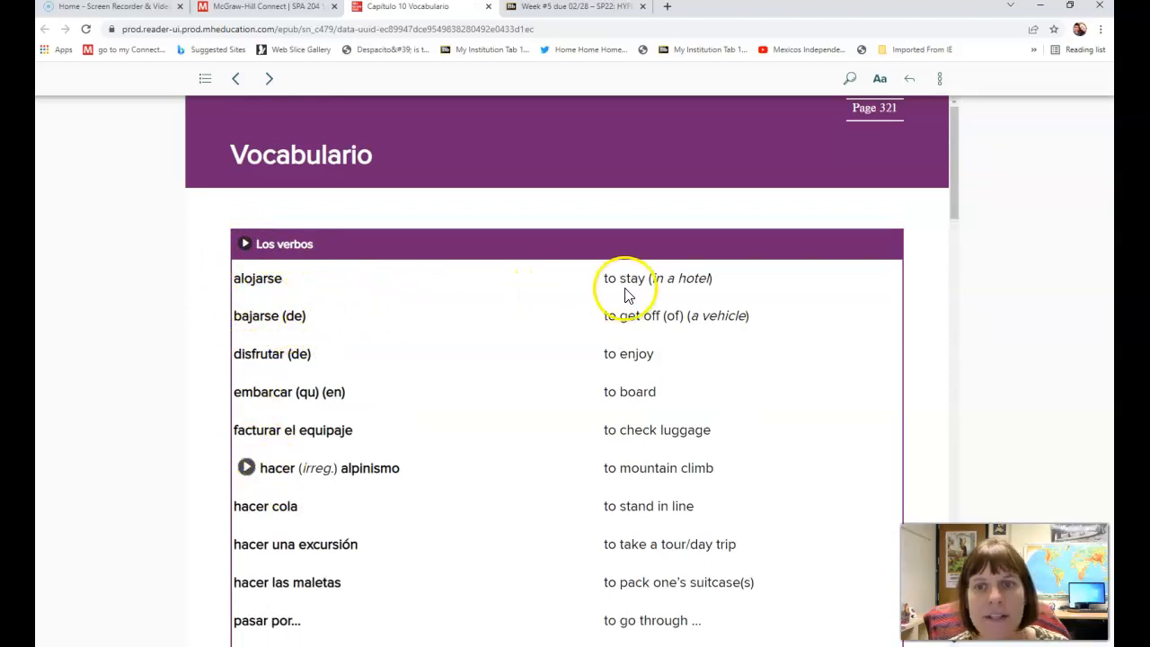
{"action": "mouse_move", "coordinate": [403, 331]}
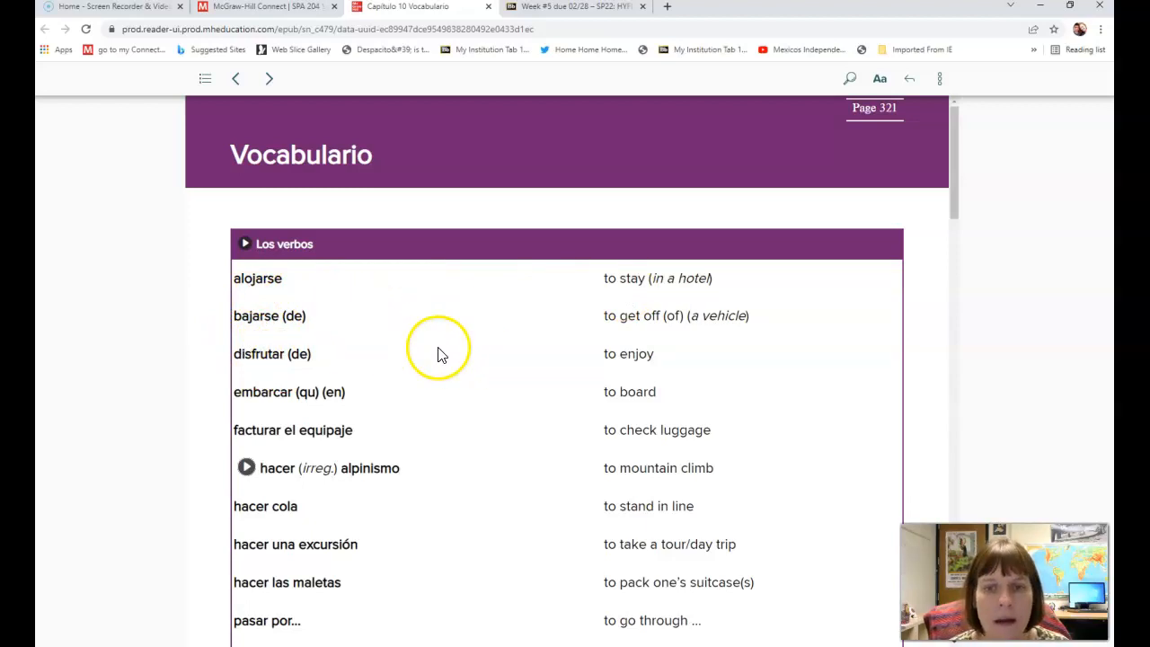
{"action": "mouse_move", "coordinate": [434, 359]}
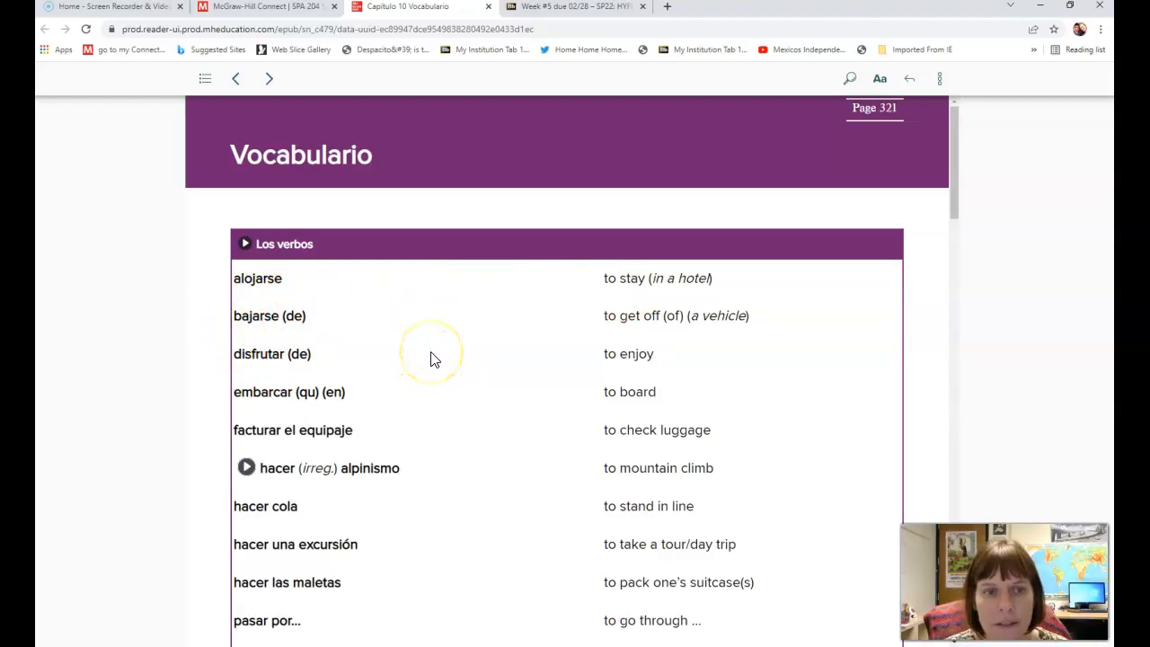
{"action": "scroll", "scroll_direction": "down", "scroll_amount": 3}
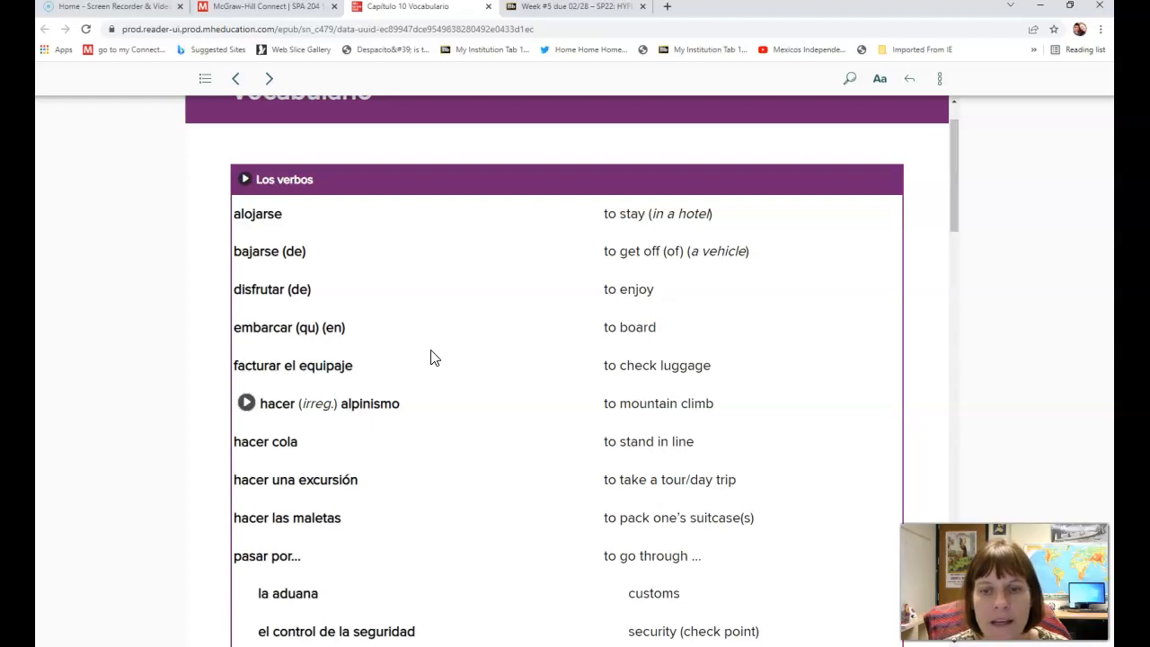
{"action": "scroll", "scroll_direction": "down", "scroll_amount": 3}
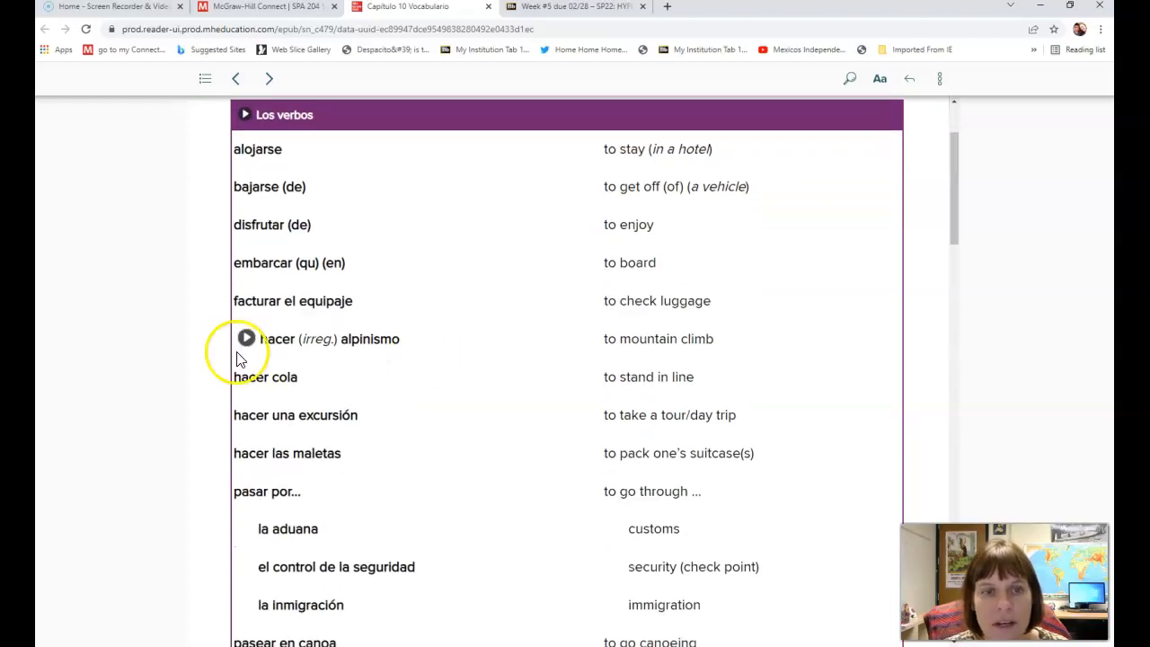
{"action": "mouse_move", "coordinate": [71, 427]}
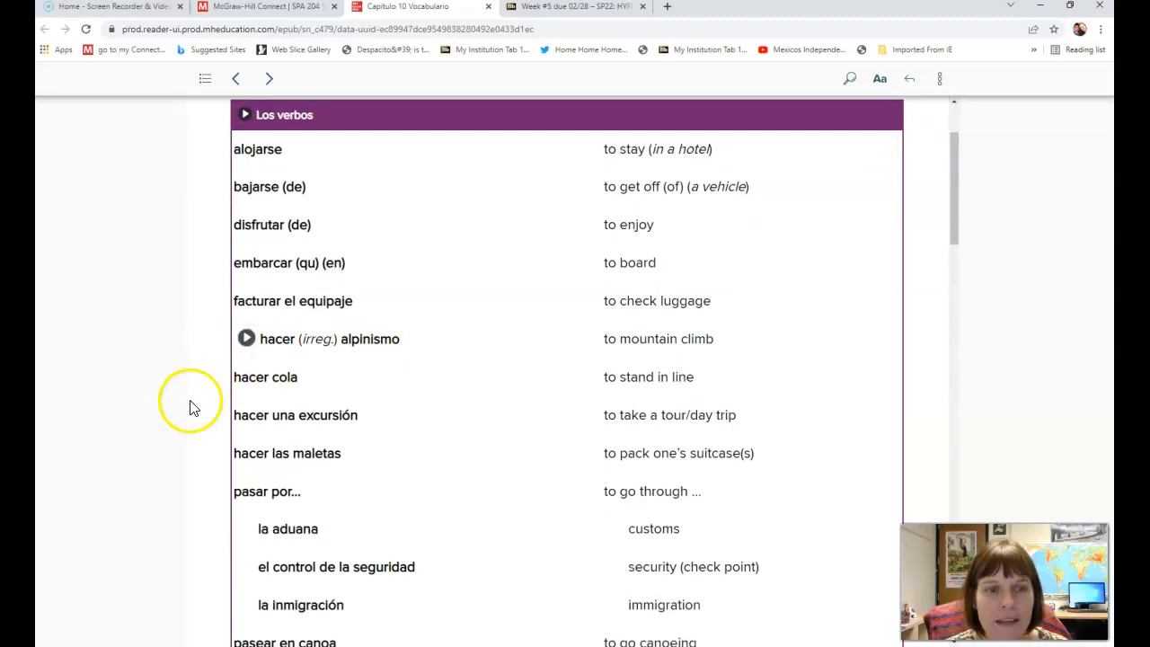
{"action": "mouse_move", "coordinate": [403, 429]}
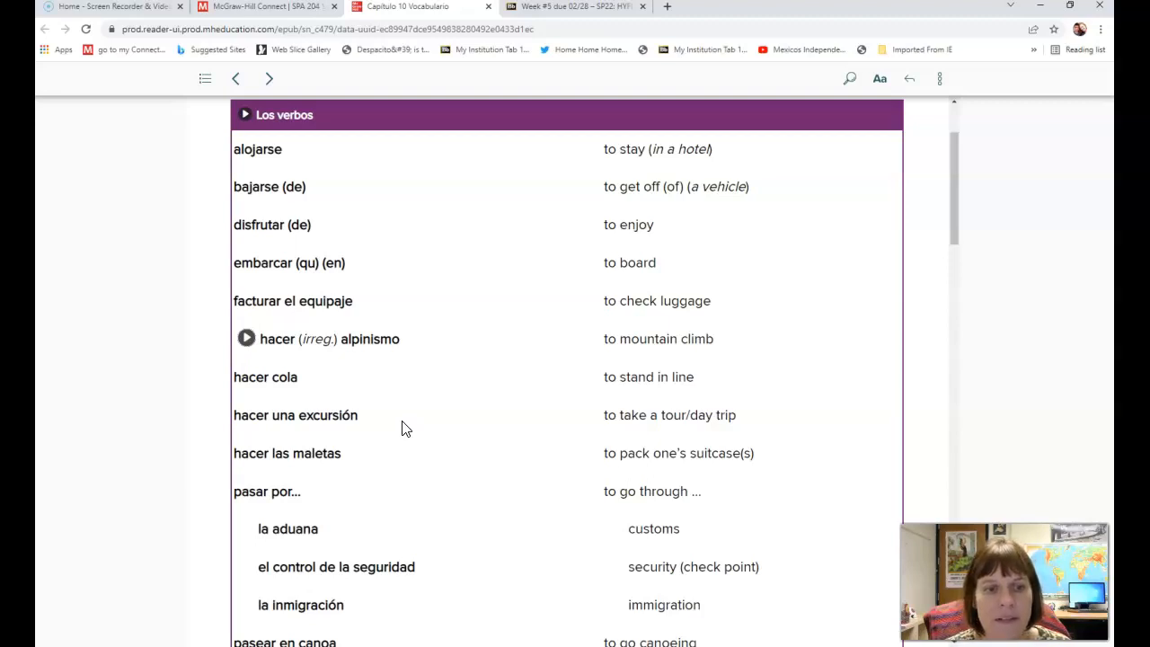
{"action": "scroll", "scroll_direction": "down", "scroll_amount": 3}
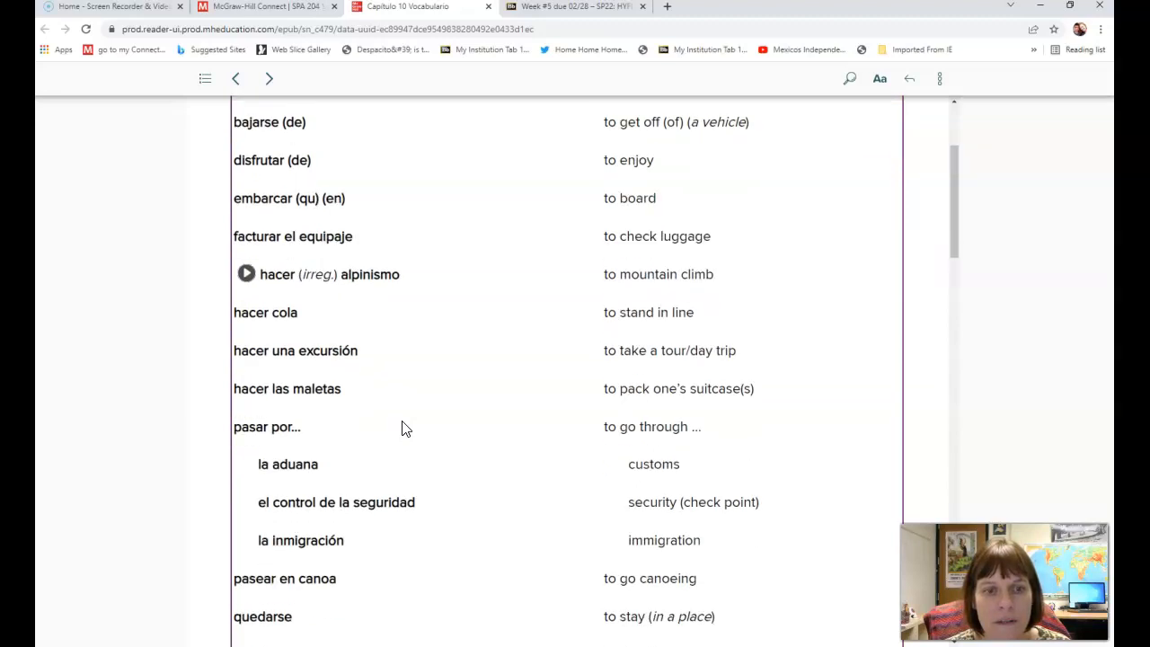
{"action": "scroll", "scroll_direction": "down", "scroll_amount": 3}
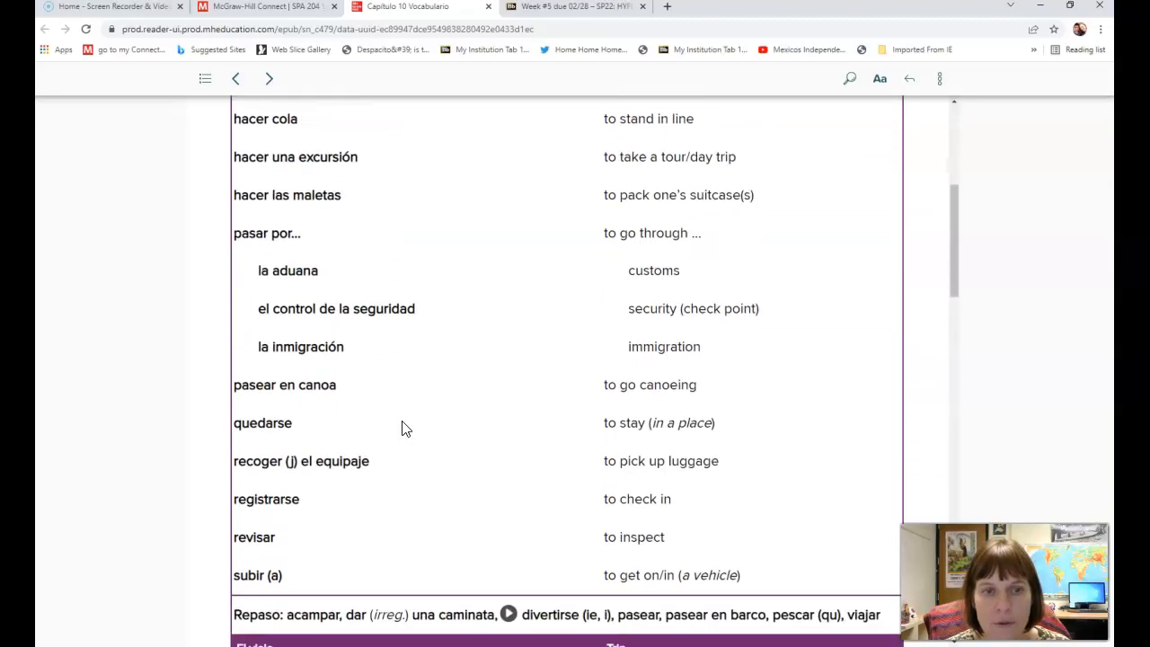
{"action": "mouse_move", "coordinate": [415, 470]}
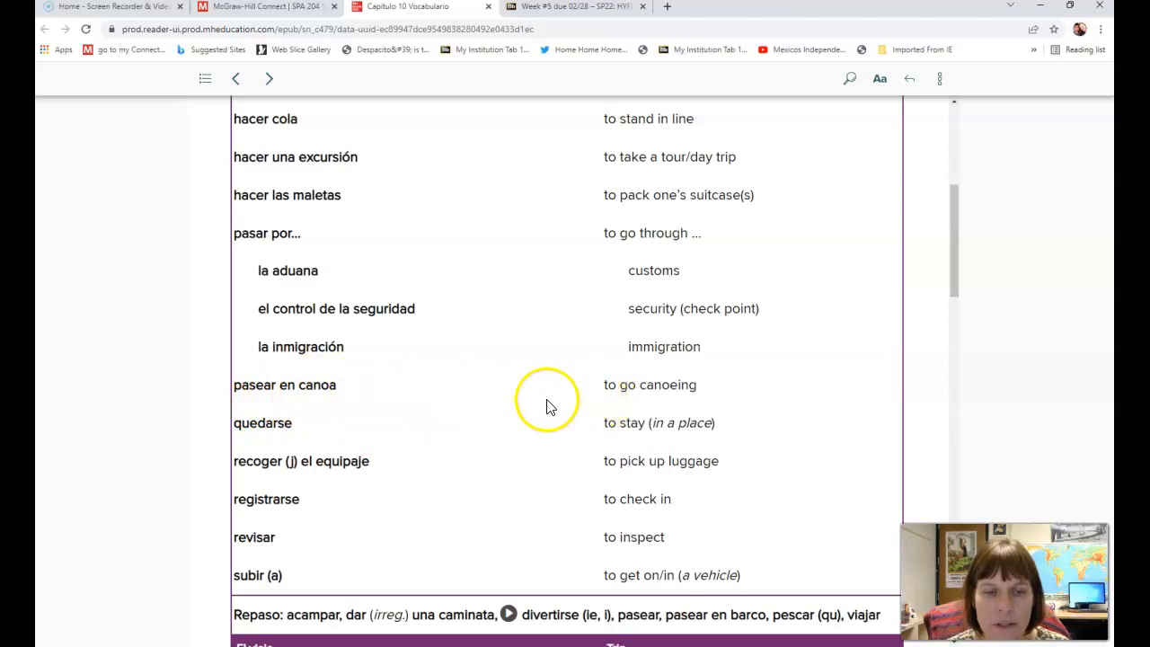
{"action": "mouse_move", "coordinate": [385, 414]}
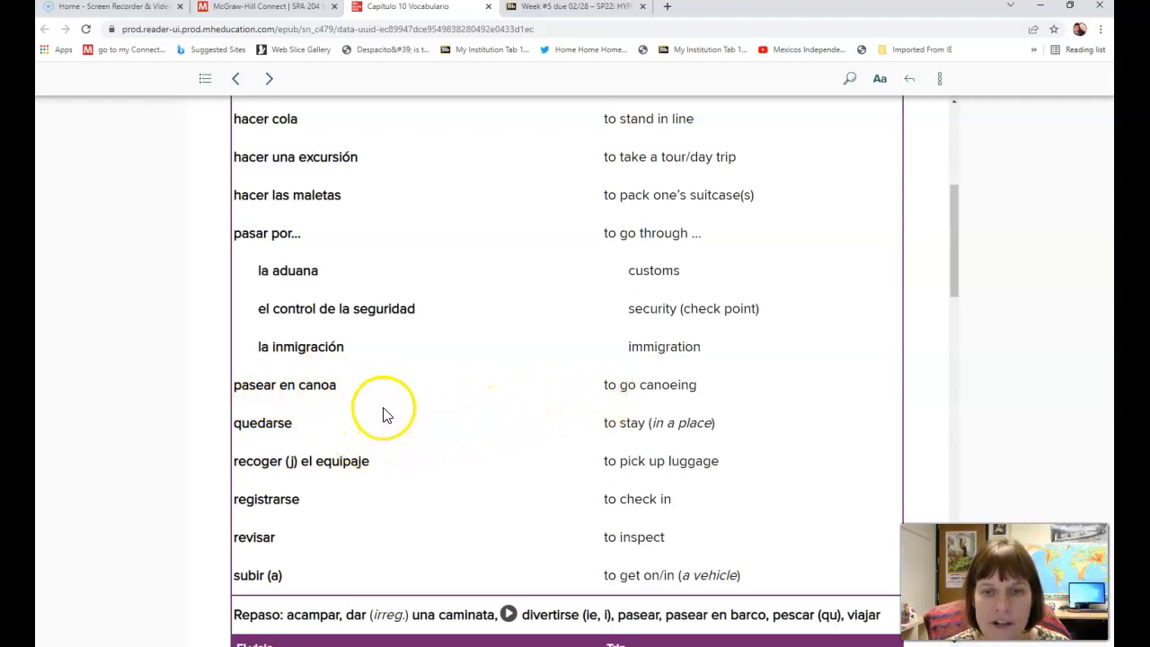
{"action": "mouse_move", "coordinate": [465, 447]}
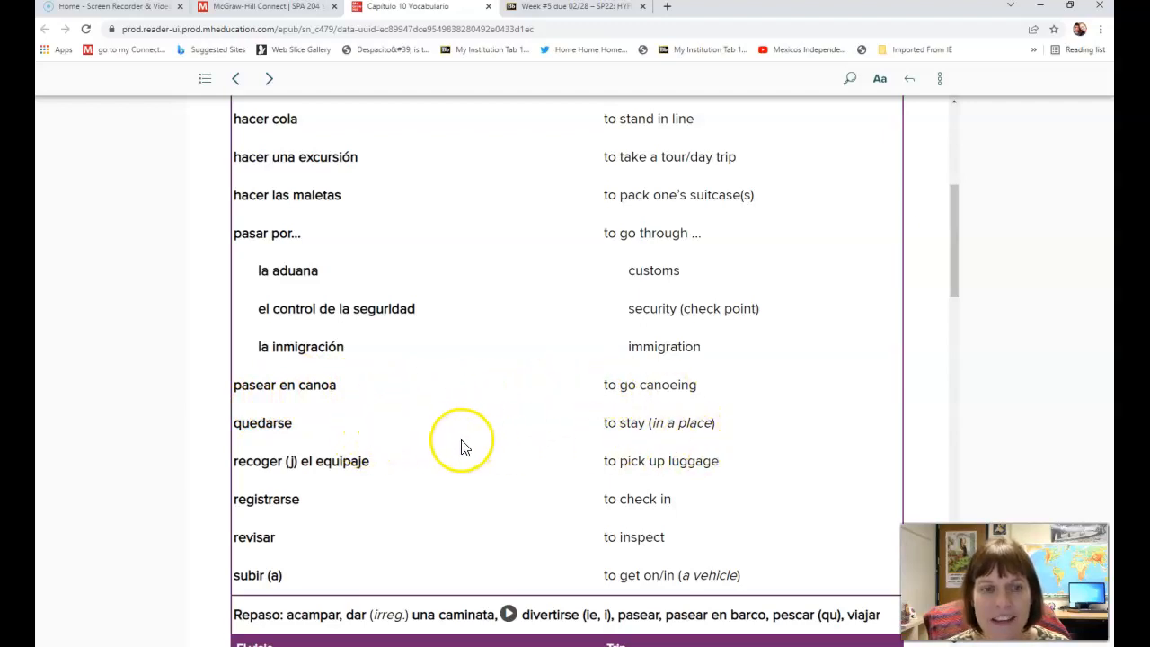
{"action": "mouse_move", "coordinate": [427, 436]}
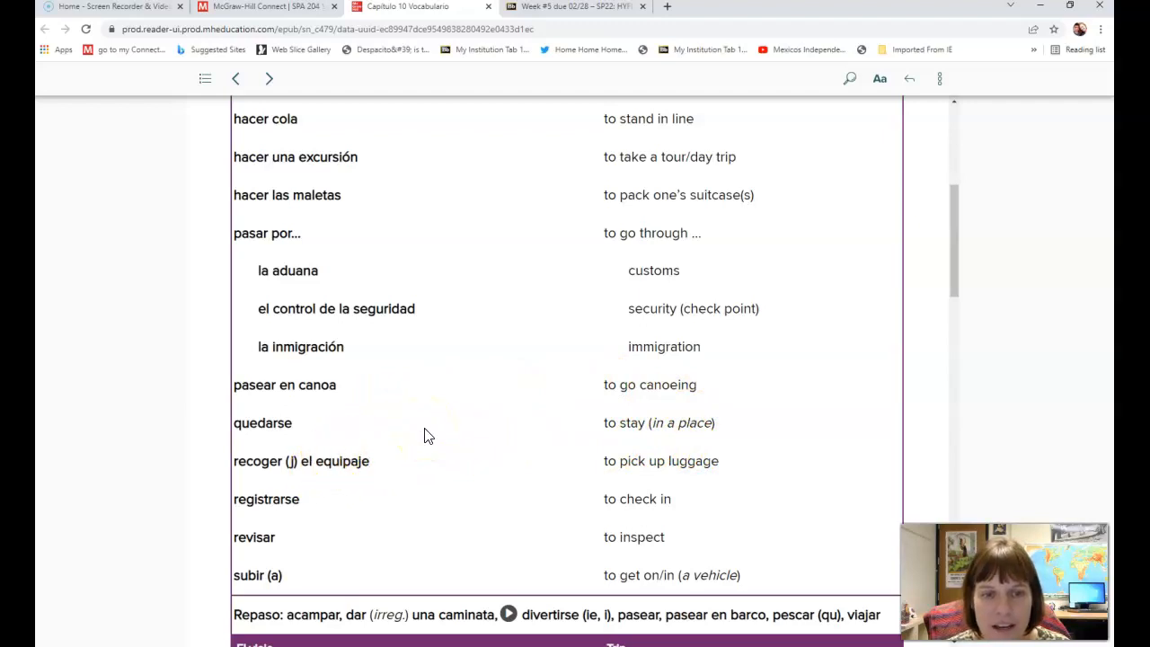
{"action": "scroll", "scroll_direction": "down", "scroll_amount": 3}
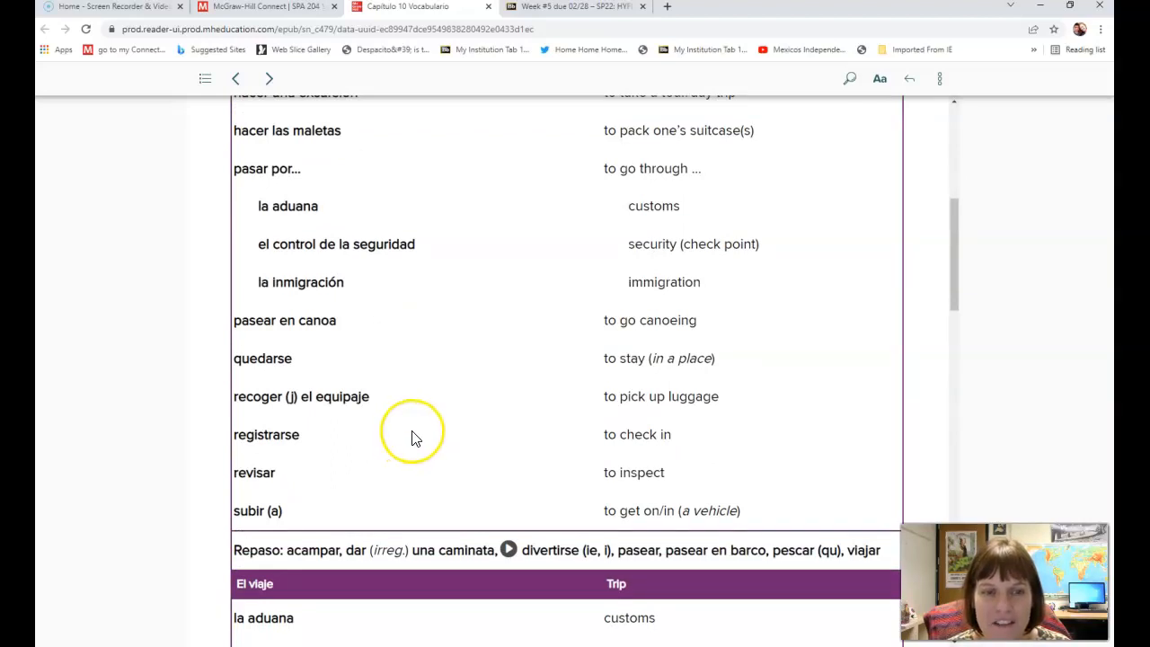
{"action": "scroll", "scroll_direction": "down", "scroll_amount": 3}
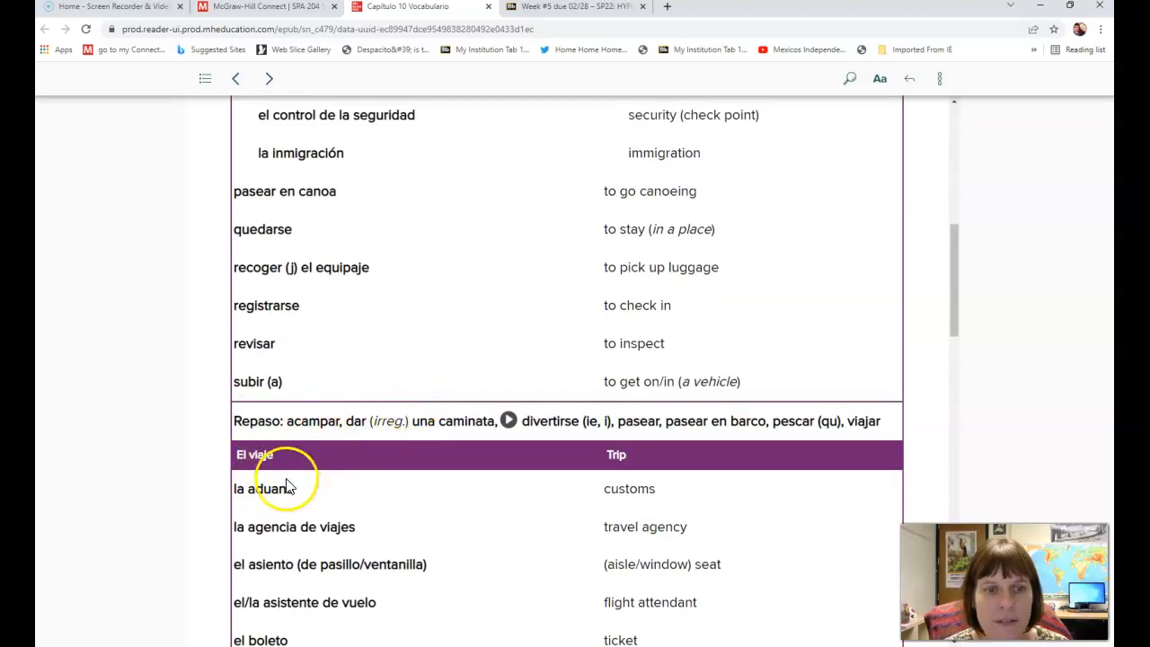
Scroll the El viaje airport terms down to la sala de espera.
{"action": "scroll", "scroll_direction": "down", "scroll_amount": 3}
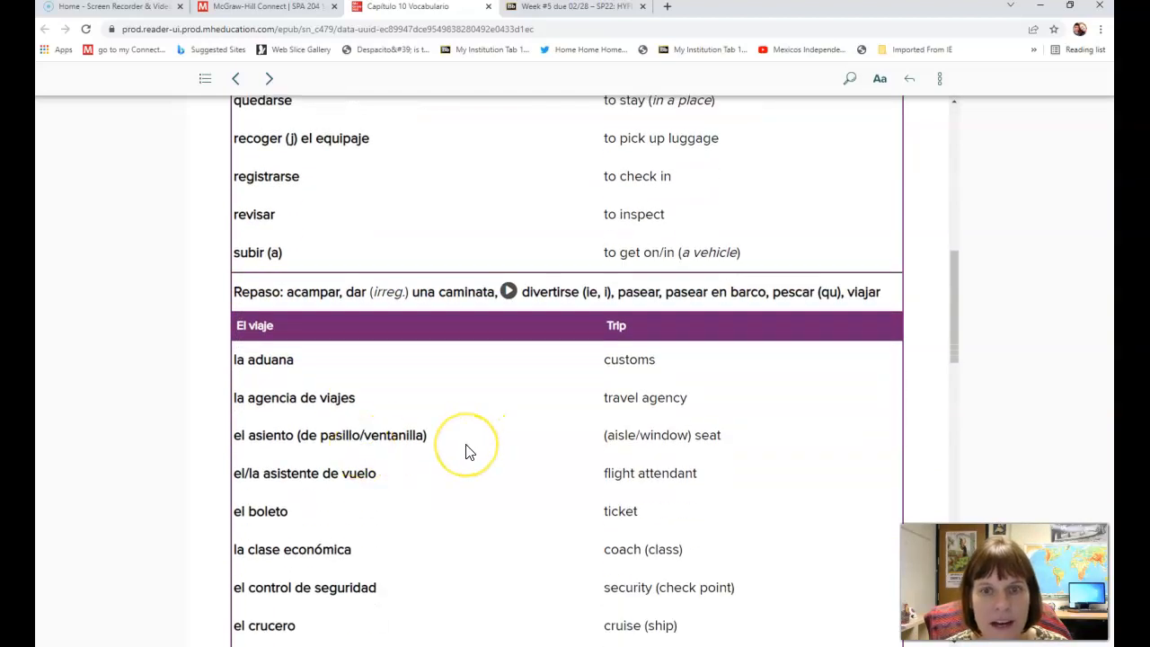
{"action": "scroll", "scroll_direction": "down", "scroll_amount": 3}
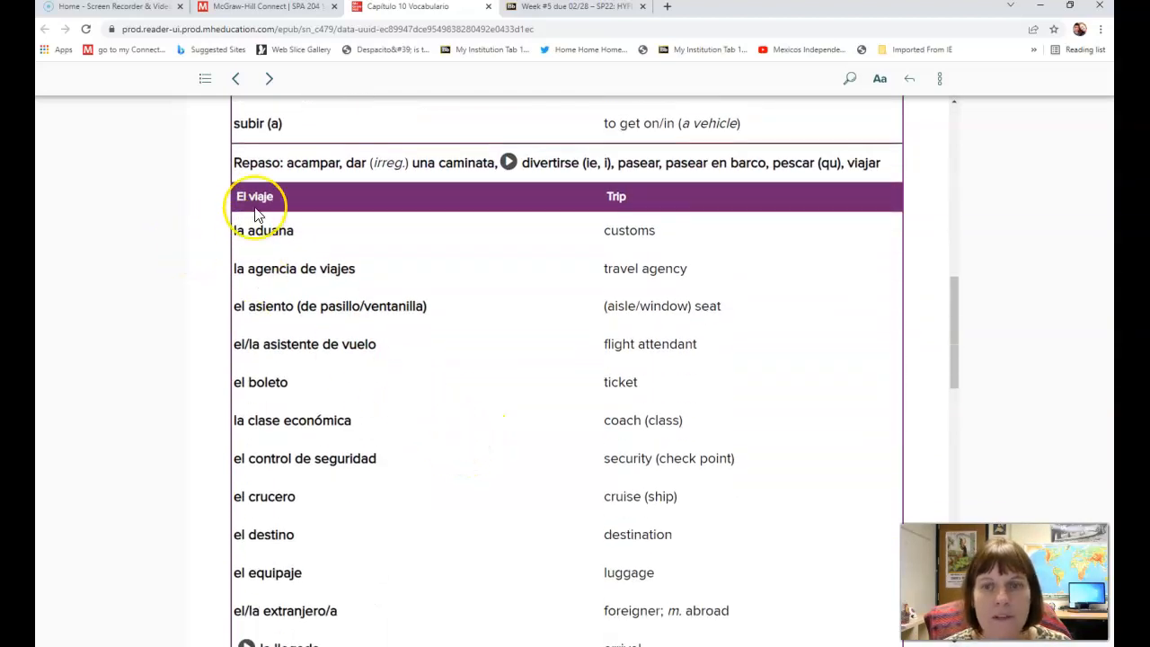
{"action": "mouse_move", "coordinate": [402, 232]}
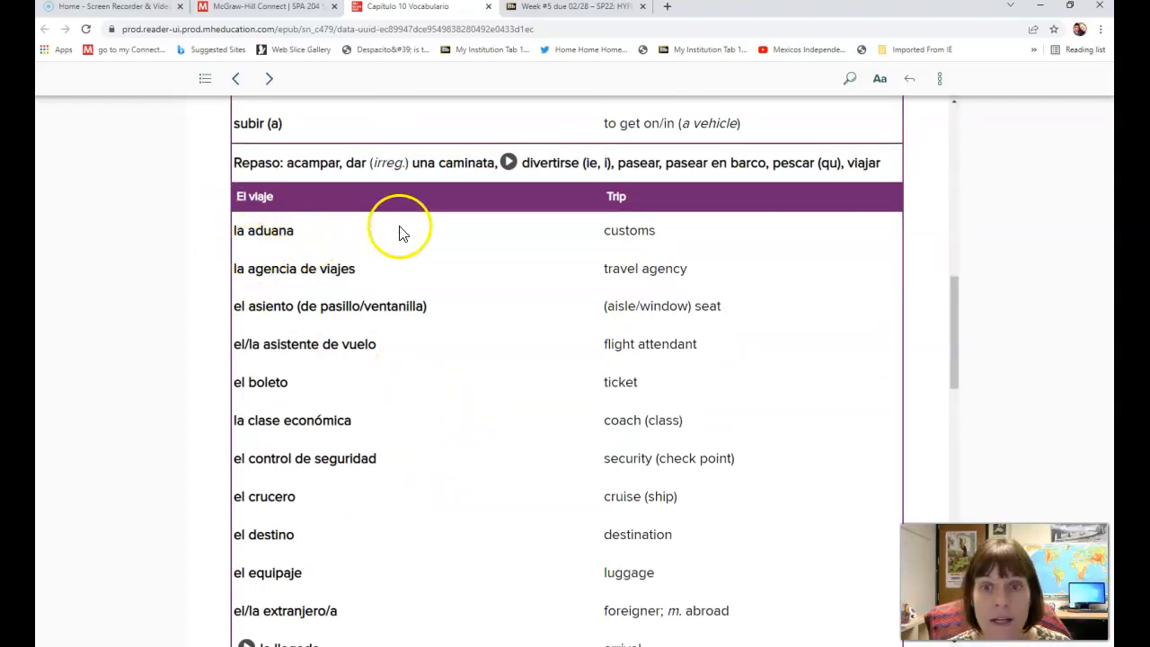
{"action": "scroll", "scroll_direction": "down", "scroll_amount": 3}
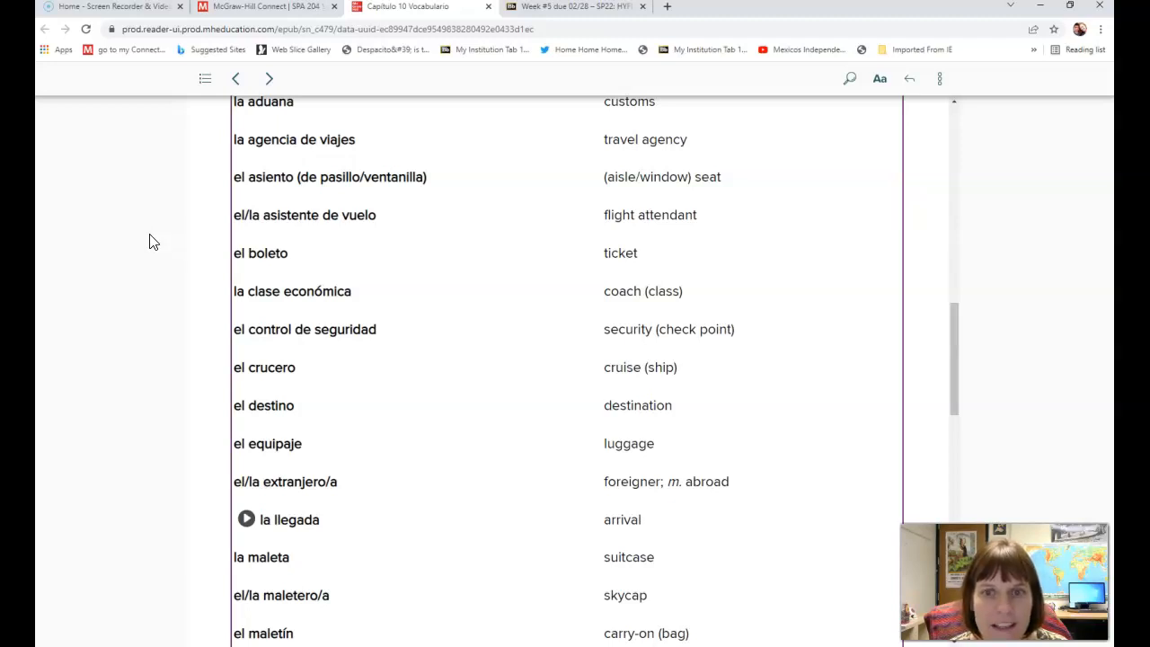
{"action": "scroll", "scroll_direction": "down", "scroll_amount": 3}
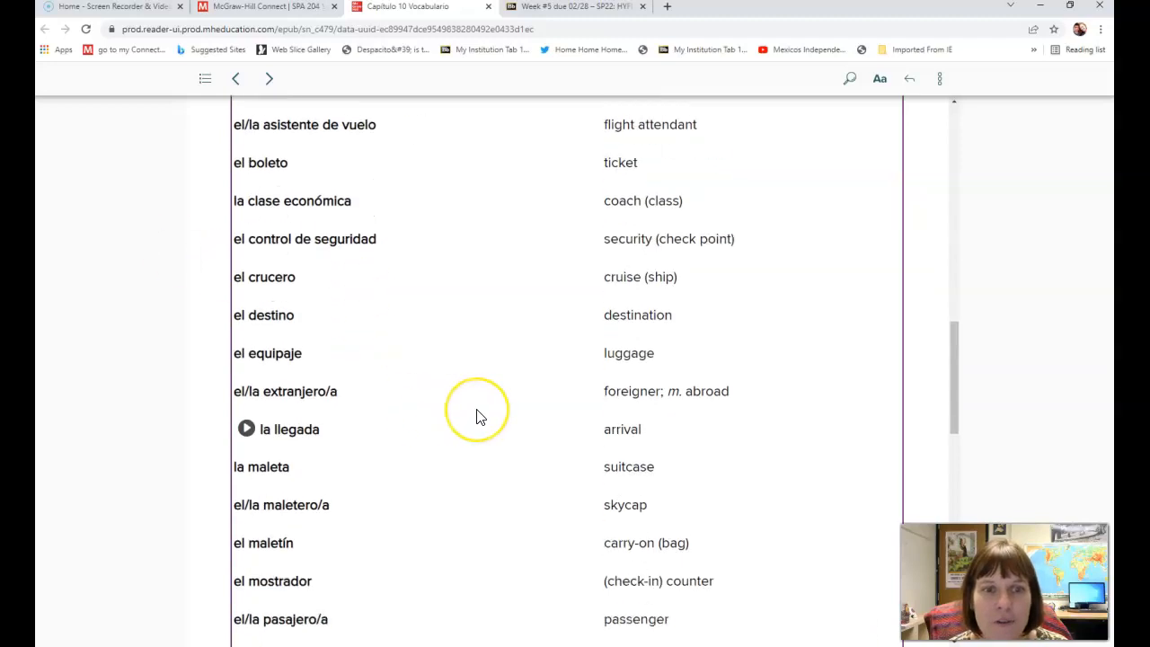
{"action": "scroll", "scroll_direction": "down", "scroll_amount": 3}
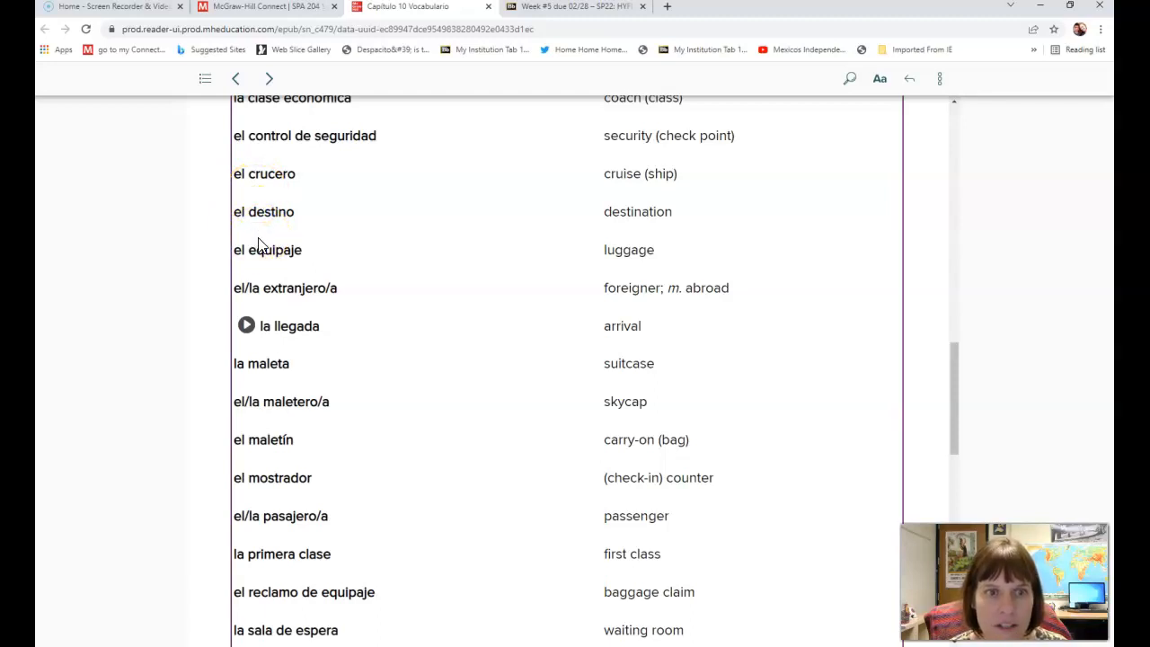
{"action": "mouse_move", "coordinate": [265, 275]}
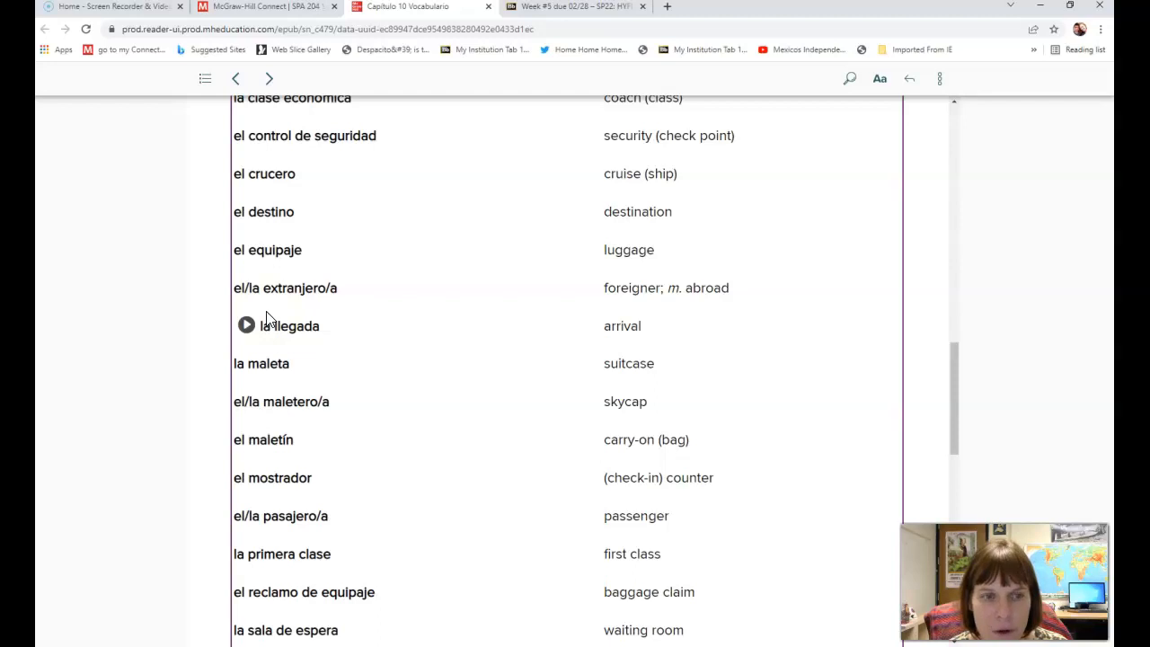
{"action": "left_click", "coordinate": [247, 325]}
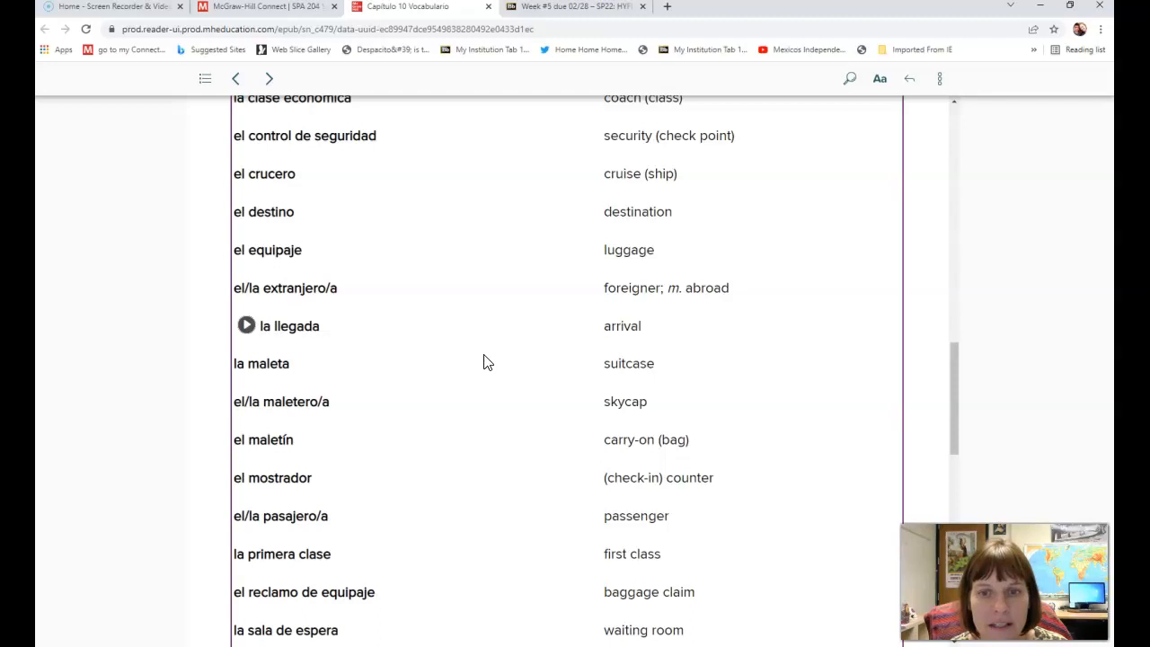
Scroll past the Cognados and Repaso lines to the De vacaciones table heading.
{"action": "scroll", "scroll_direction": "down", "scroll_amount": 3}
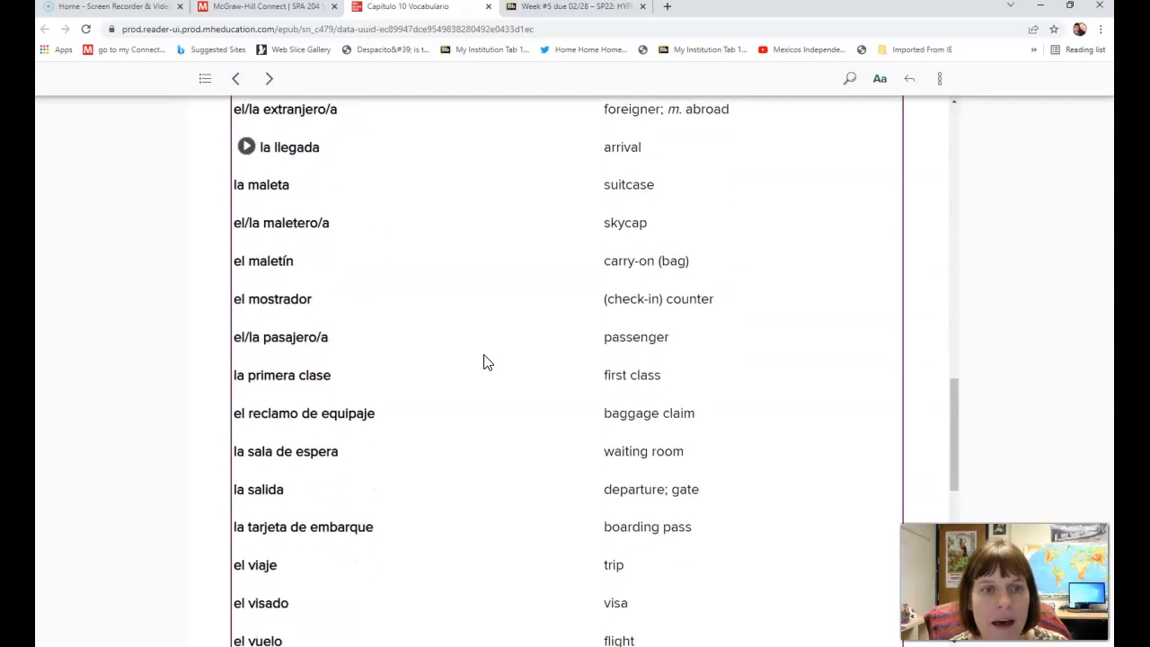
{"action": "scroll", "scroll_direction": "down", "scroll_amount": 3}
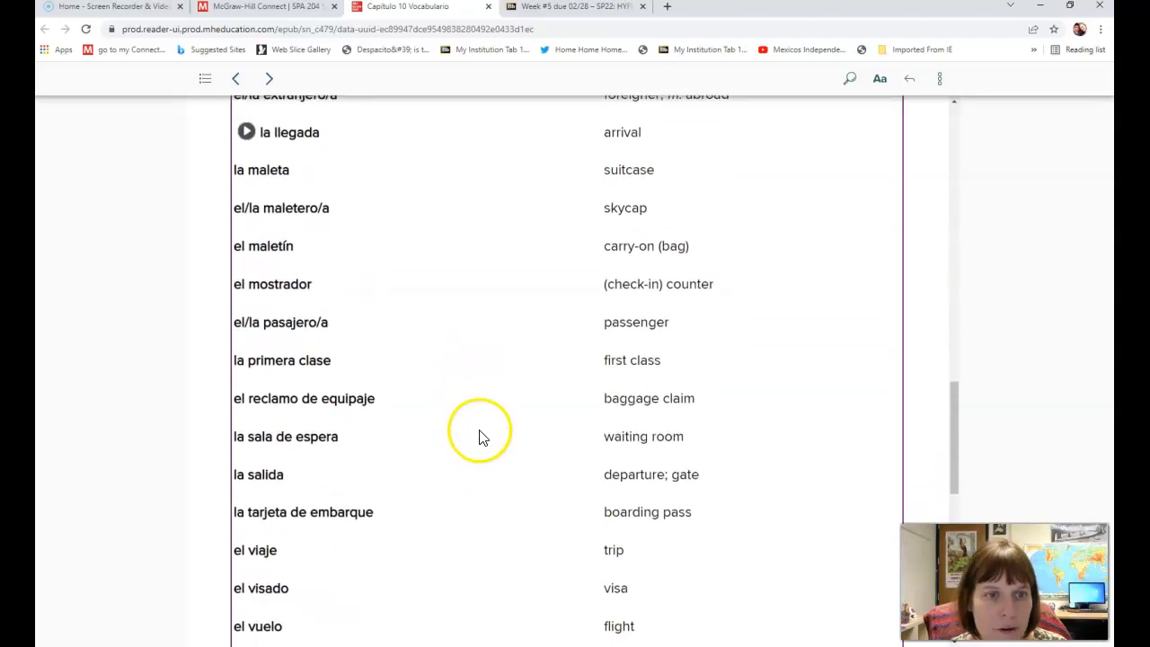
{"action": "mouse_move", "coordinate": [484, 400]}
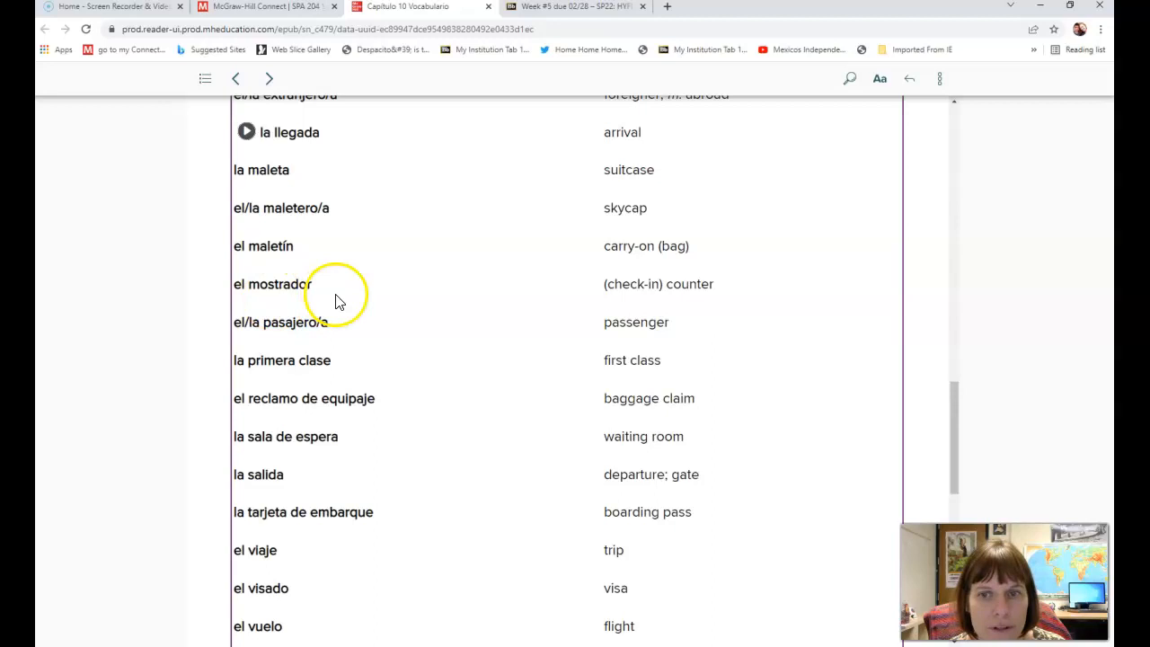
{"action": "scroll", "scroll_direction": "down", "scroll_amount": 3}
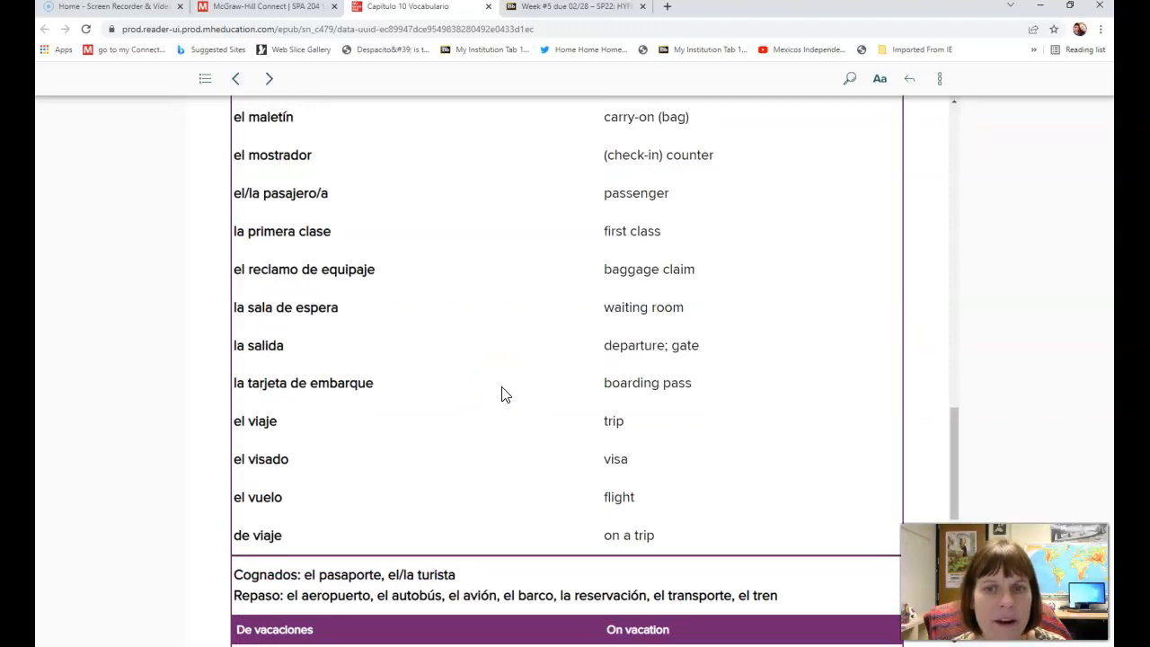
{"action": "scroll", "scroll_direction": "down", "scroll_amount": 3}
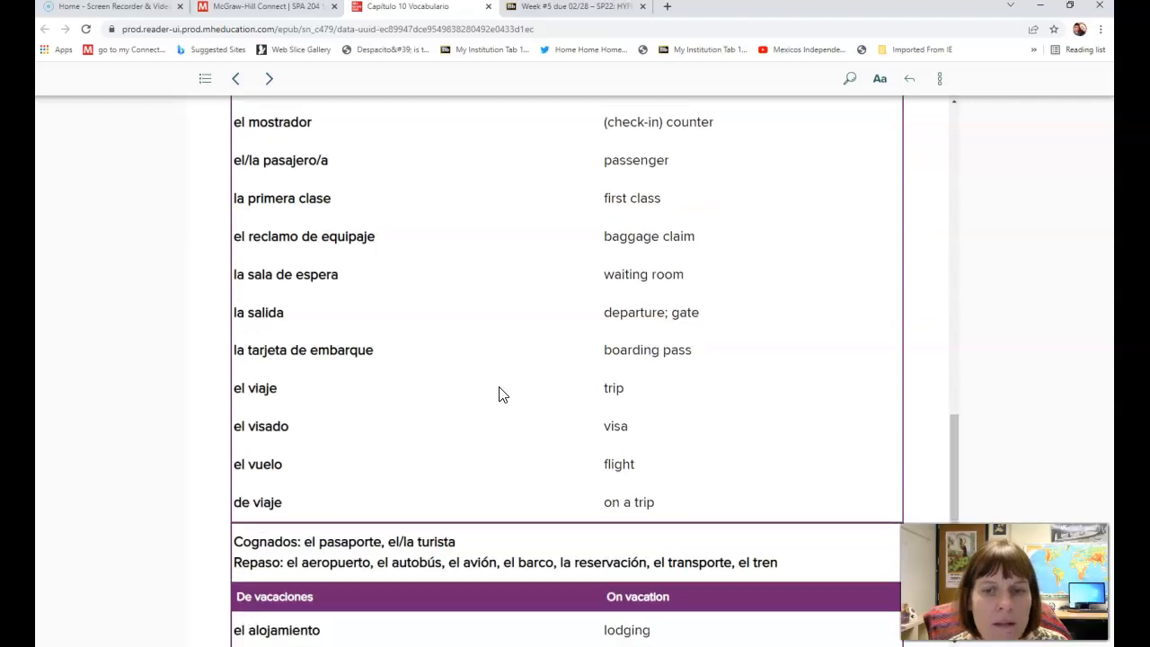
{"action": "scroll", "scroll_direction": "down", "scroll_amount": 3}
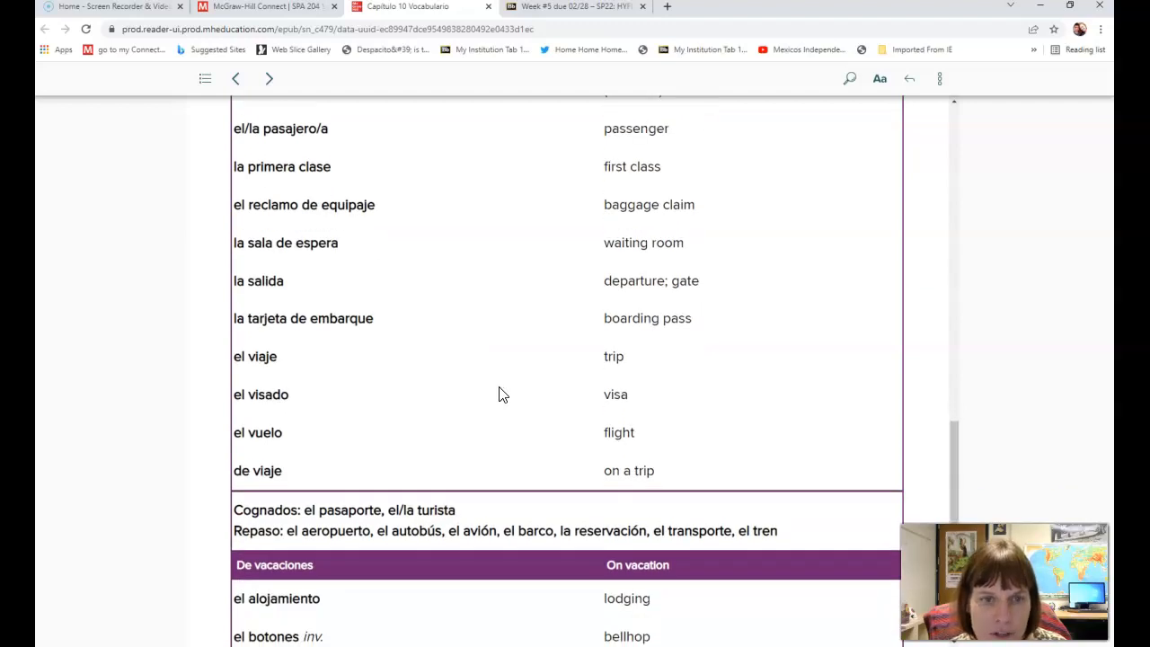
{"action": "mouse_move", "coordinate": [995, 376]}
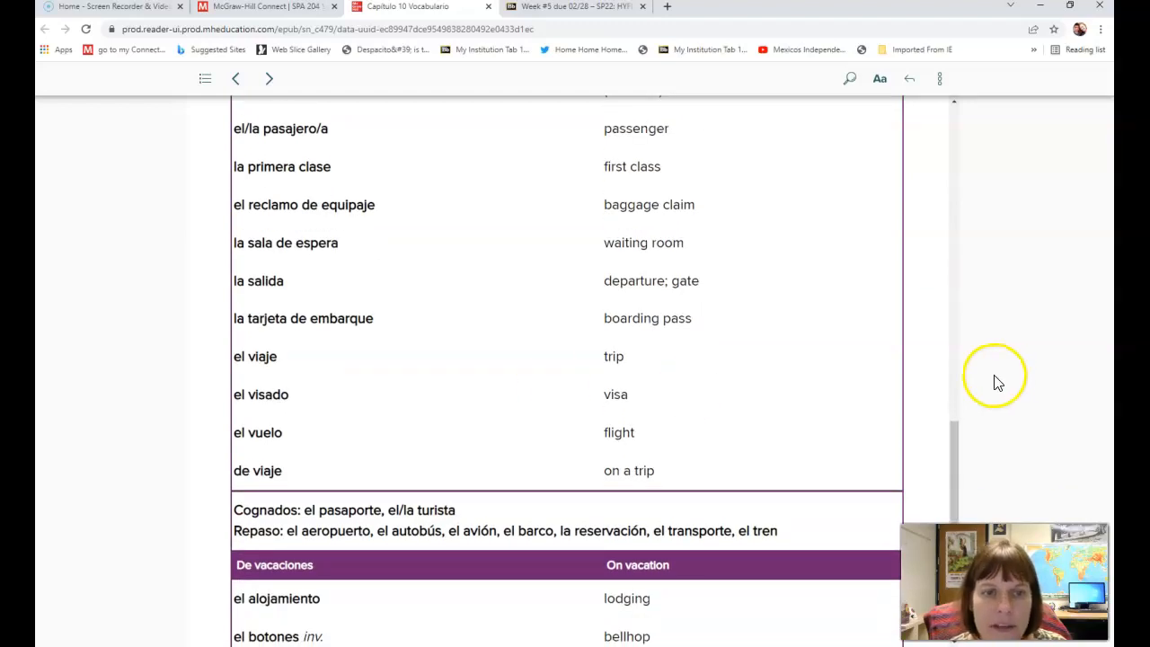
{"action": "mouse_move", "coordinate": [1002, 382]}
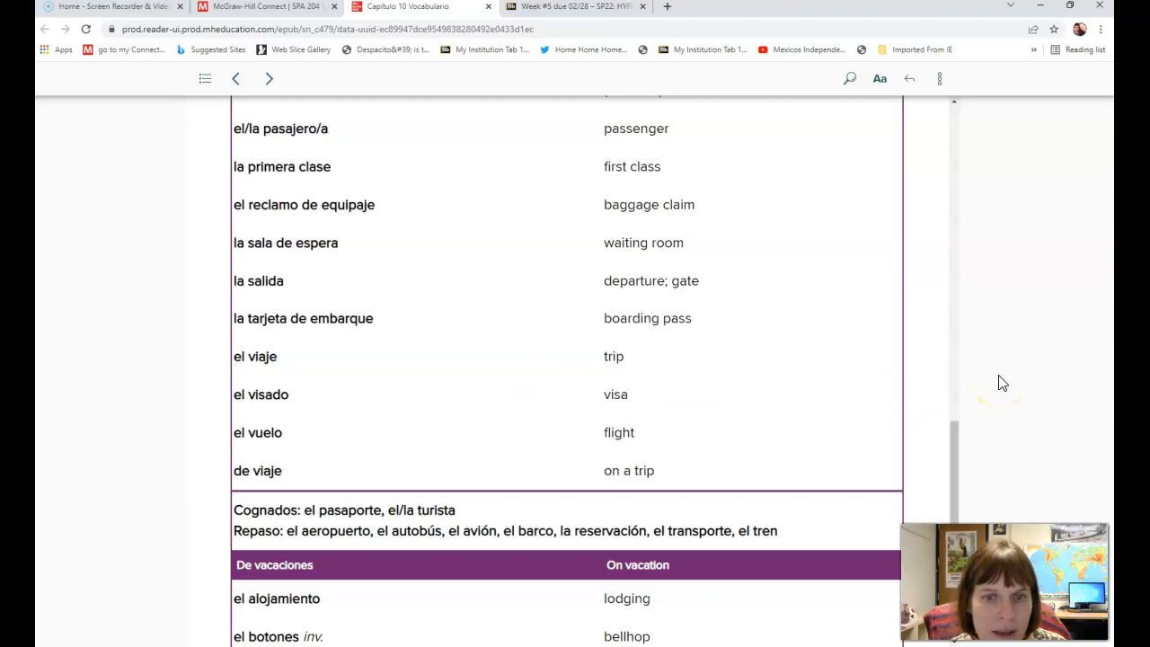
{"action": "mouse_move", "coordinate": [1011, 380]}
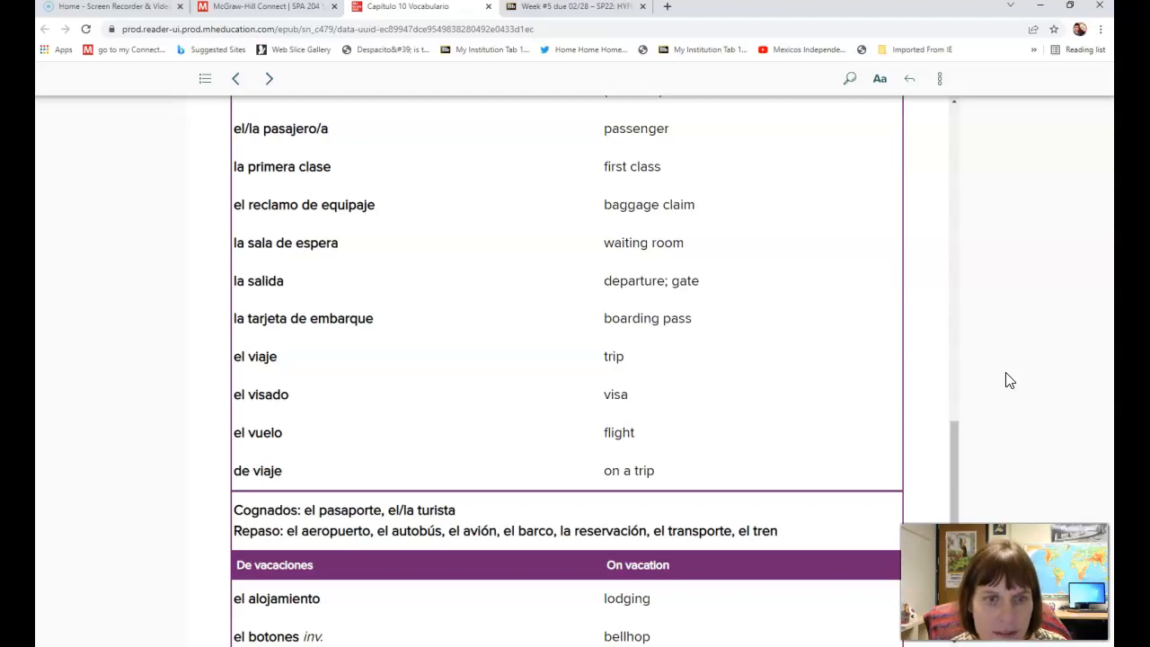
{"action": "mouse_move", "coordinate": [1003, 379]}
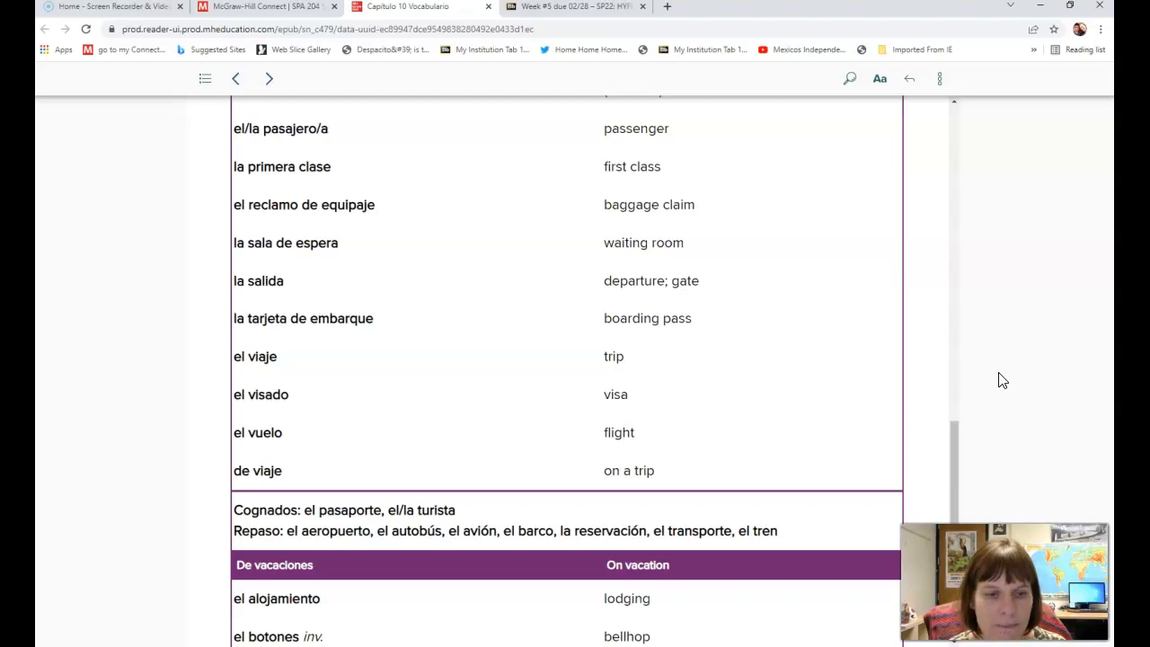
Read the De vacaciones list down to de lujo, then switch to Blackboard's Week #5 tab.
{"action": "scroll", "scroll_direction": "down", "scroll_amount": 3}
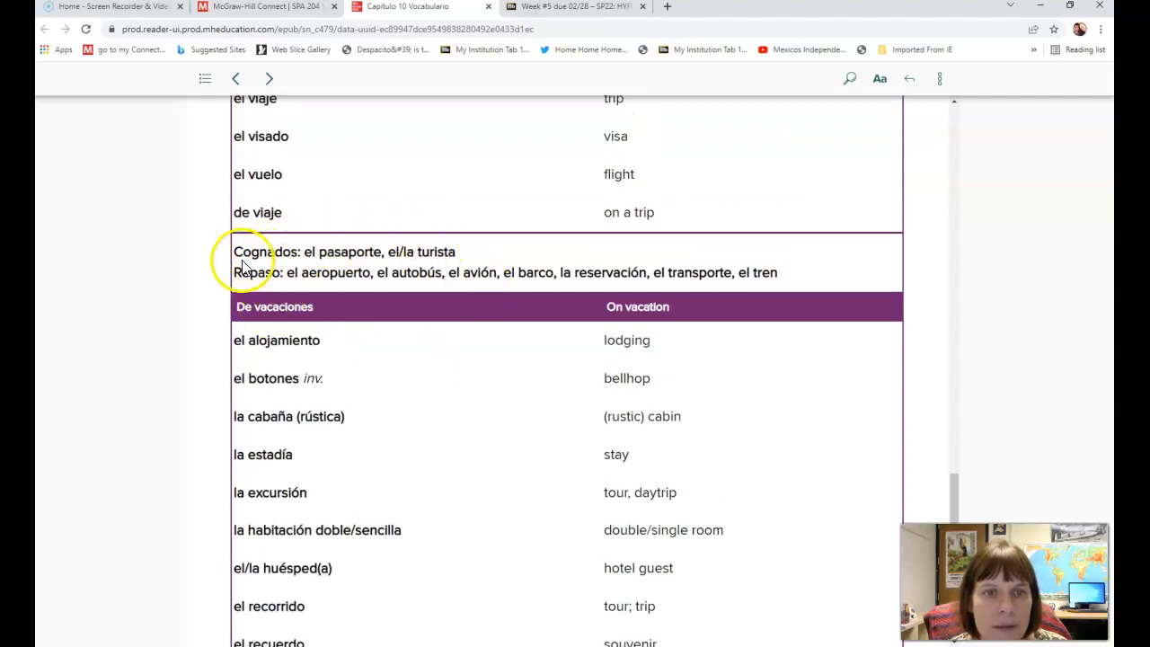
{"action": "mouse_move", "coordinate": [495, 308]}
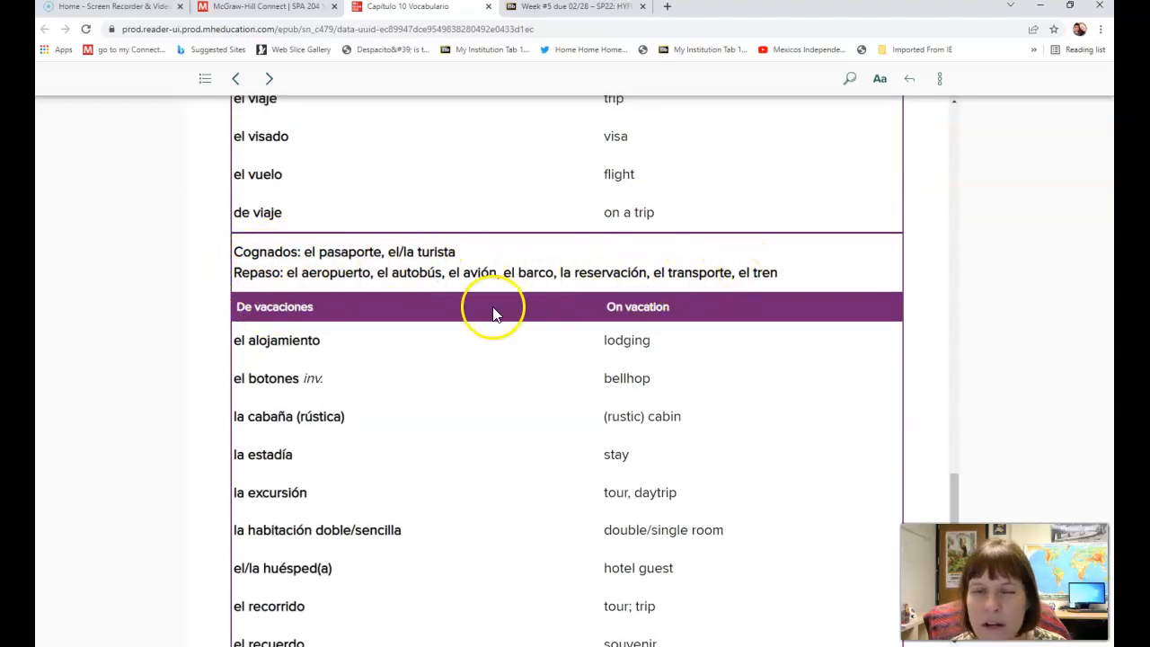
{"action": "mouse_move", "coordinate": [371, 296]}
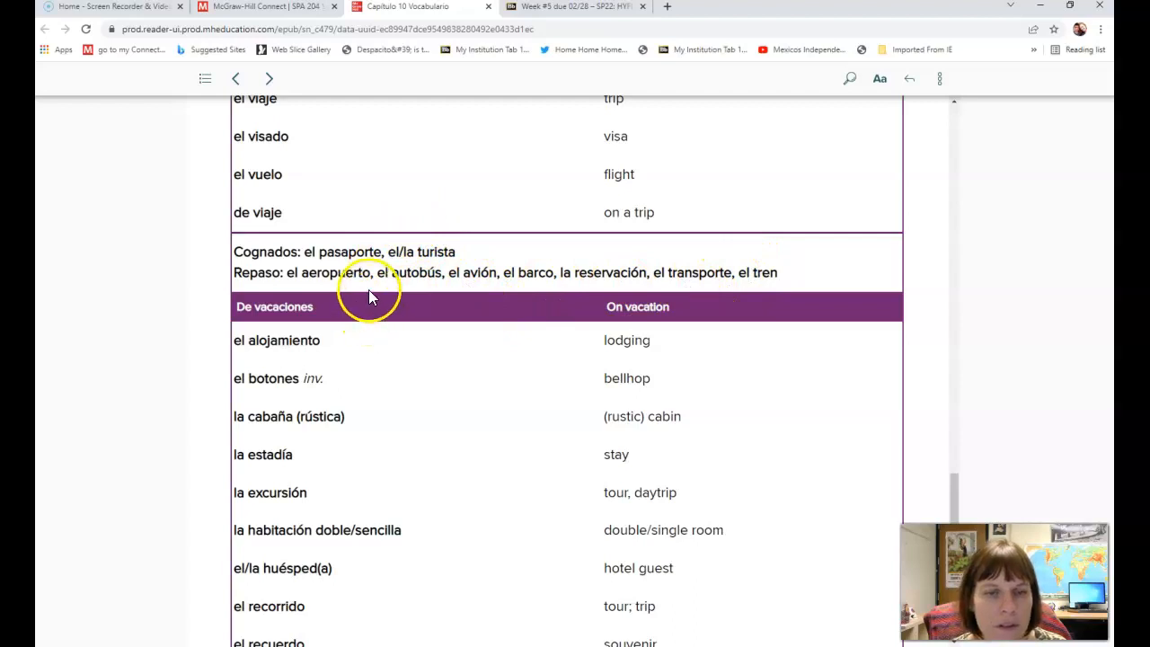
{"action": "mouse_move", "coordinate": [760, 292]}
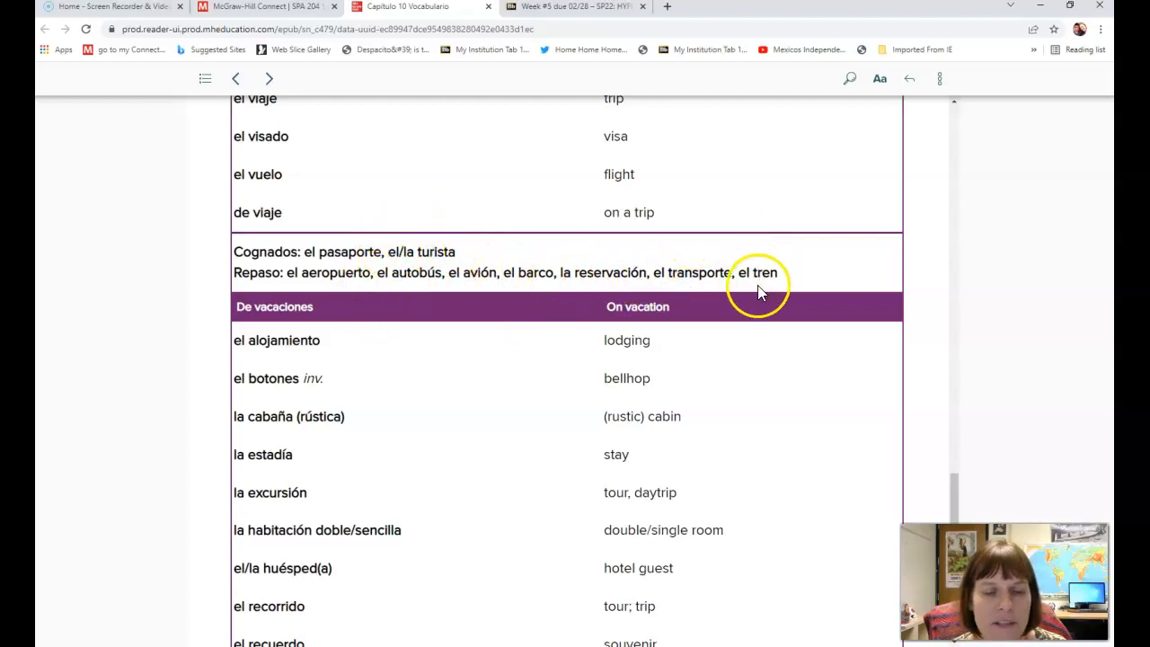
{"action": "mouse_move", "coordinate": [334, 272]}
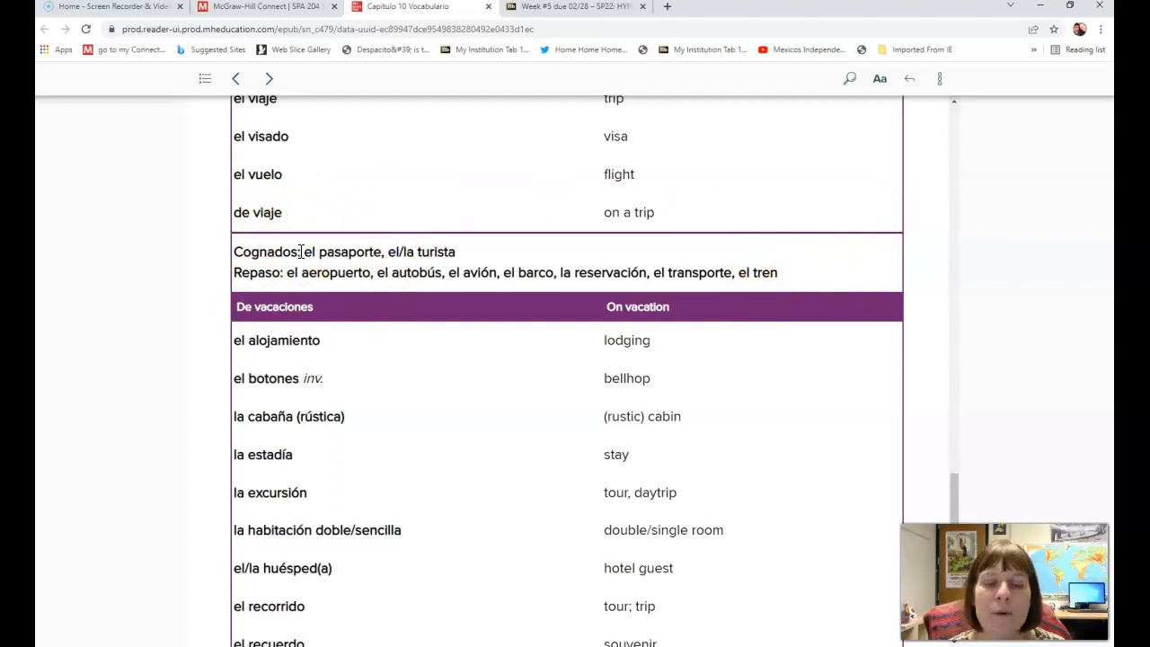
{"action": "scroll", "scroll_direction": "down", "scroll_amount": 3}
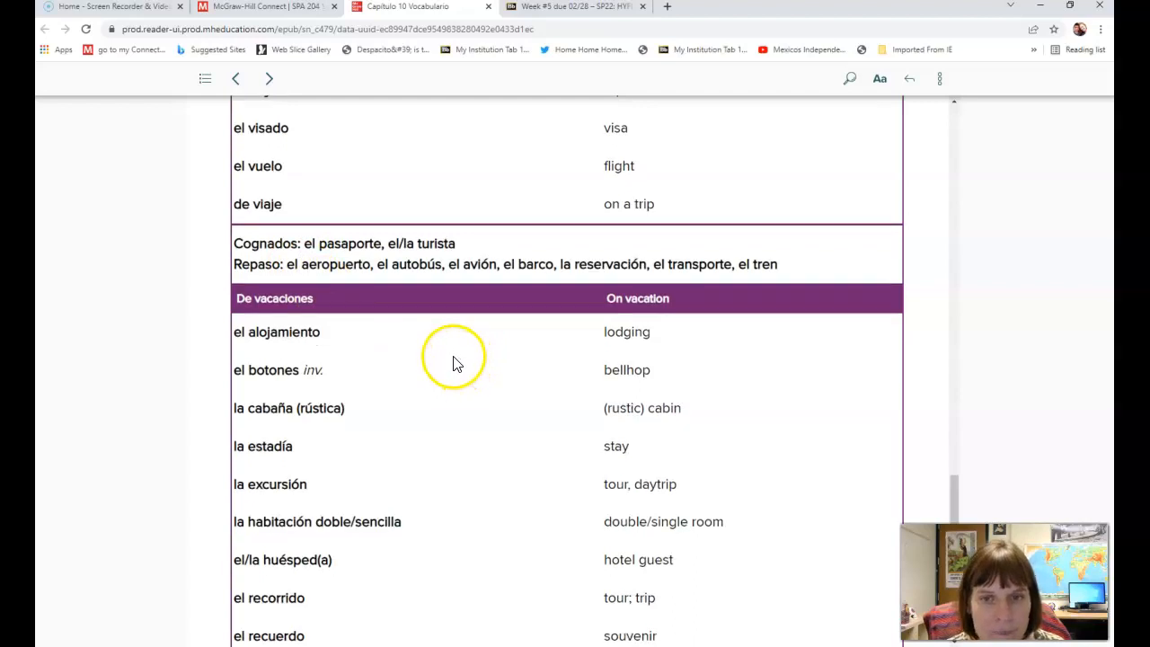
{"action": "scroll", "scroll_direction": "down", "scroll_amount": 3}
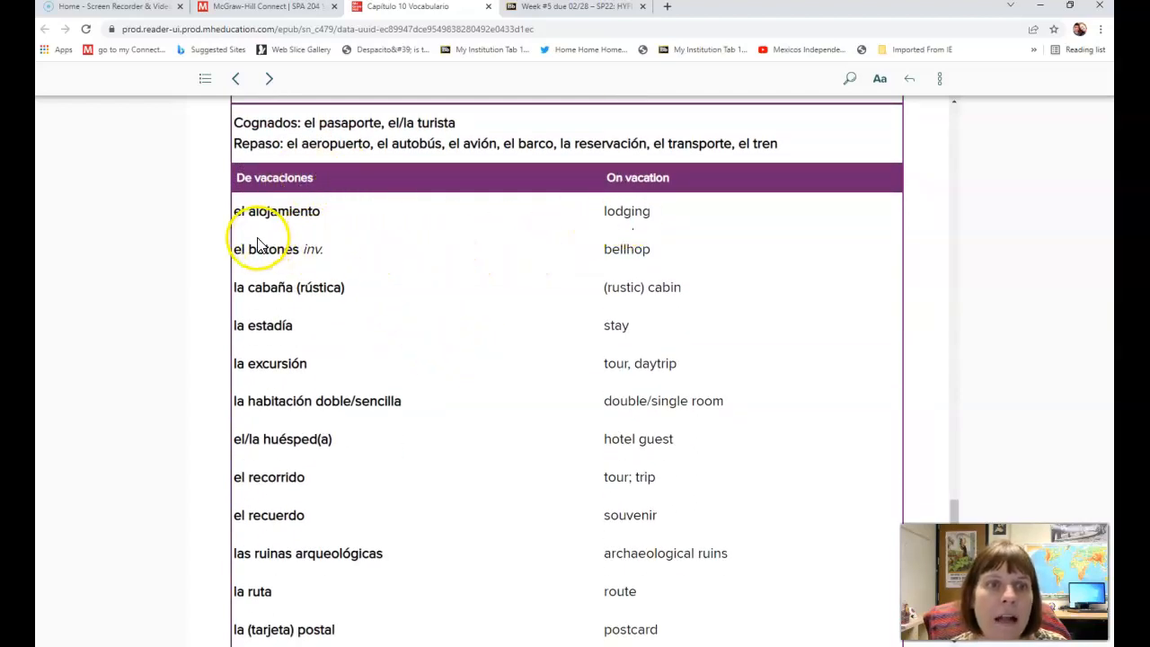
{"action": "mouse_move", "coordinate": [534, 240]}
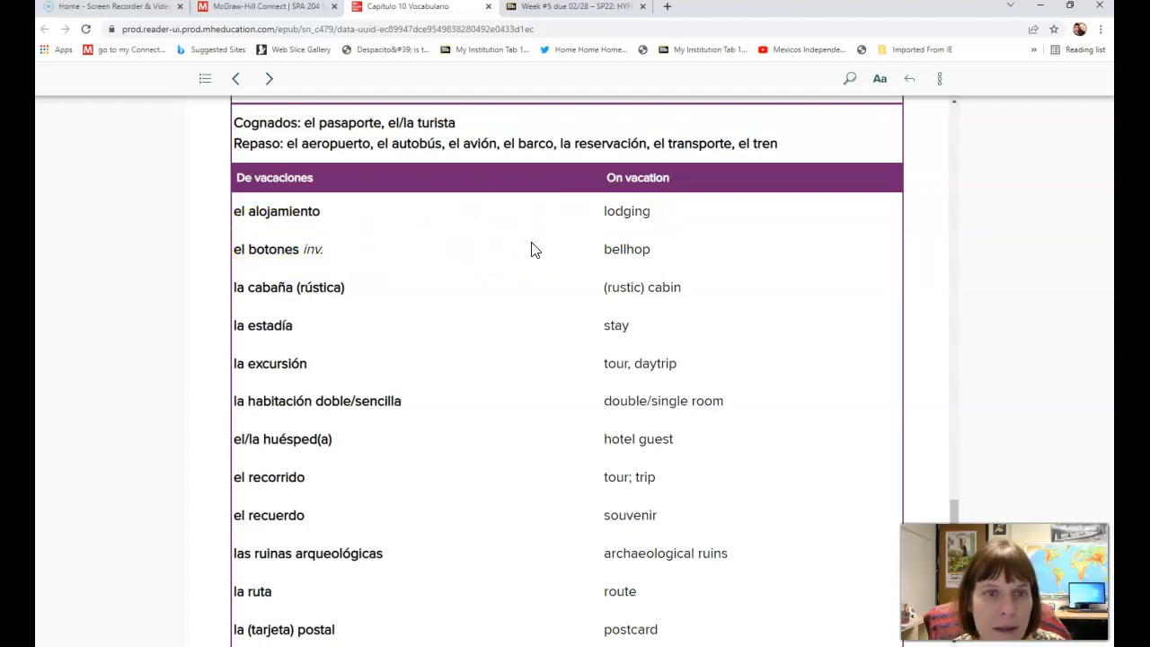
{"action": "scroll", "scroll_direction": "down", "scroll_amount": 3}
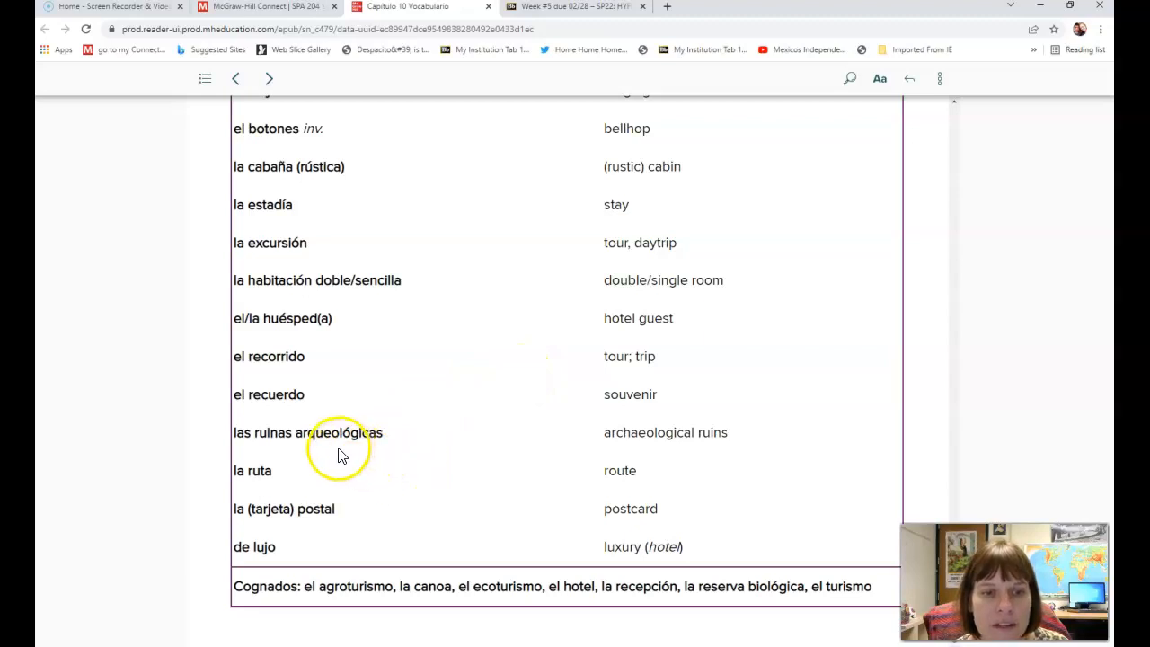
{"action": "mouse_move", "coordinate": [560, 469]}
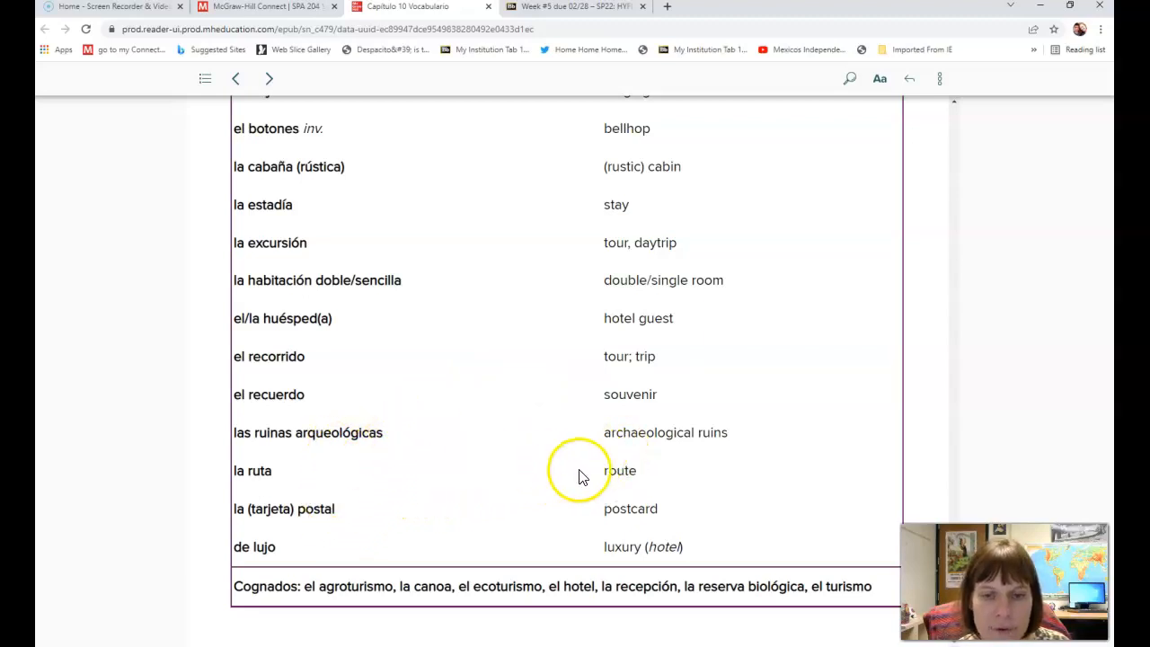
{"action": "mouse_move", "coordinate": [459, 445]}
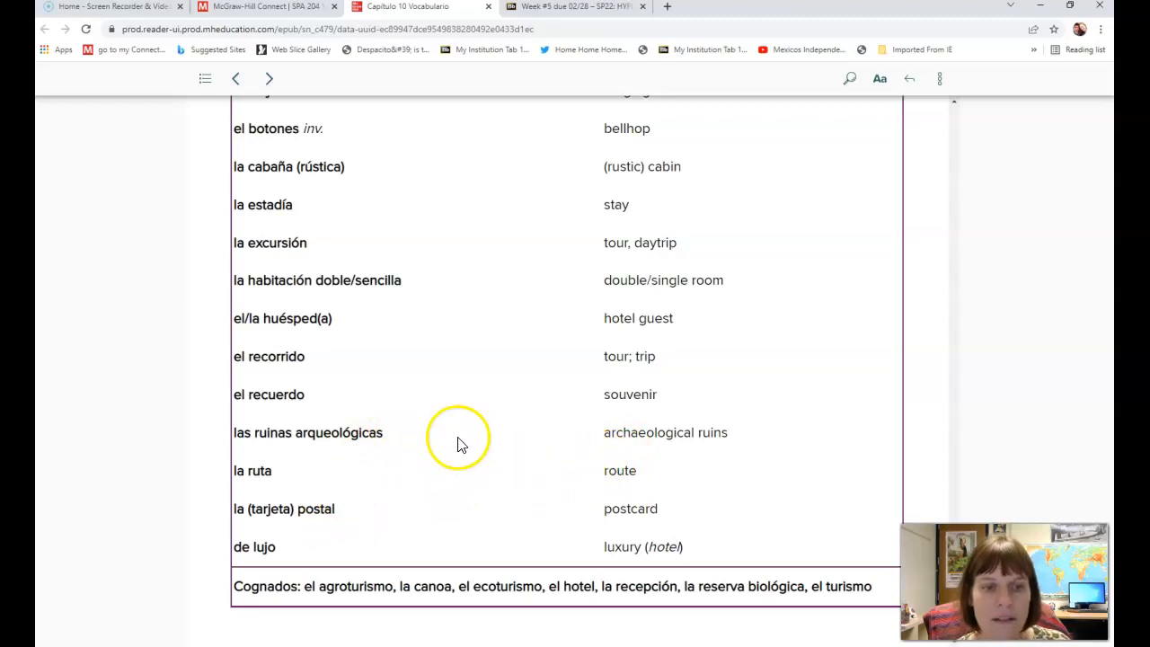
{"action": "mouse_move", "coordinate": [303, 547]}
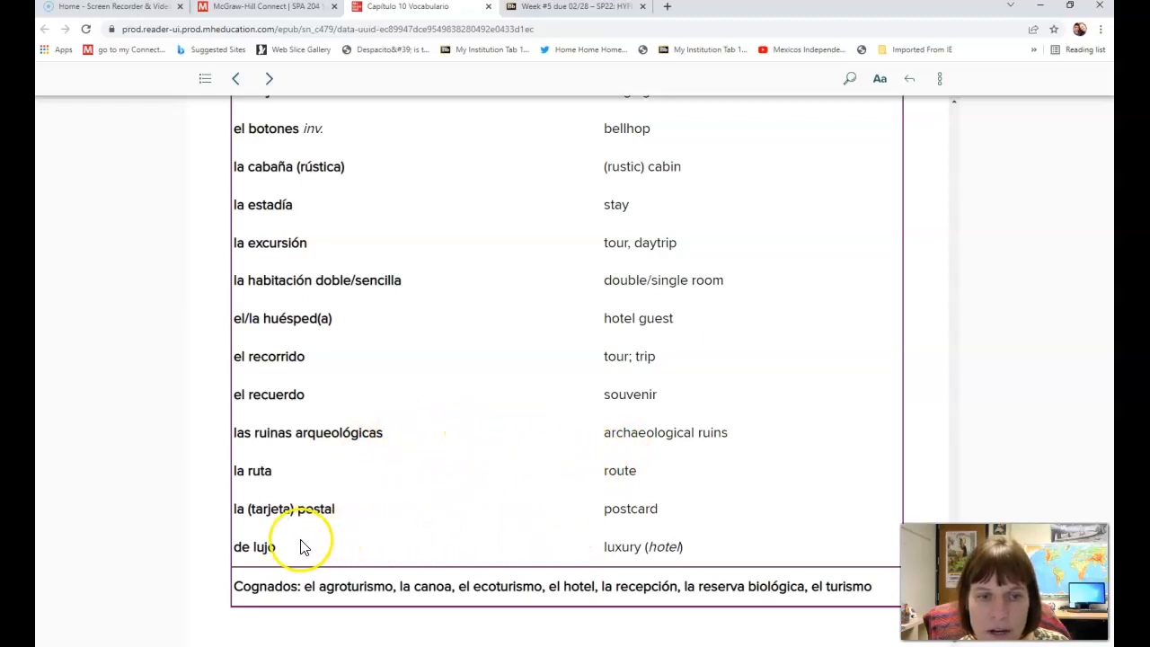
{"action": "mouse_move", "coordinate": [461, 440]}
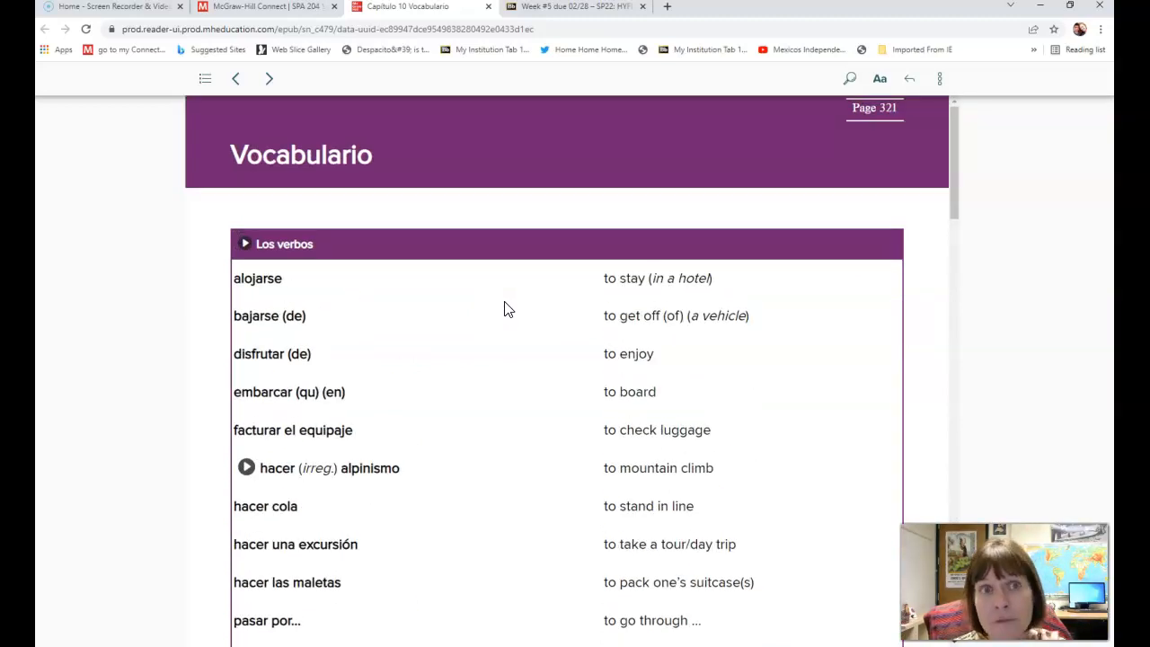
{"action": "left_click", "coordinate": [576, 7]}
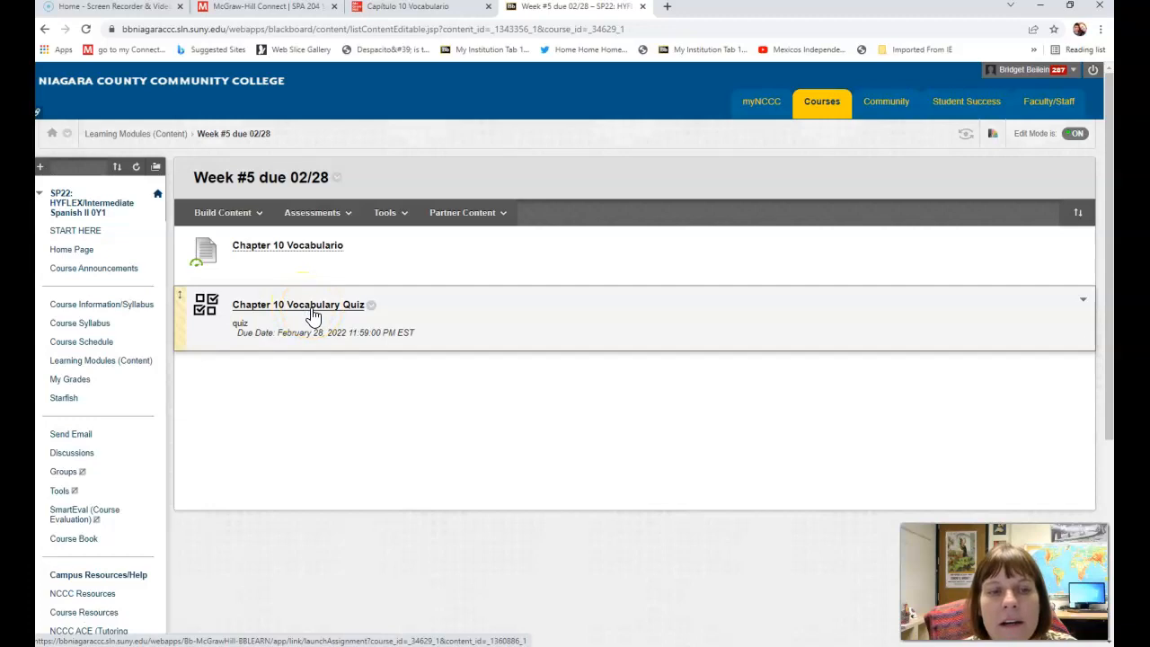
Open the Chapter 10 Vocabulary Quiz (12 questions, 100 points) and start its preview.
{"action": "left_click", "coordinate": [298, 305]}
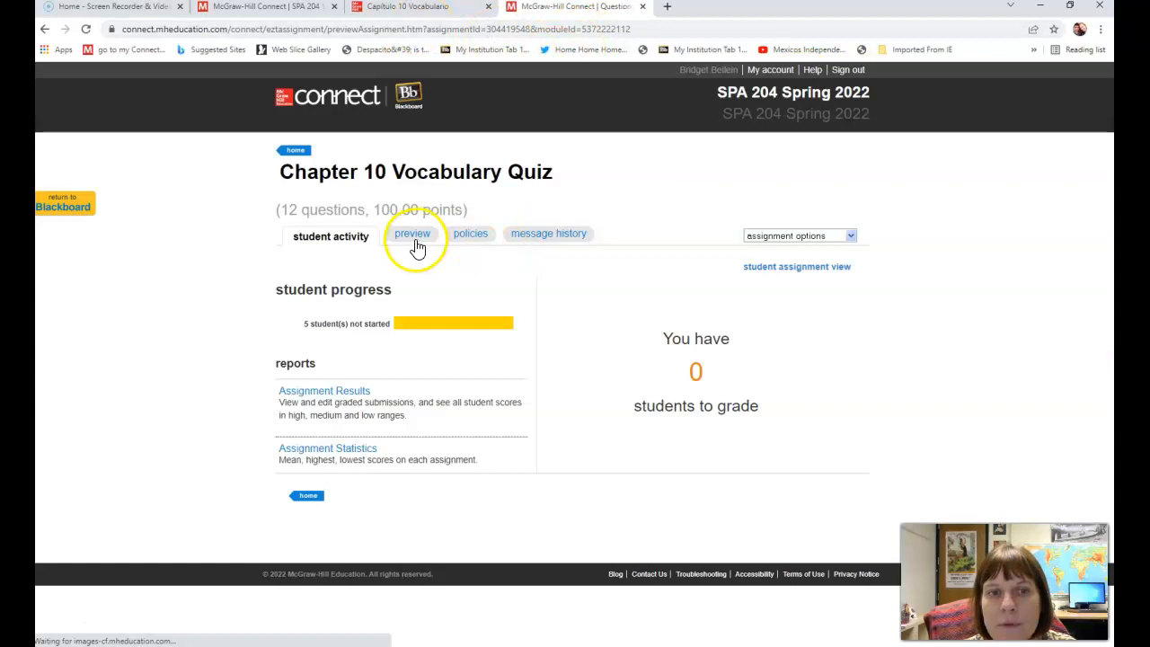
{"action": "left_click", "coordinate": [412, 235]}
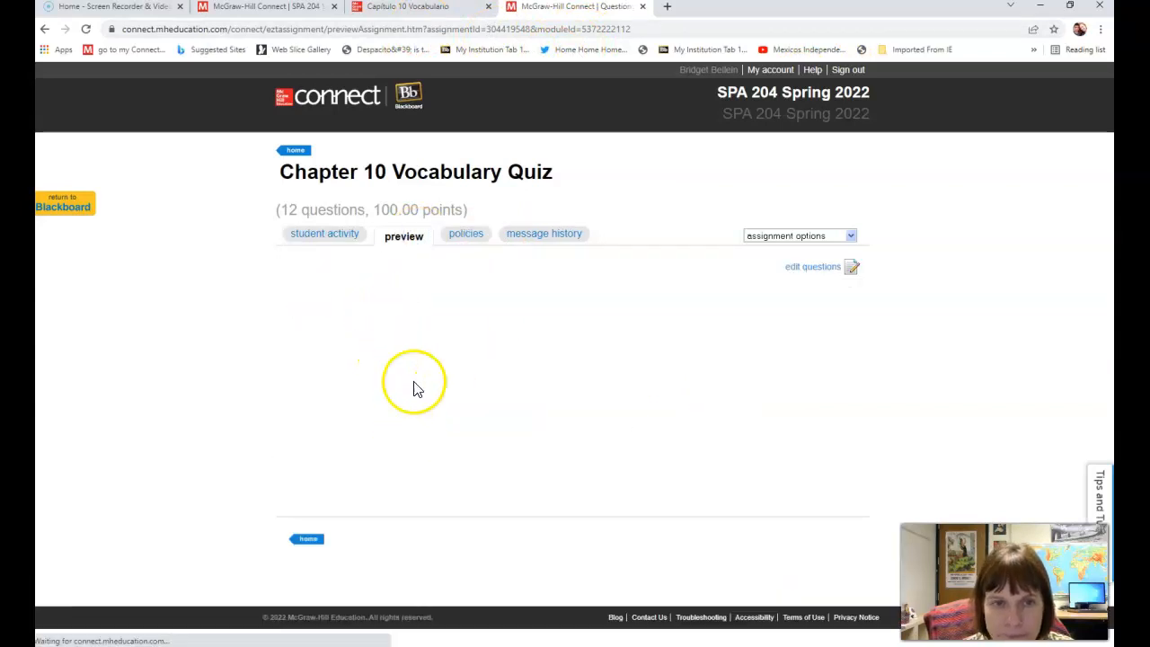
{"action": "mouse_move", "coordinate": [400, 398]}
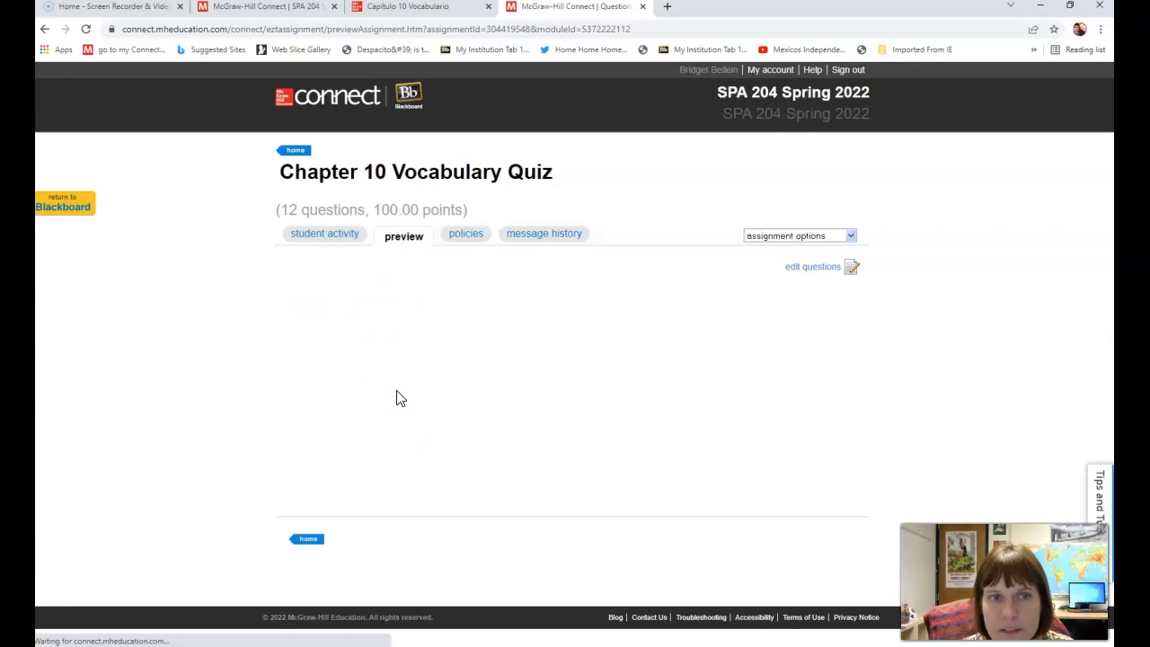
{"action": "mouse_move", "coordinate": [386, 403]}
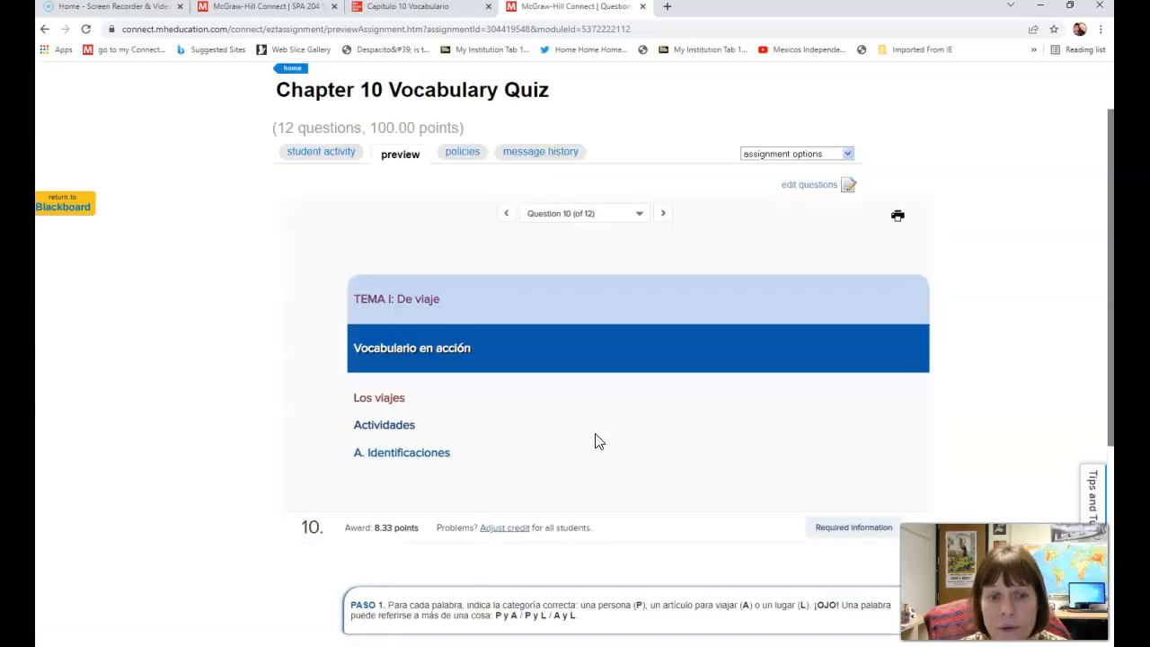
Scroll down to question 10 of 12, the travel-word category matching item.
{"action": "scroll", "scroll_direction": "down", "scroll_amount": 3}
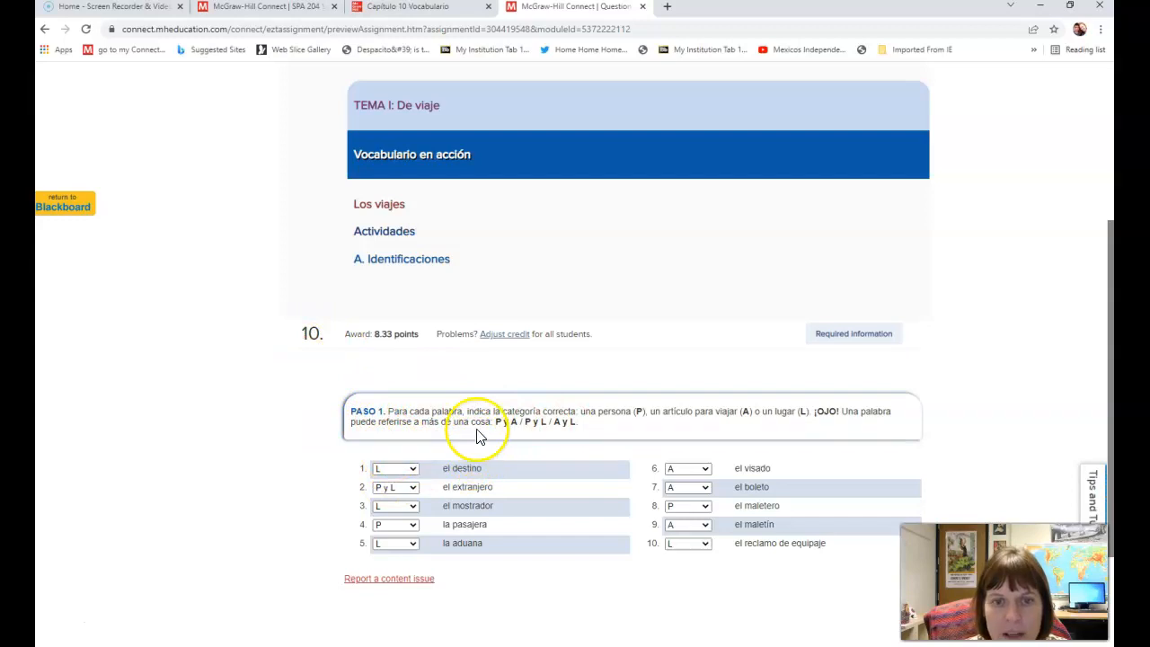
{"action": "mouse_move", "coordinate": [537, 439]}
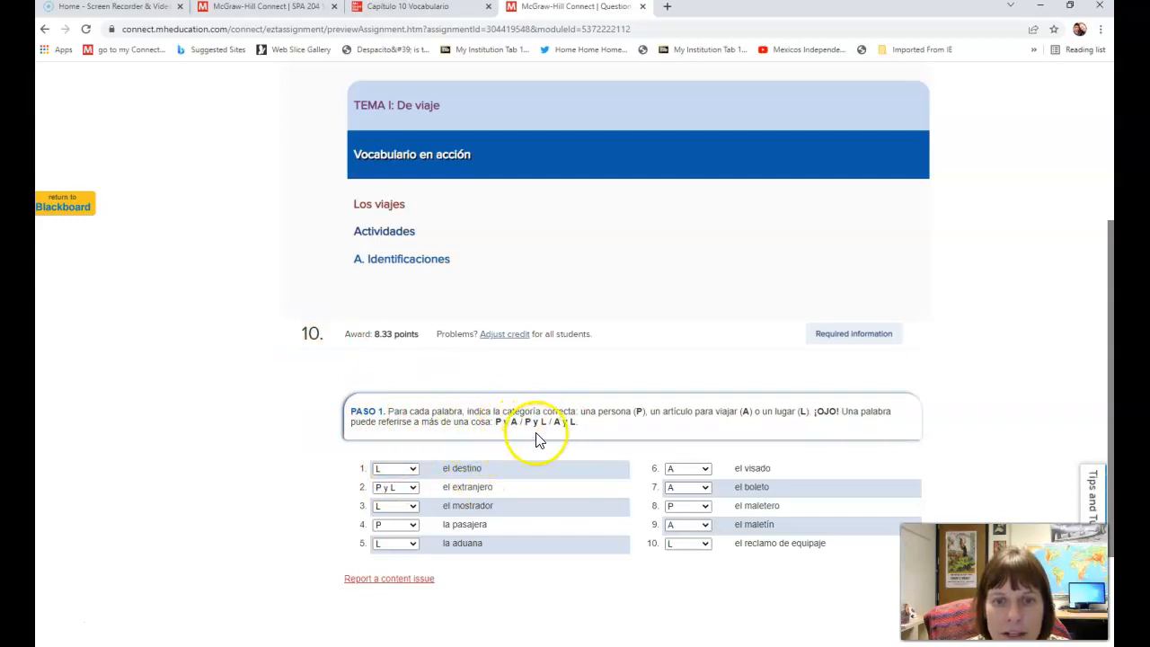
{"action": "mouse_move", "coordinate": [602, 428]}
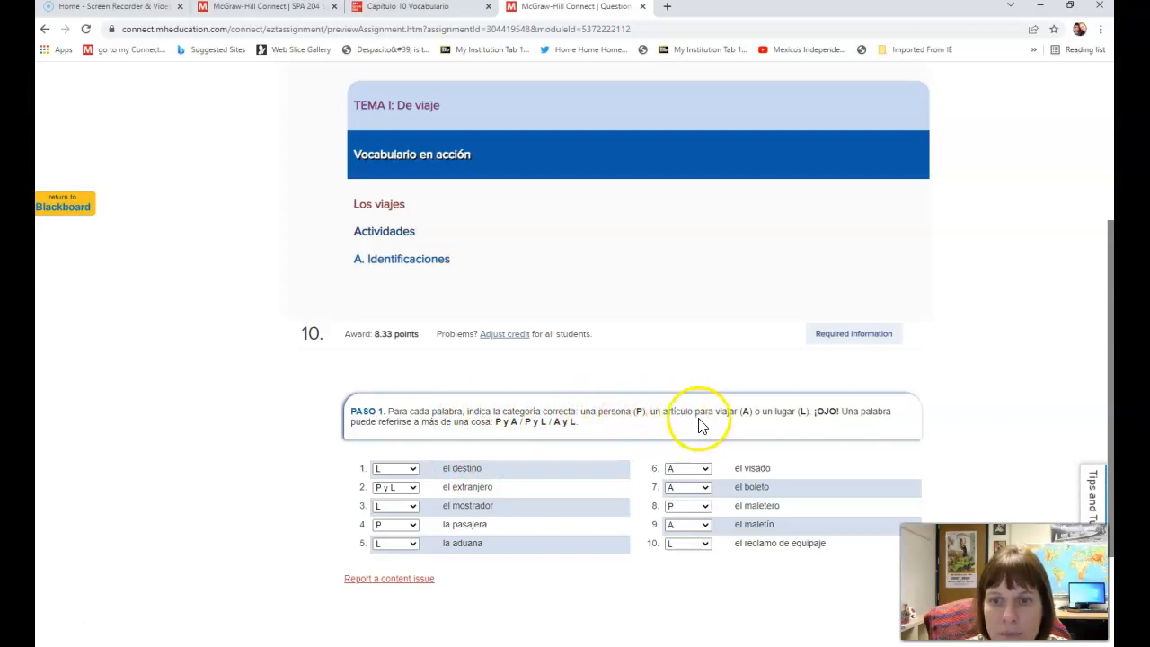
{"action": "mouse_move", "coordinate": [771, 434]}
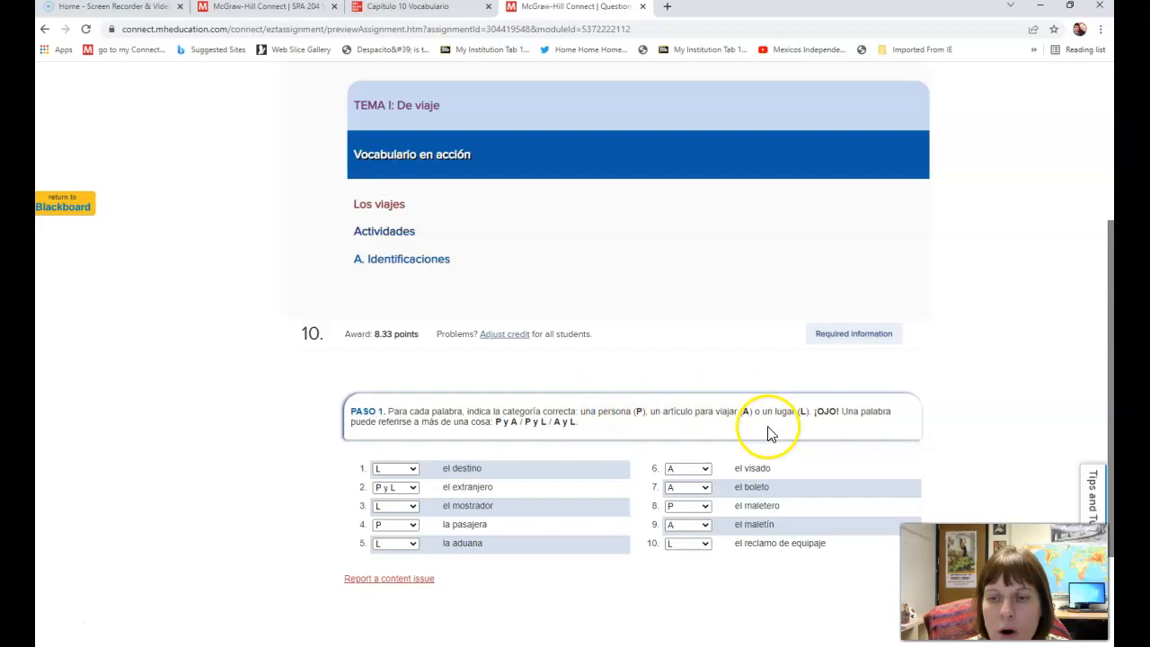
{"action": "mouse_move", "coordinate": [529, 424]}
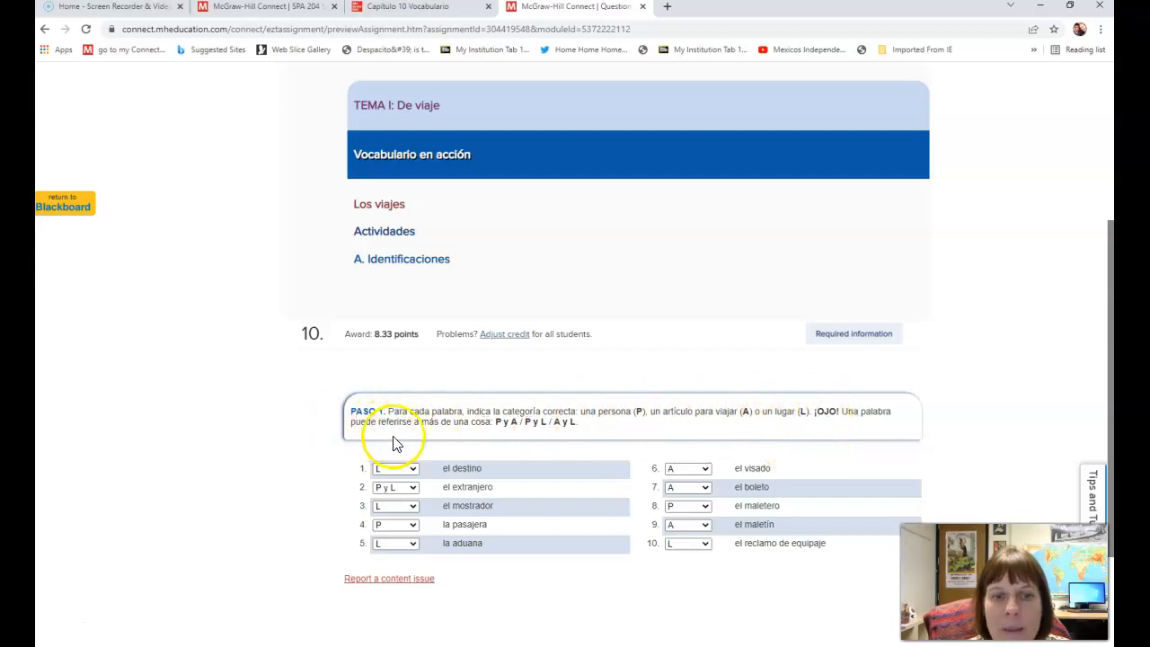
{"action": "mouse_move", "coordinate": [779, 410]}
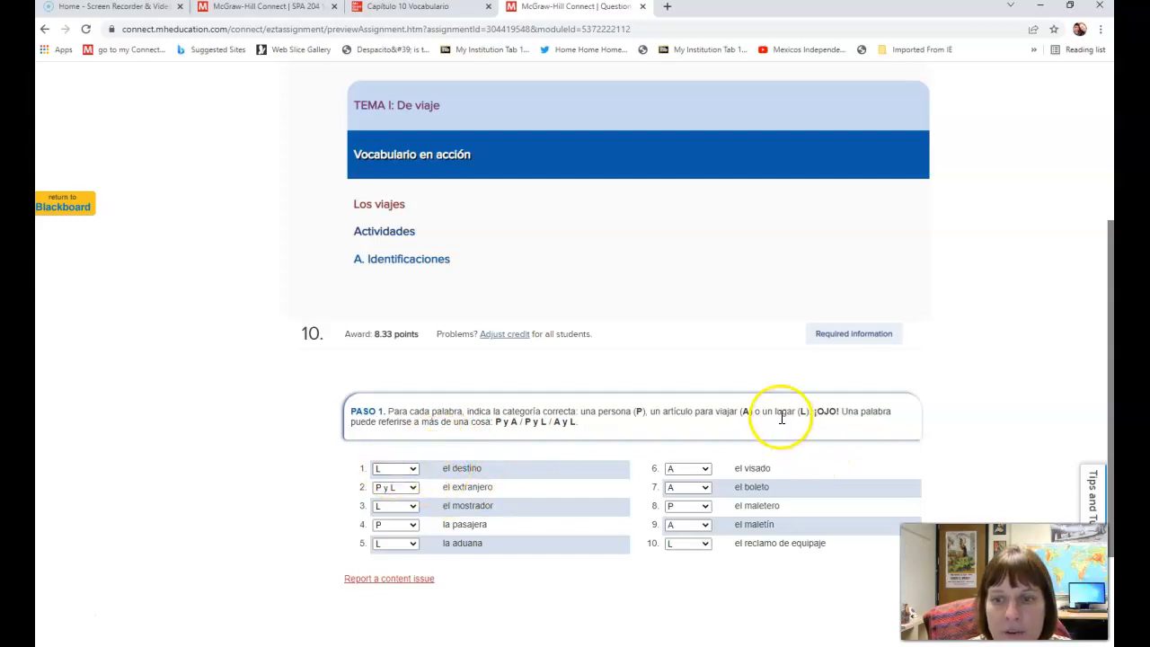
{"action": "mouse_move", "coordinate": [782, 417]}
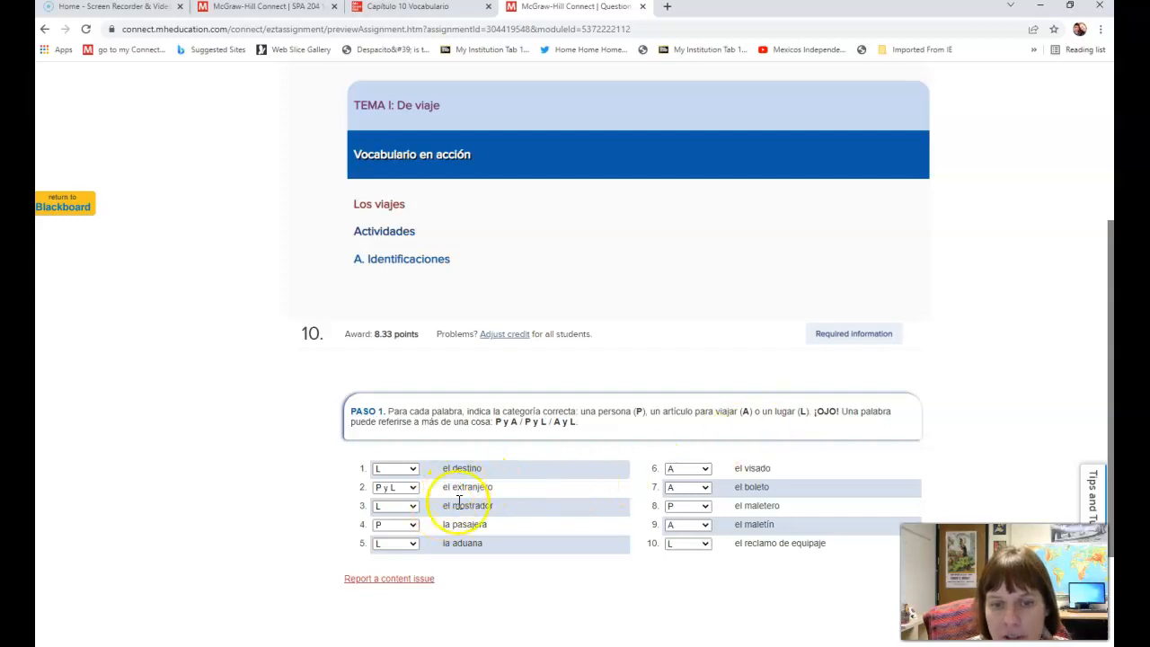
{"action": "mouse_move", "coordinate": [513, 495]}
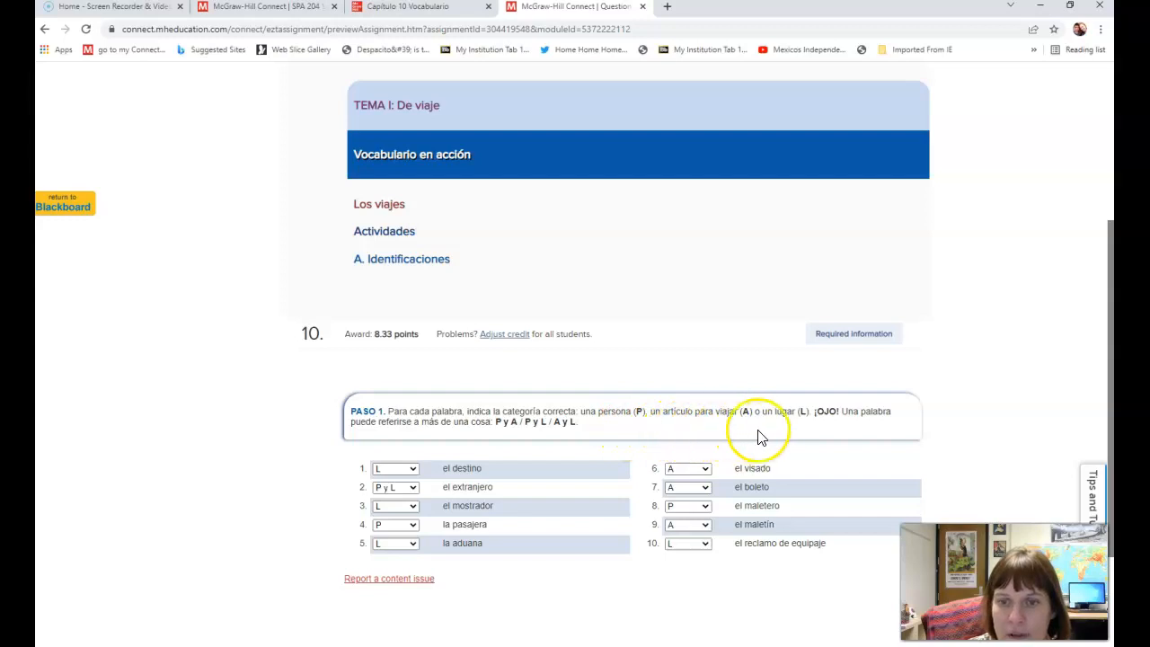
{"action": "mouse_move", "coordinate": [777, 411]}
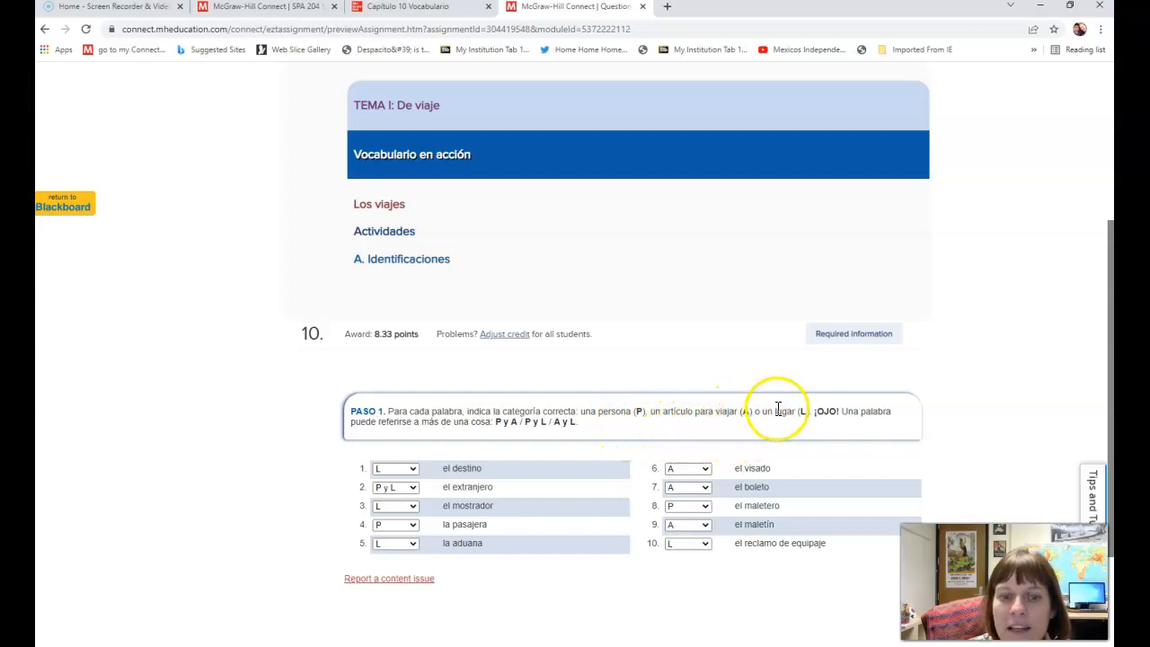
{"action": "mouse_move", "coordinate": [805, 412]}
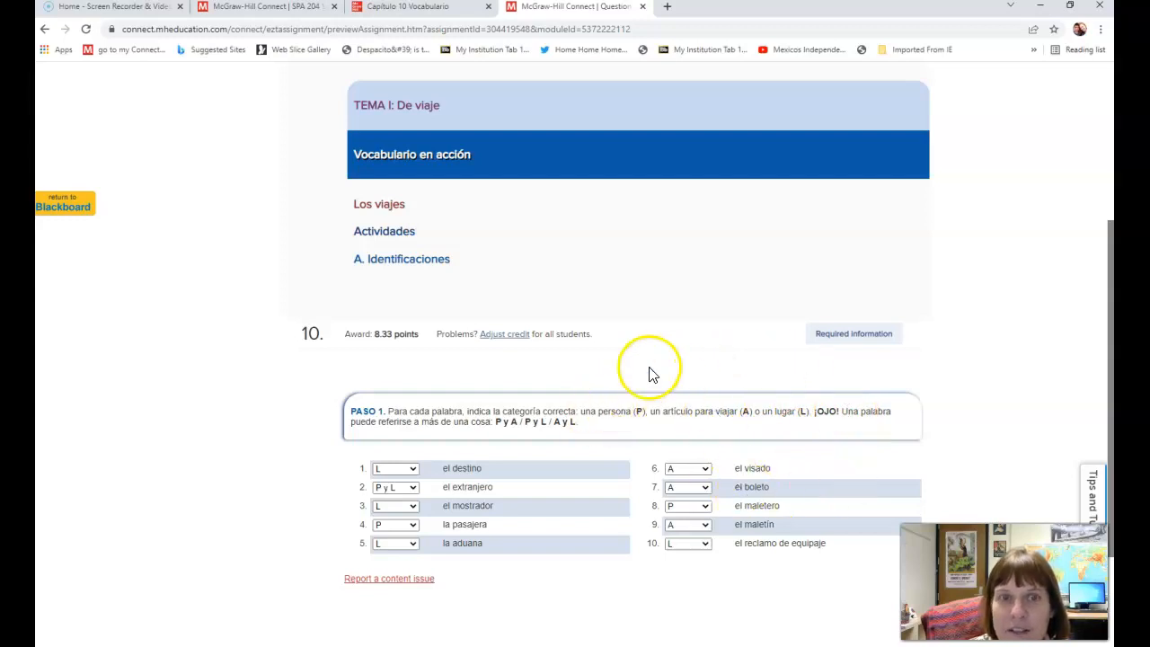
After reviewing question 10's matching answers, advance the preview to question 11.
{"action": "left_click", "coordinate": [640, 294]}
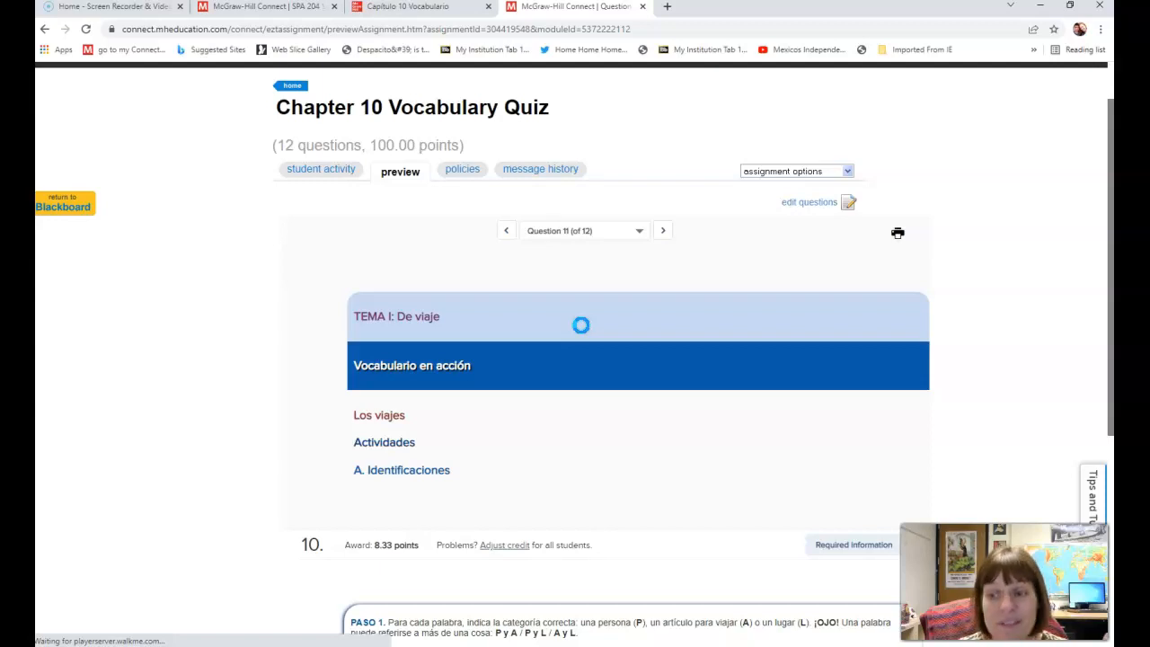
Scroll down through question 11's trip-ordering item in the quiz preview.
{"action": "scroll", "scroll_direction": "down", "scroll_amount": 3}
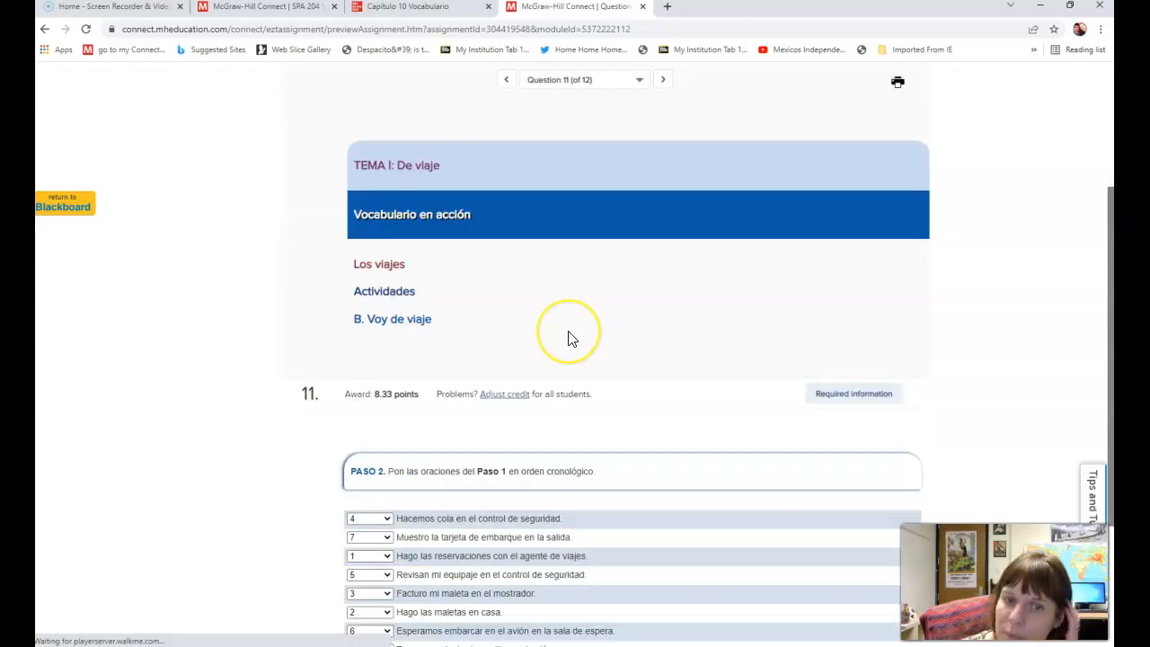
{"action": "scroll", "scroll_direction": "down", "scroll_amount": 3}
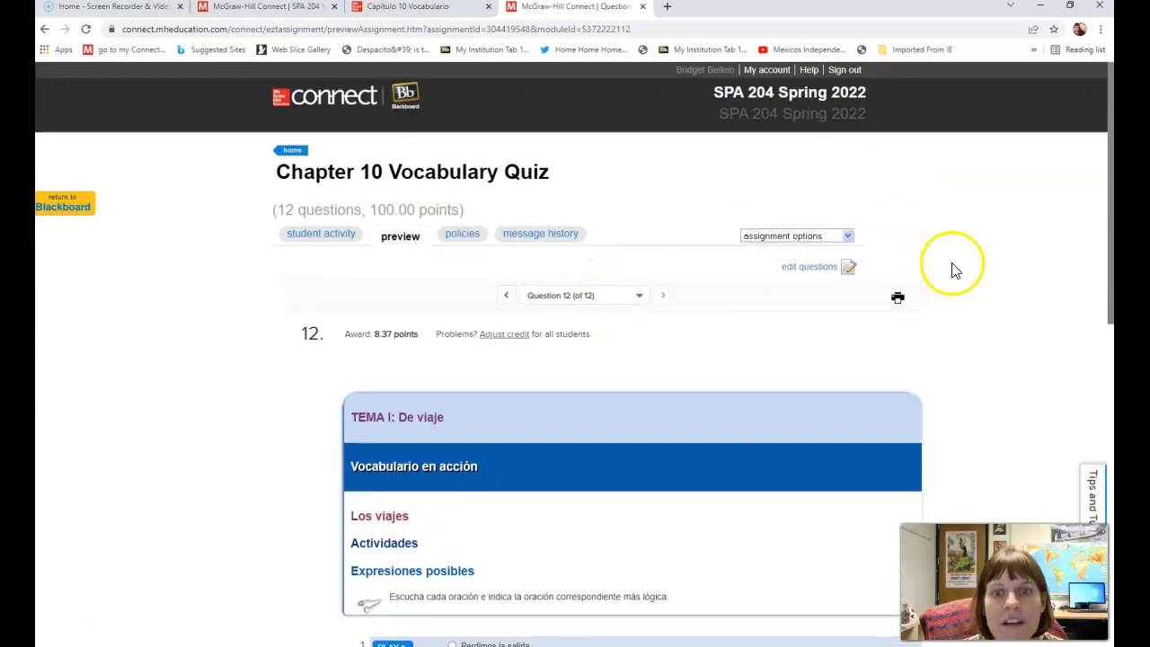
{"action": "mouse_move", "coordinate": [499, 475]}
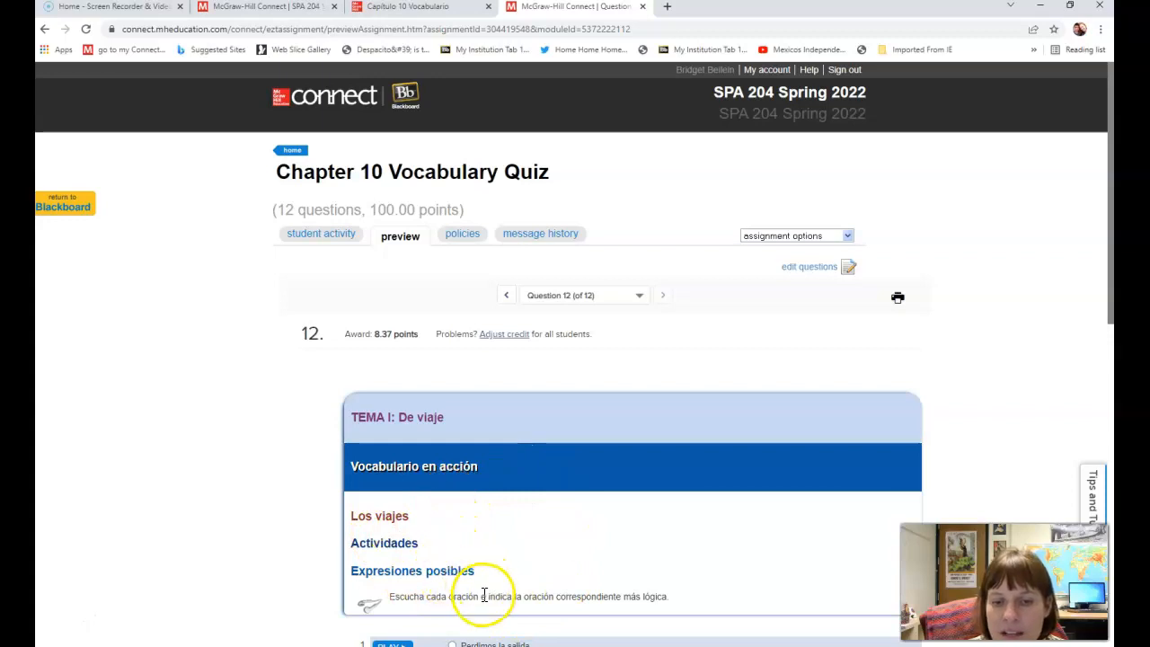
{"action": "mouse_move", "coordinate": [576, 541]}
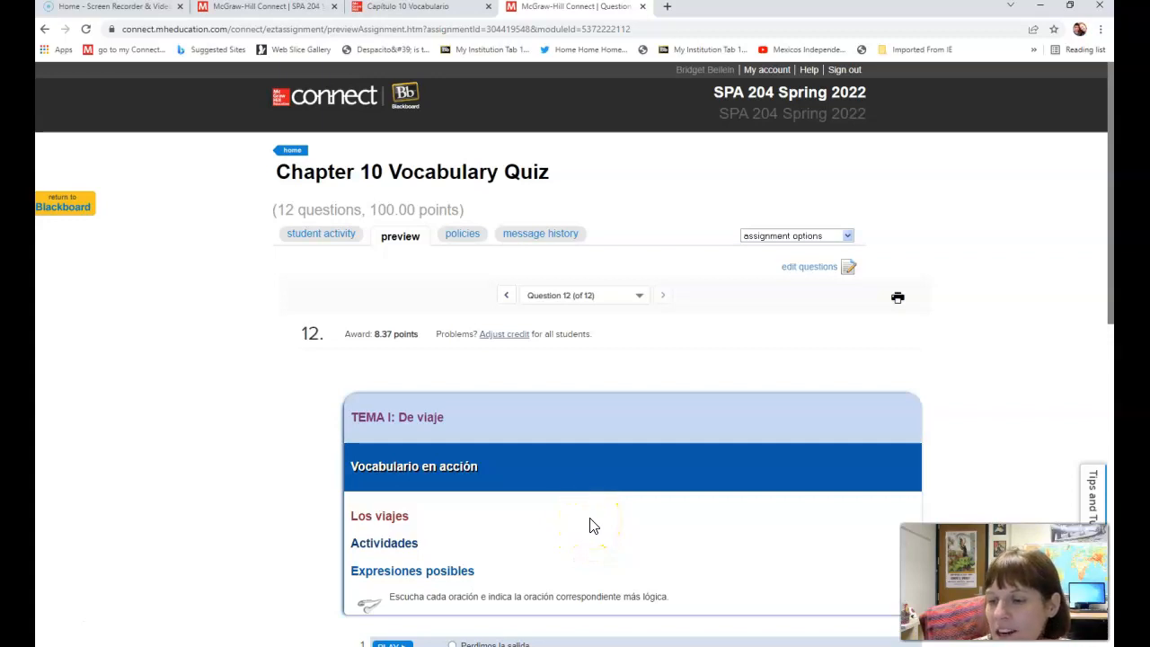
{"action": "mouse_move", "coordinate": [748, 261]}
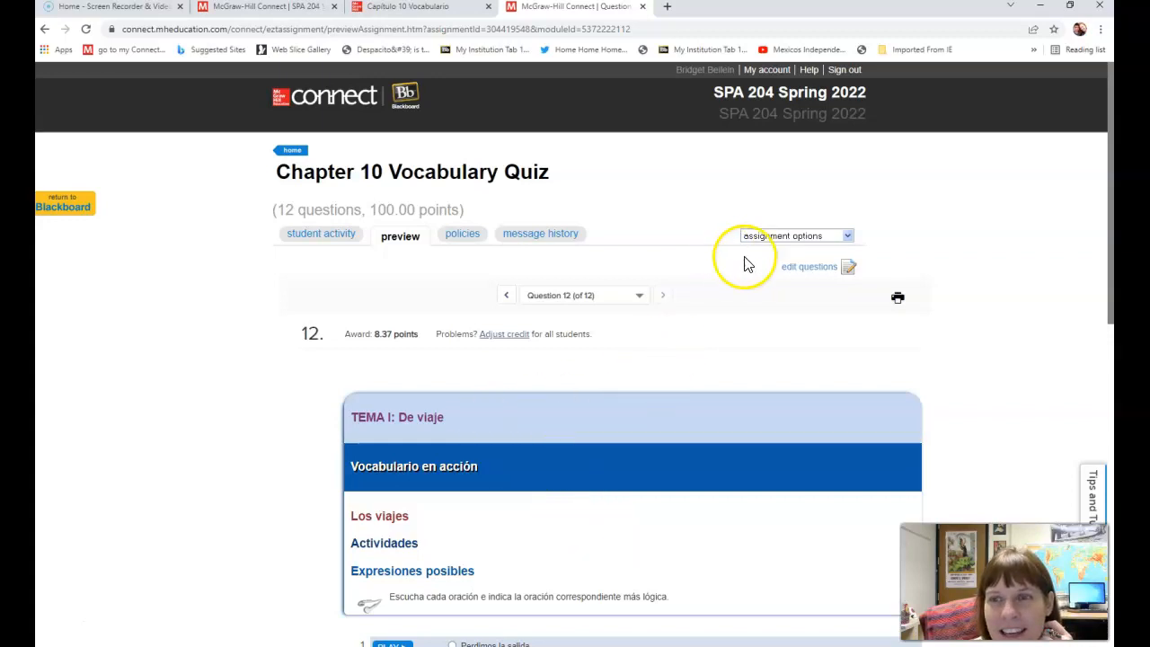
{"action": "mouse_move", "coordinate": [62, 620]}
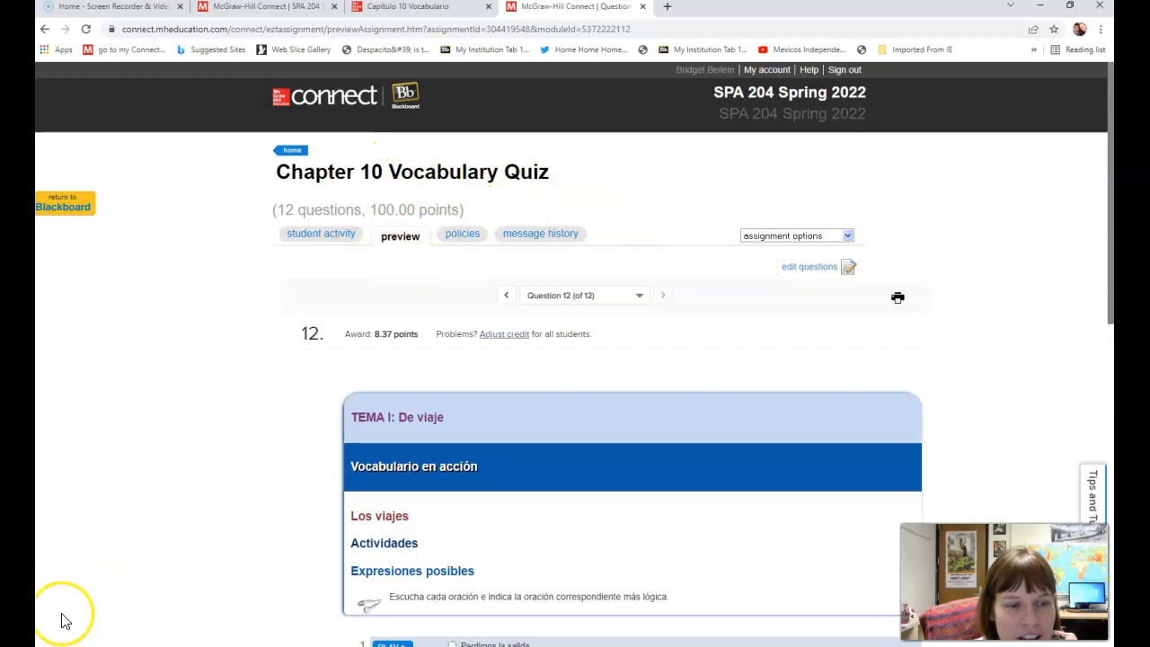